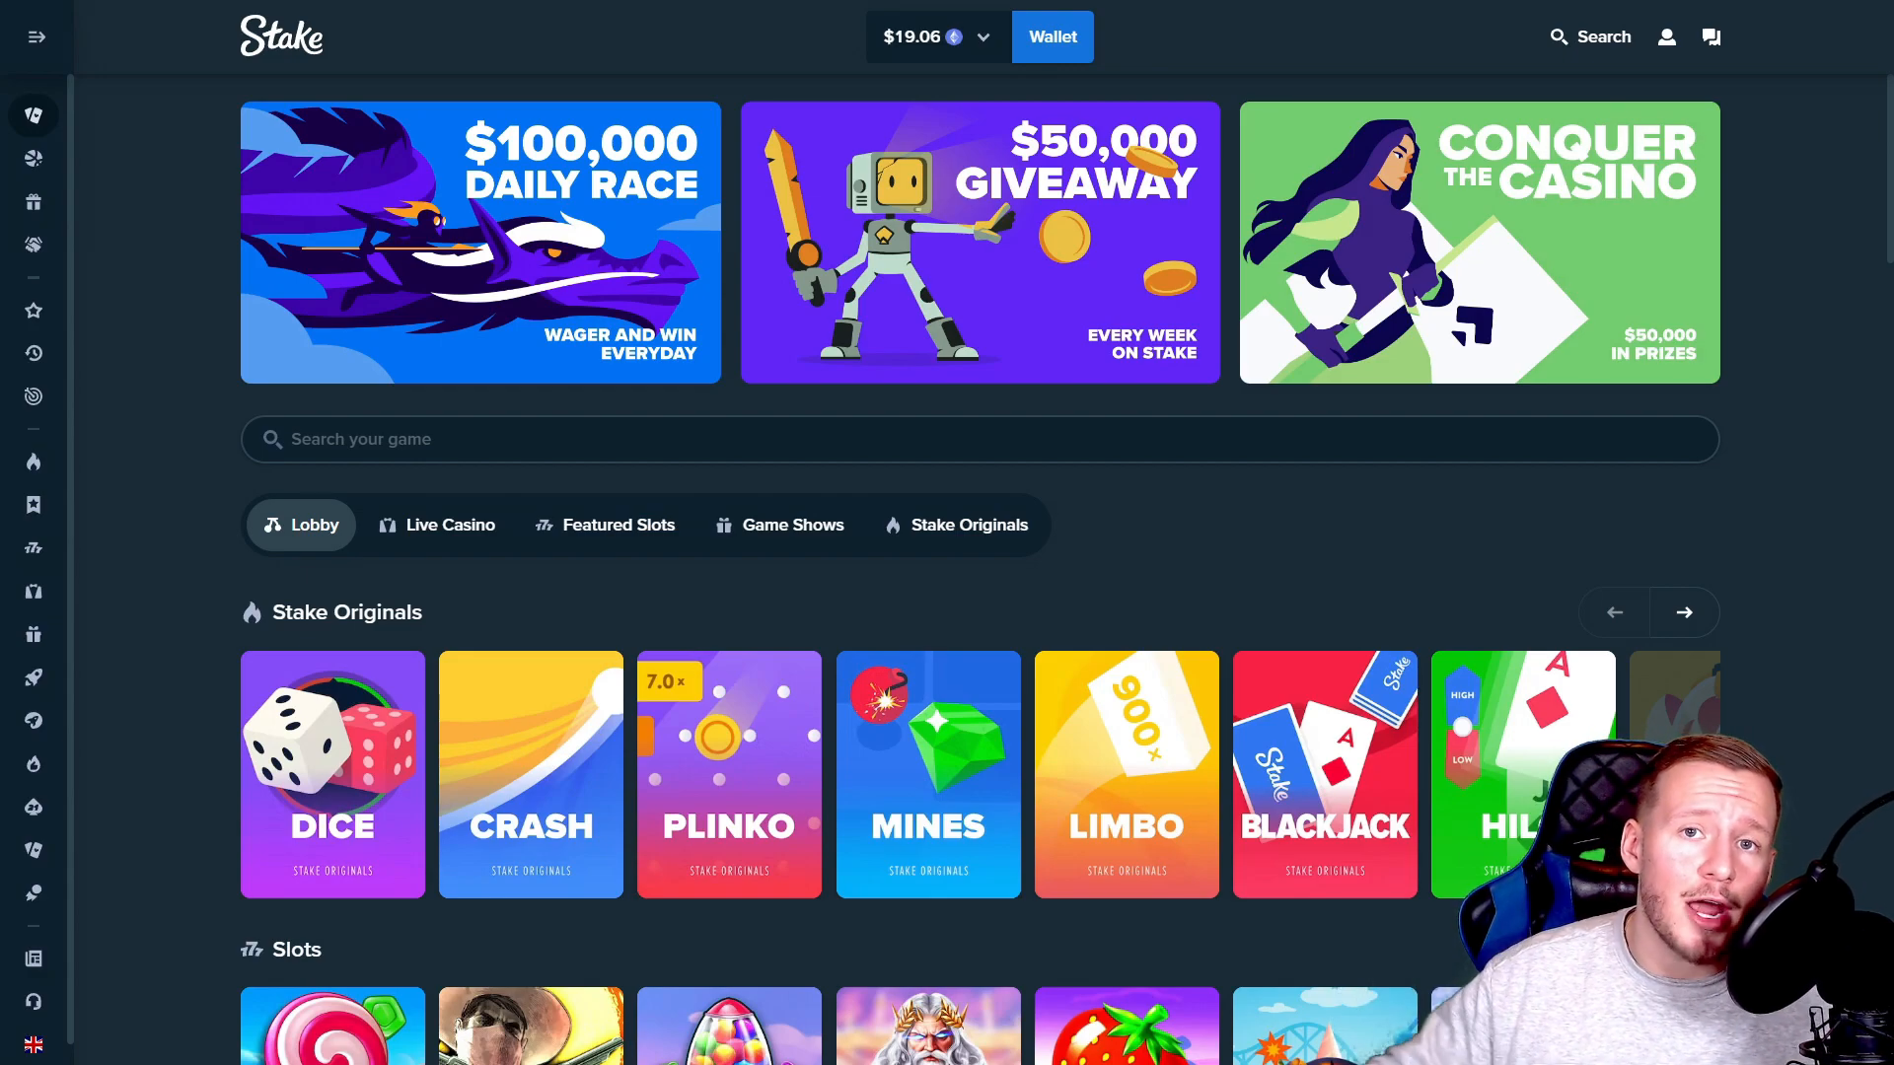
# Step: Enter a 0.25 Limbo bet, a 1000.00 target multiplier, and the welcome offer code 'greenvenom'
pyautogui.click(1124, 773)
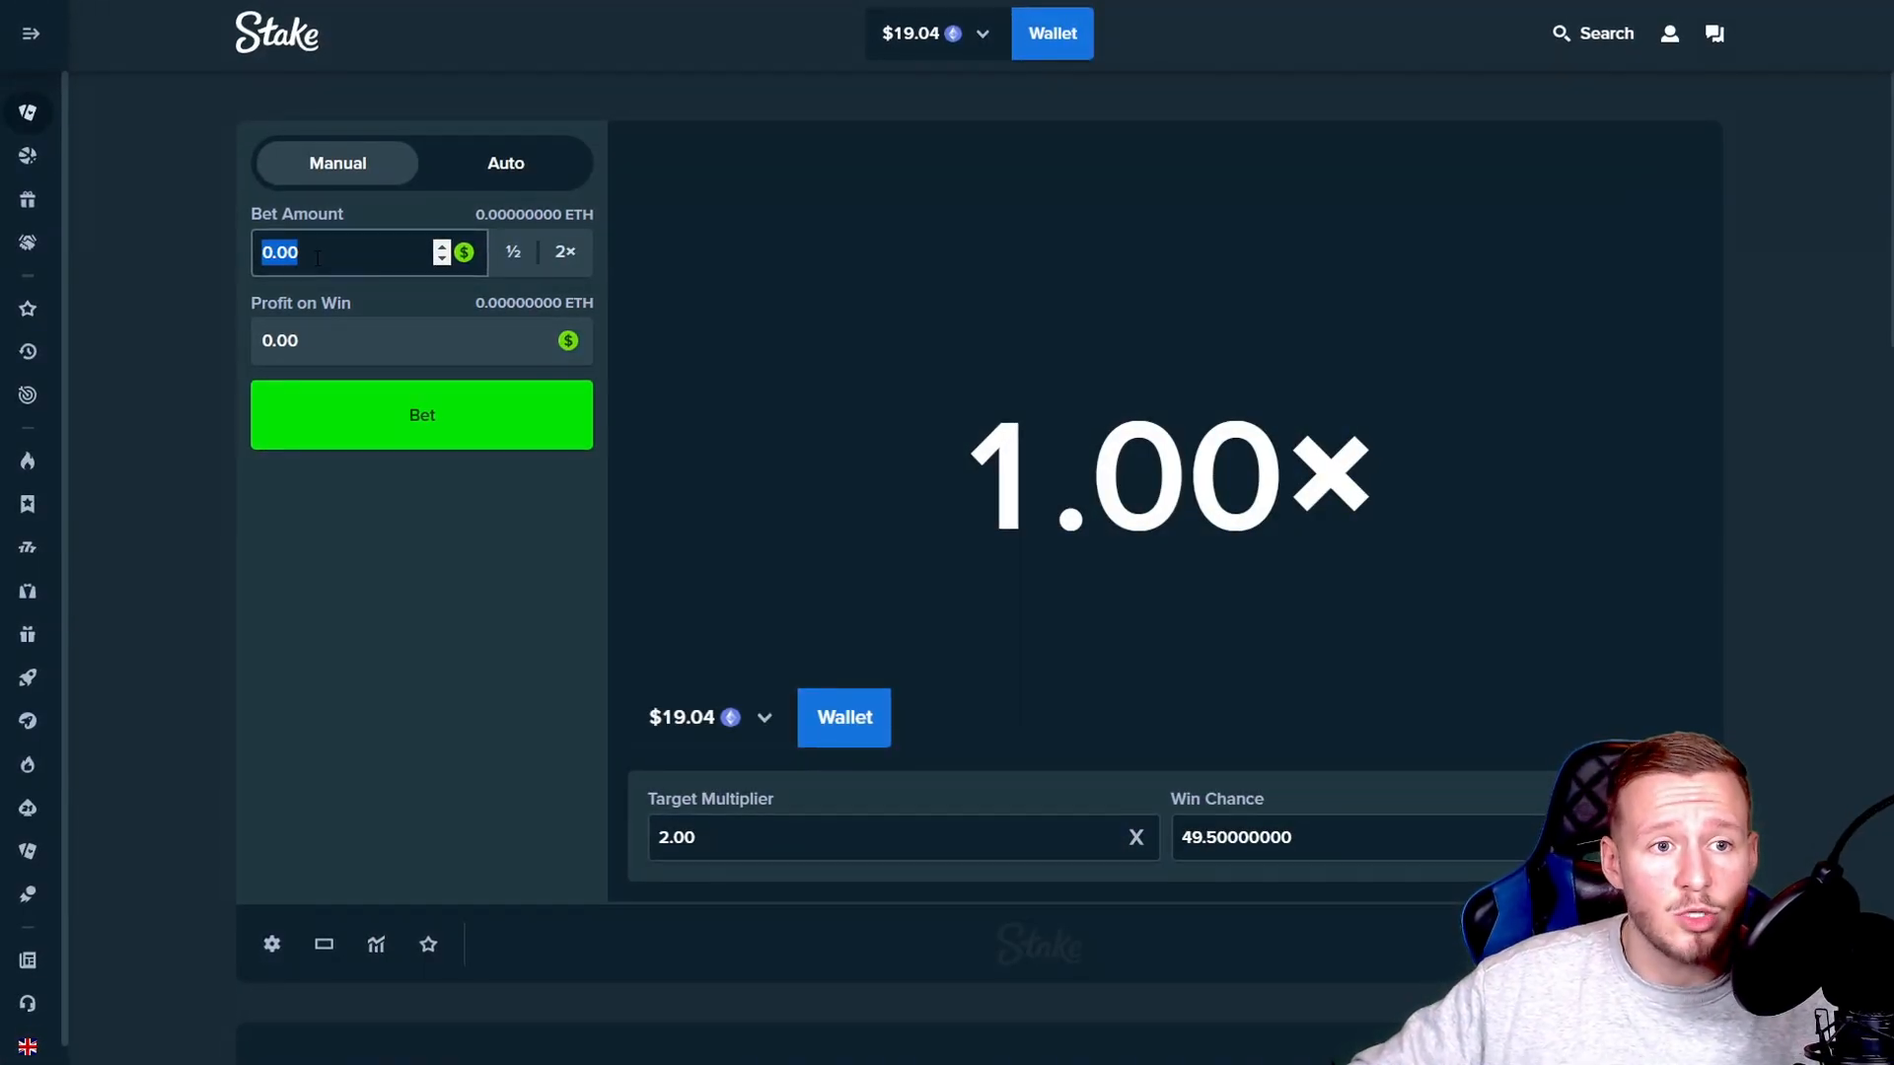
pyautogui.write('0.25')
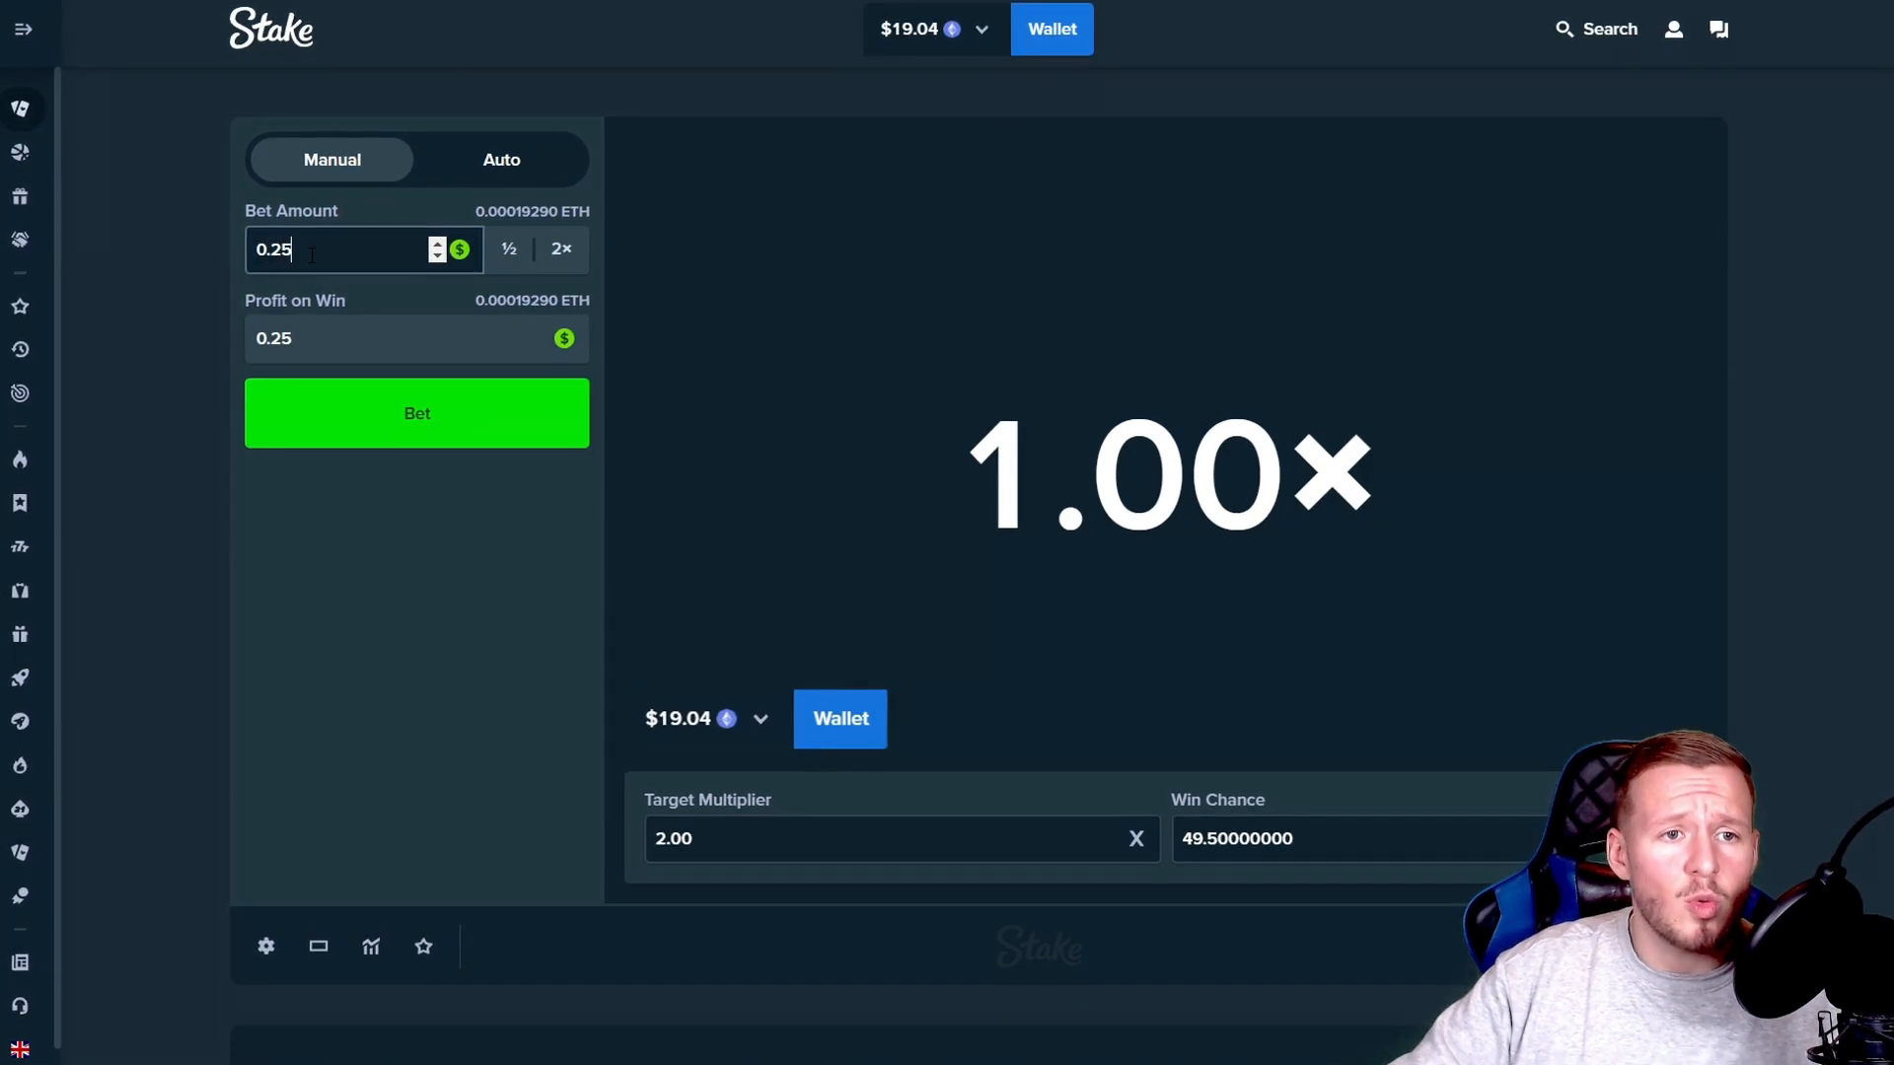
pyautogui.write('1')
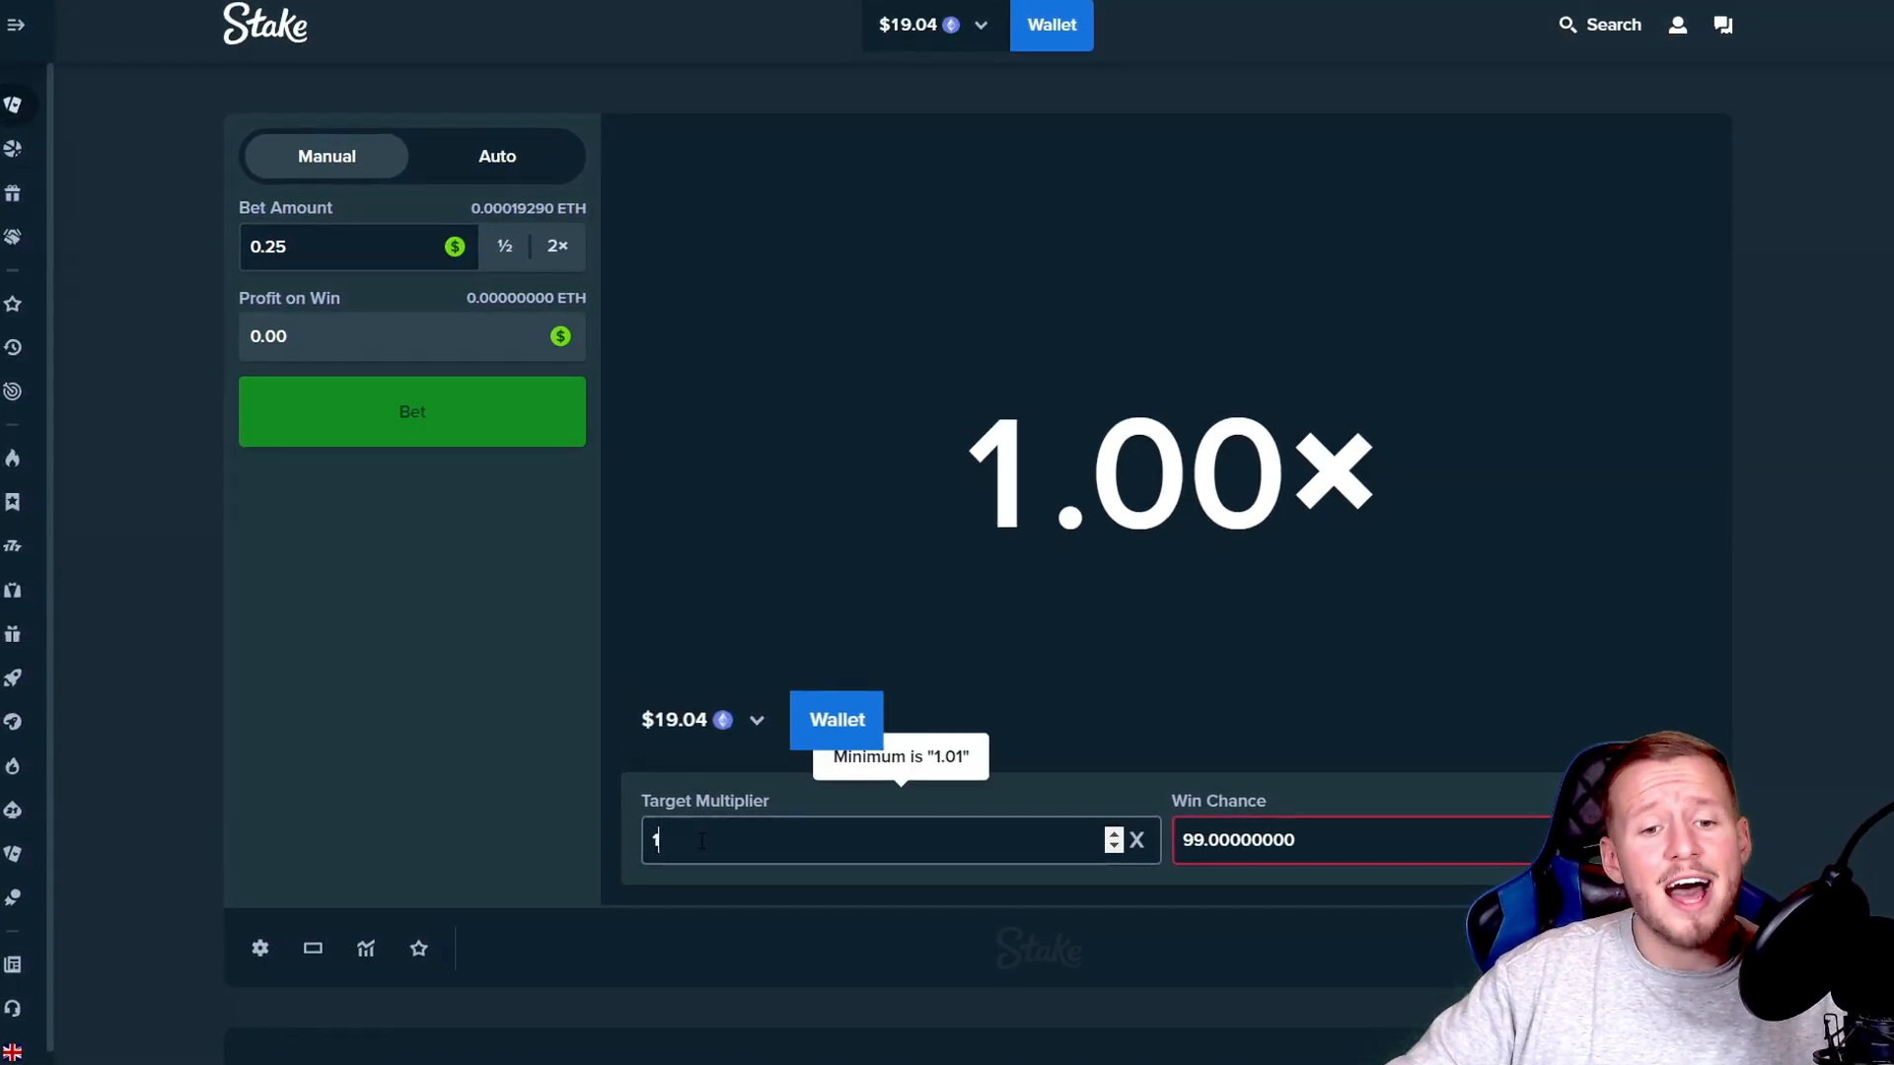
pyautogui.write('1000.00')
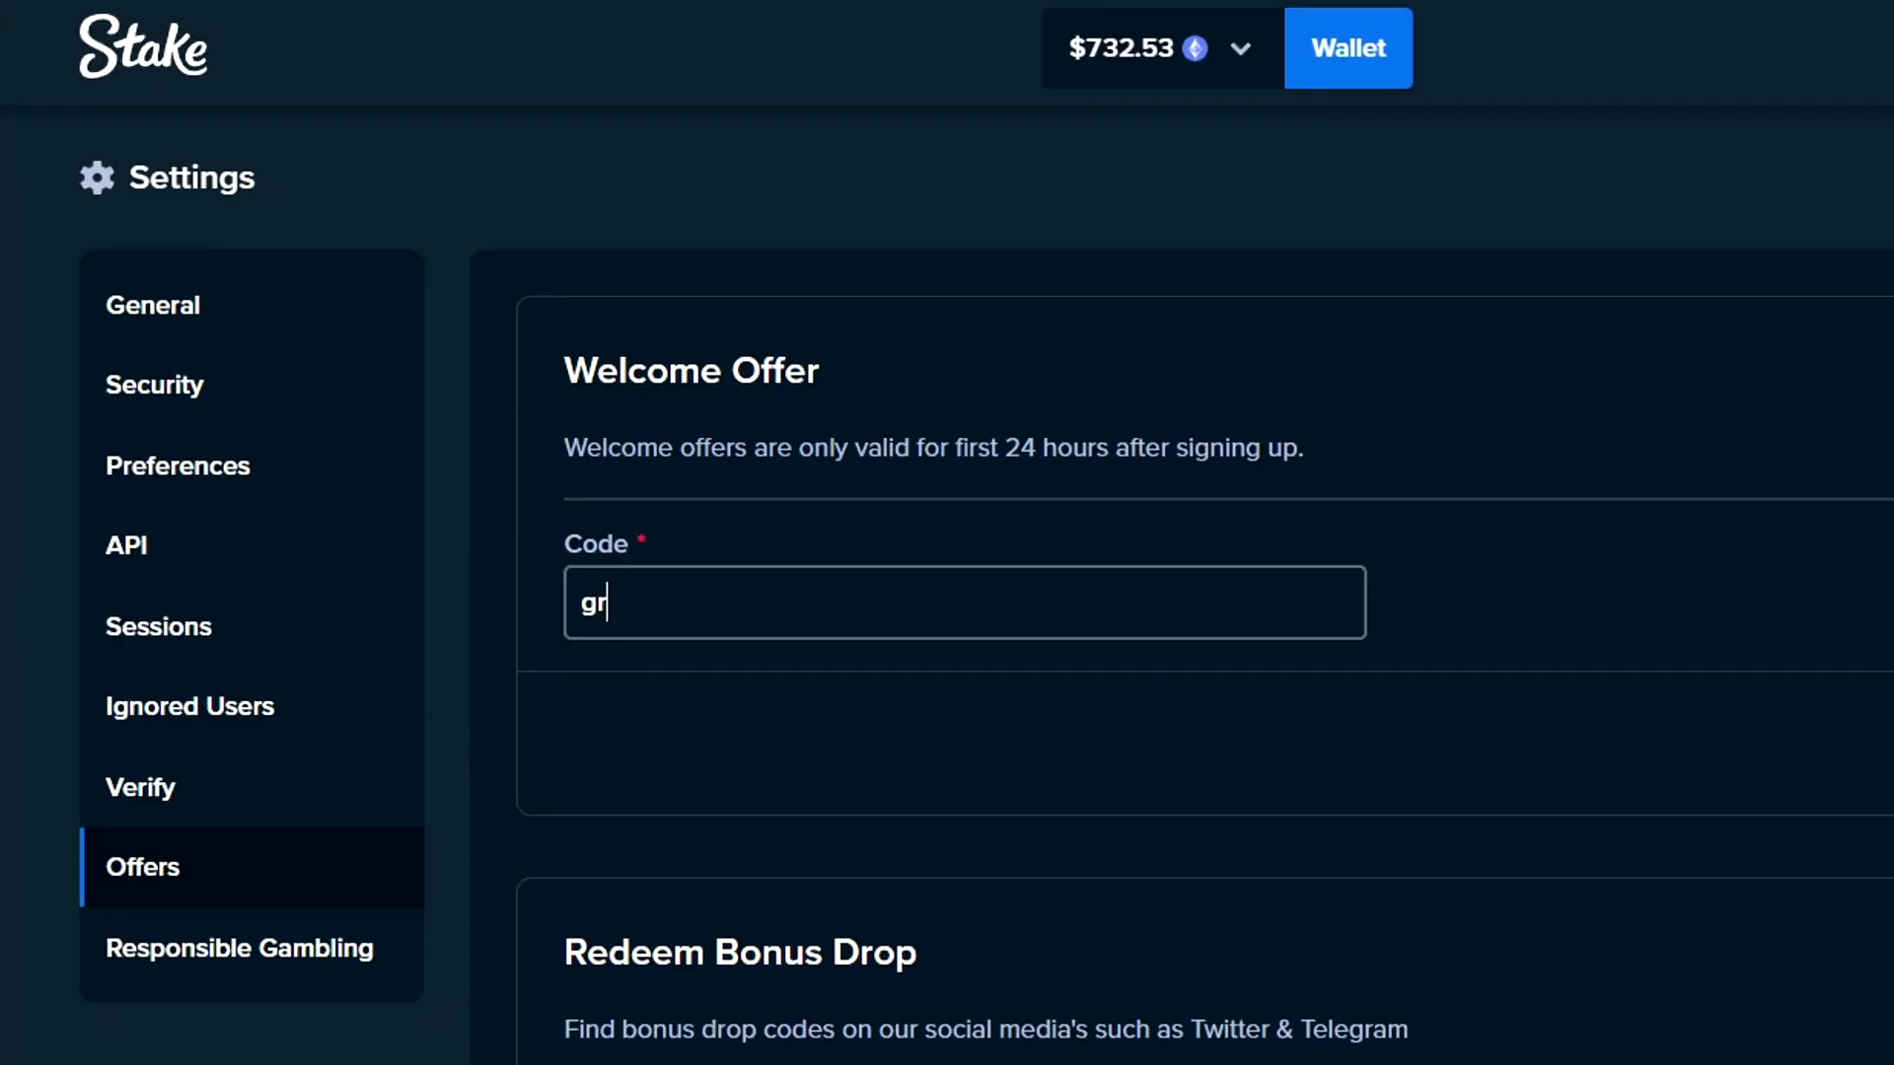
pyautogui.write('greenvenom')
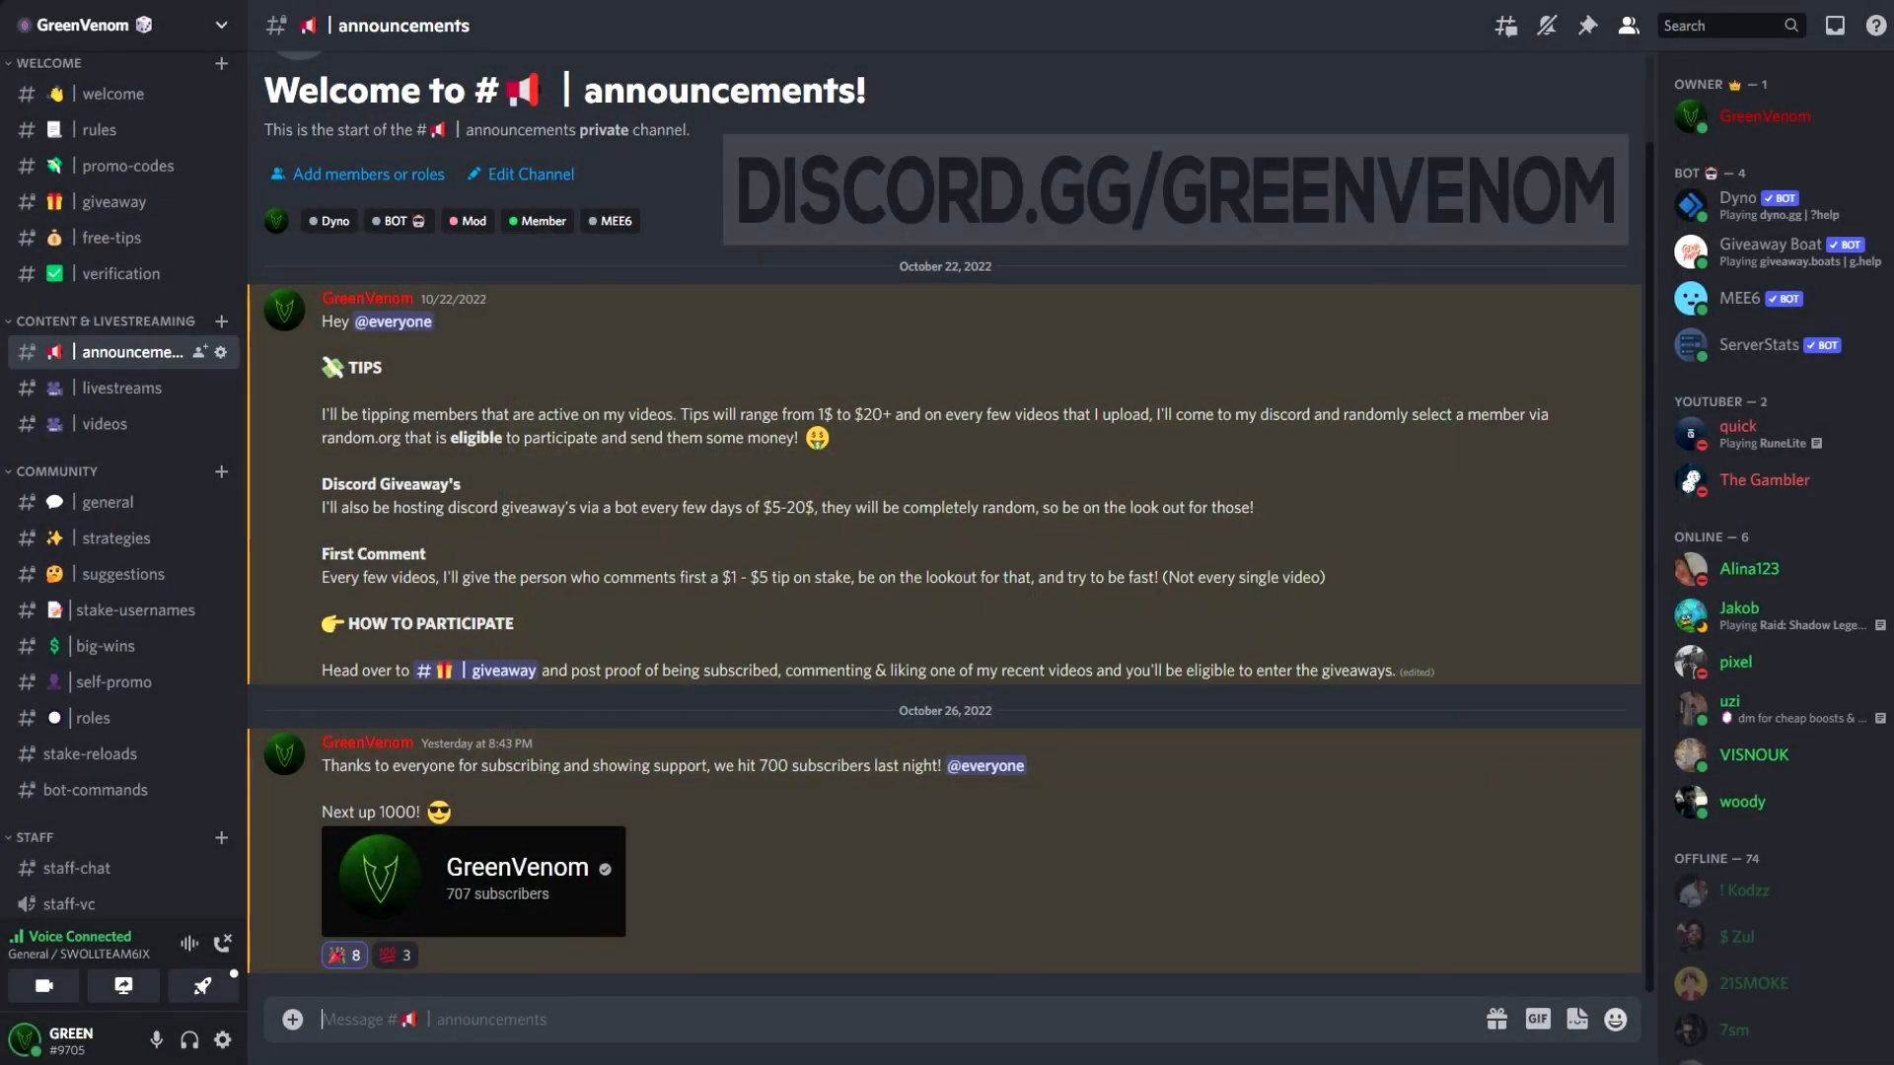
# Step: Open the #announcements channel from the Discord server sidebar
pyautogui.click(110, 241)
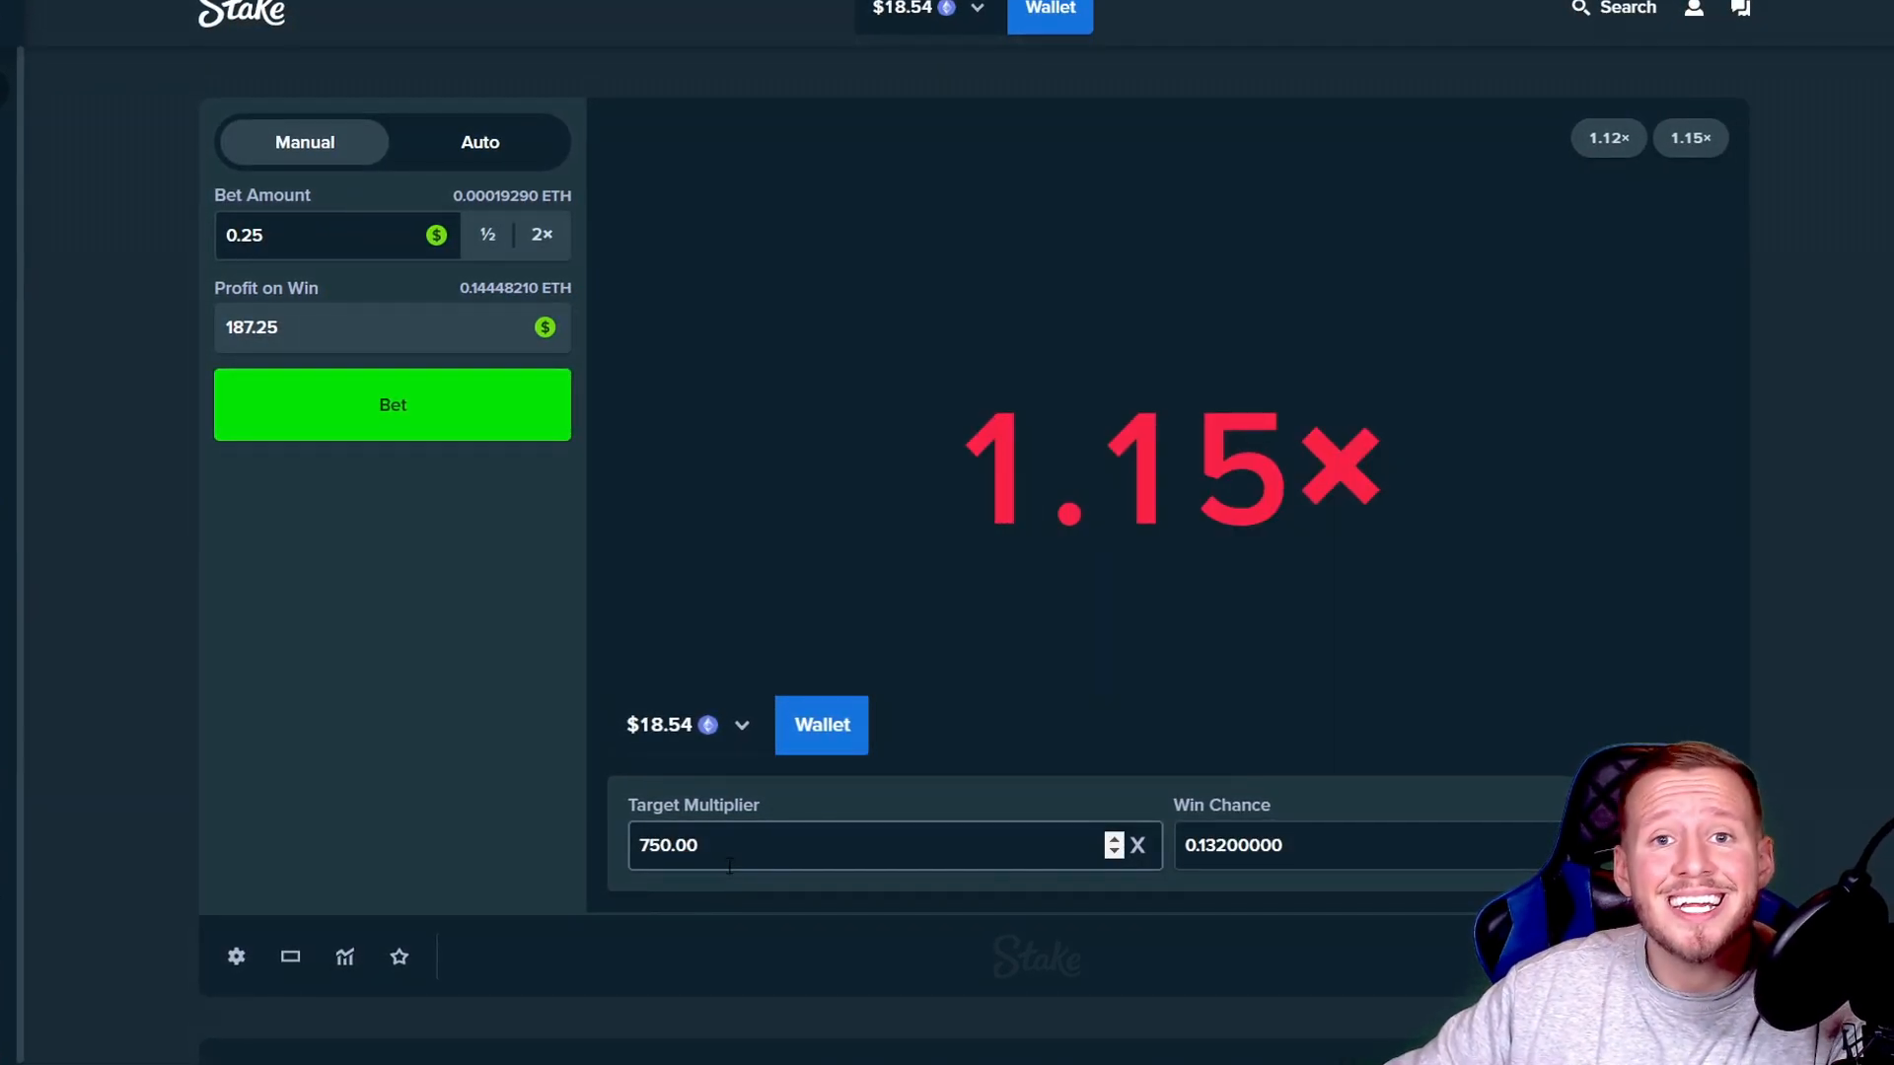
# Step: Place manual 0.25 Limbo bets at targets of 750, 250, 35, 17.50 and 8
pyautogui.click(392, 404)
pyautogui.write('250')
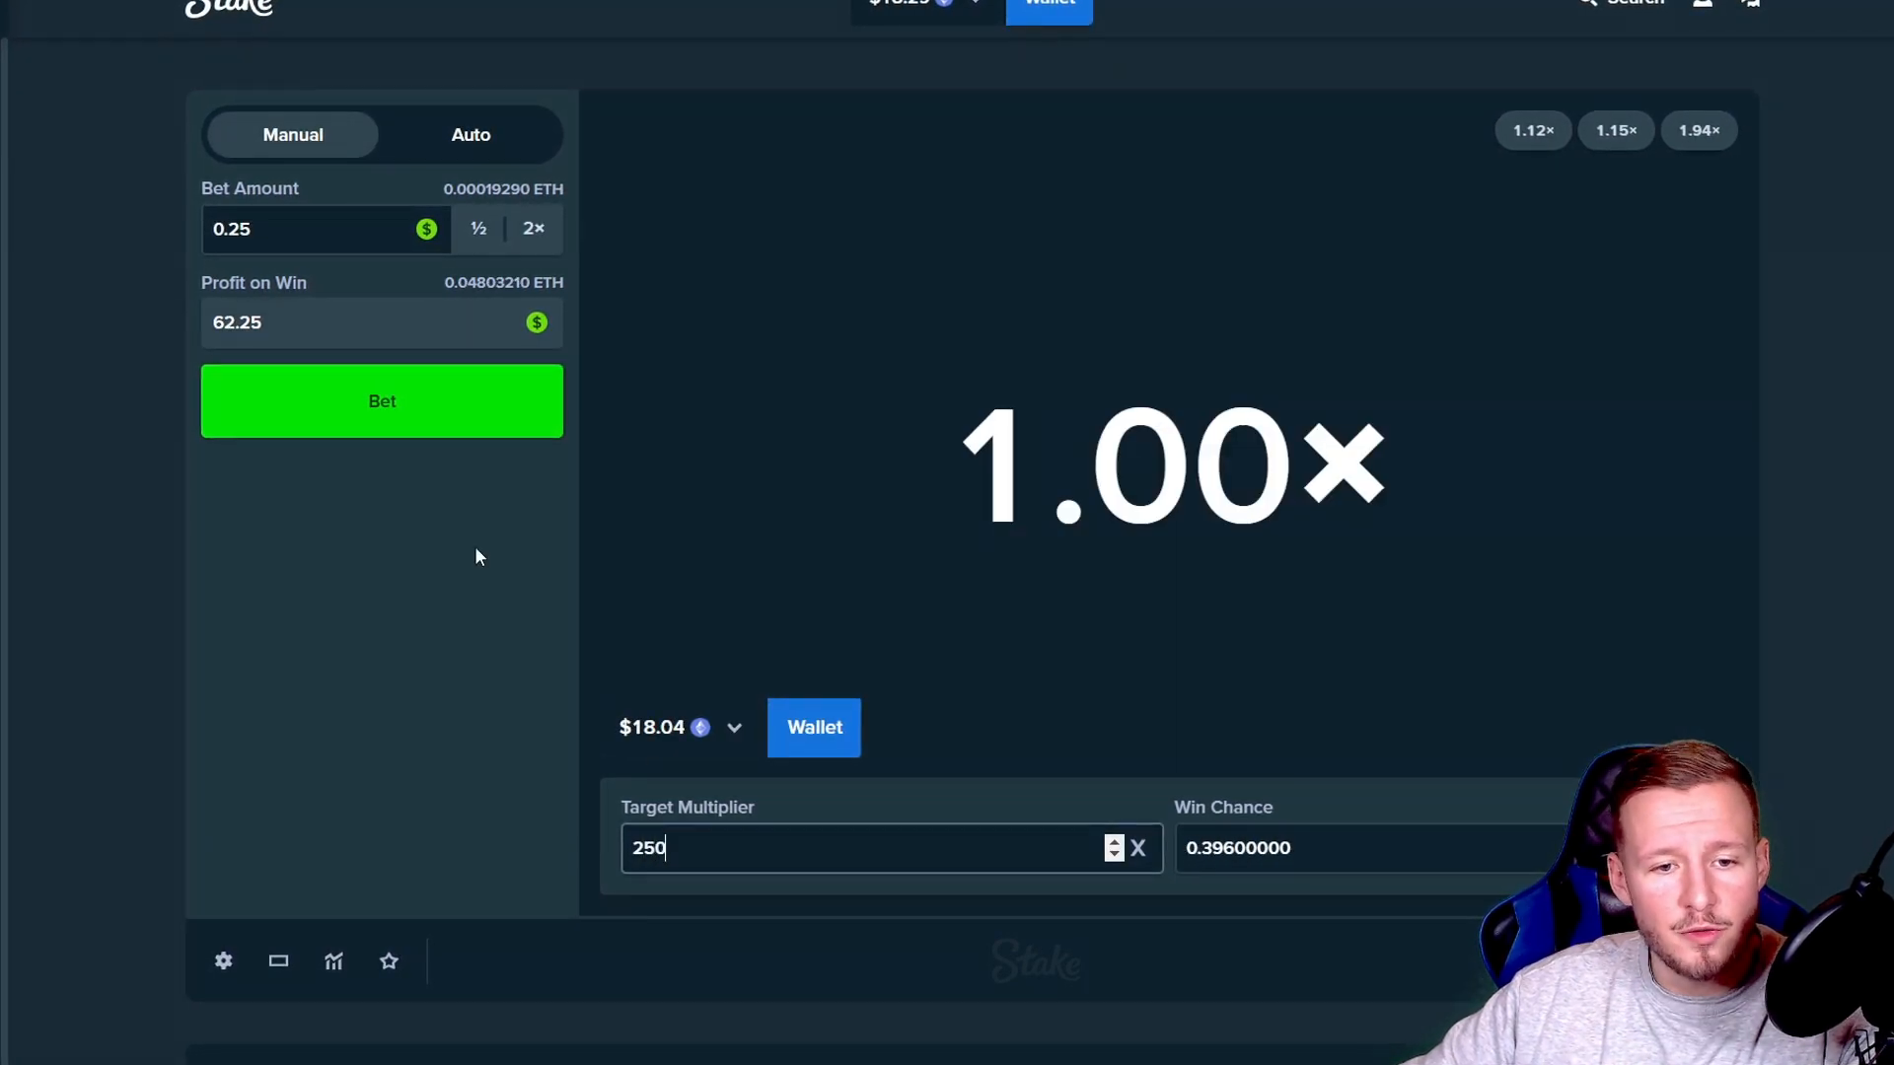
pyautogui.click(376, 400)
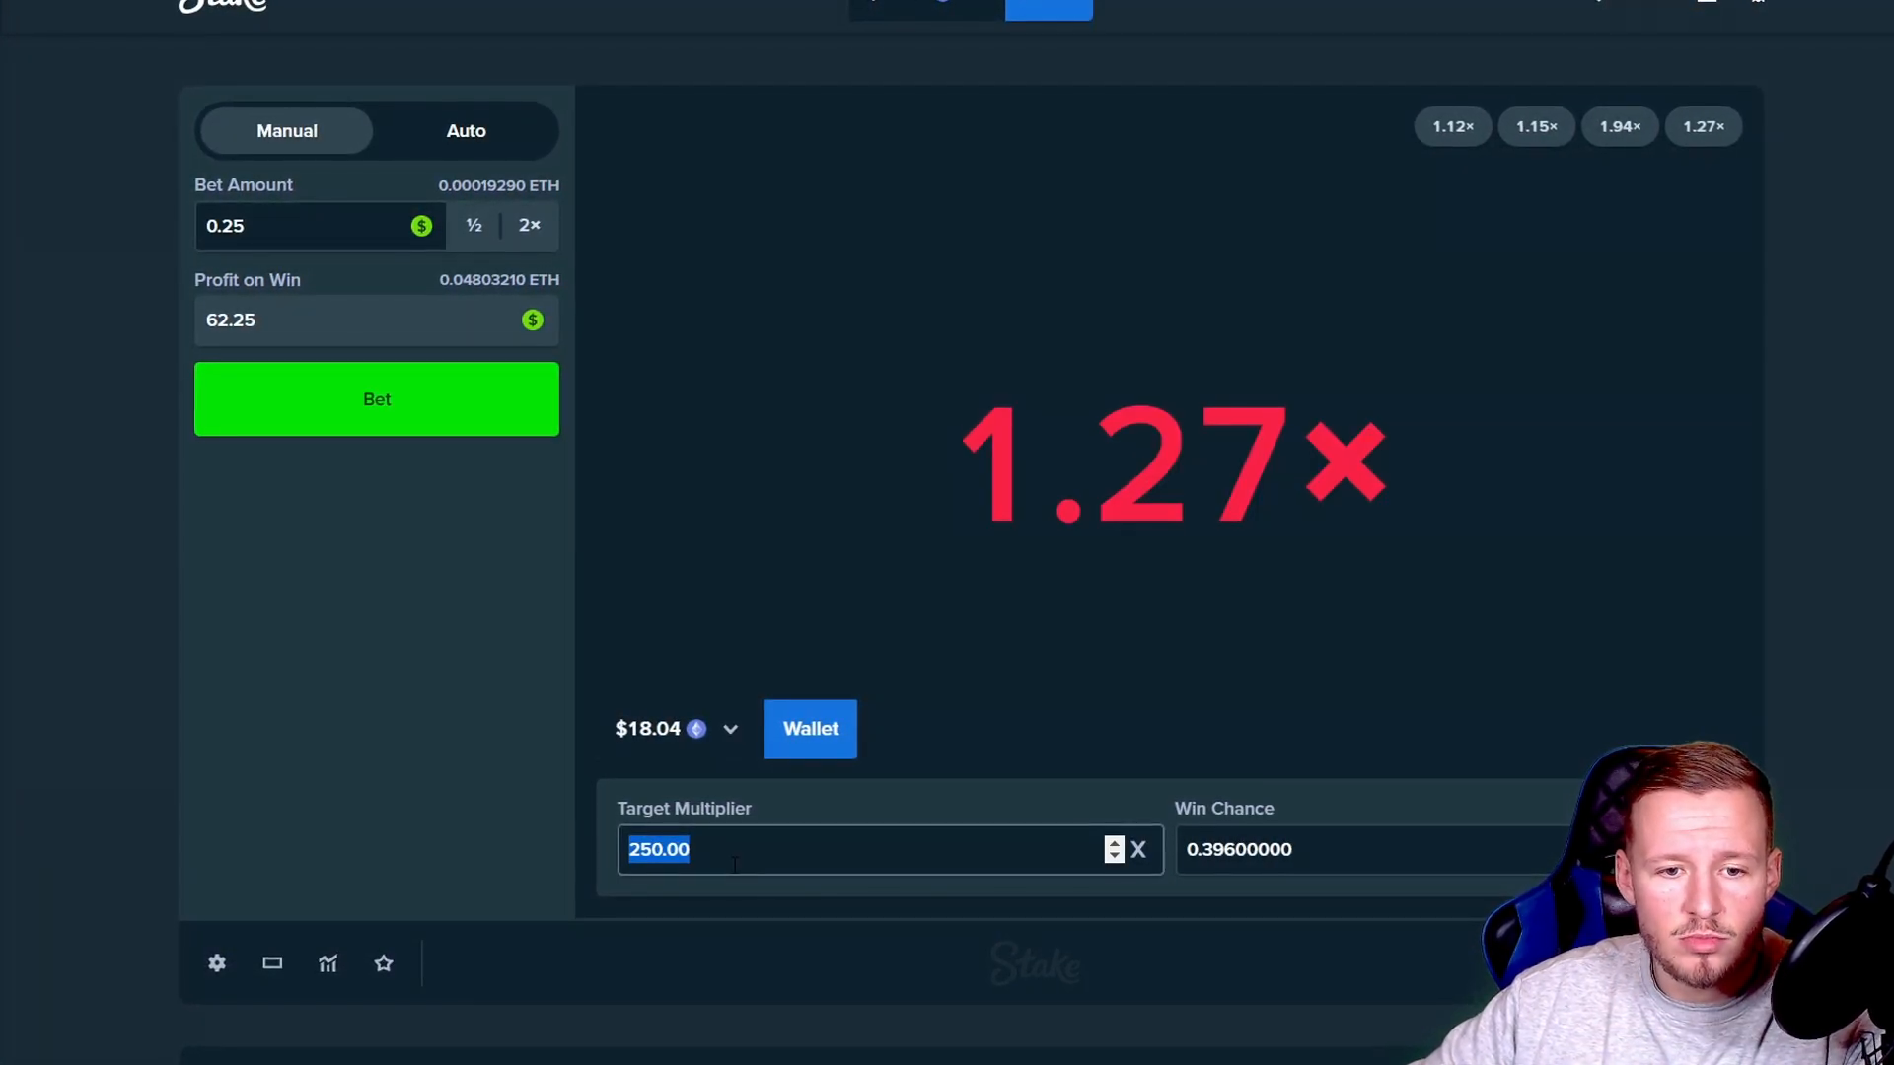
pyautogui.click(371, 399)
pyautogui.write('35')
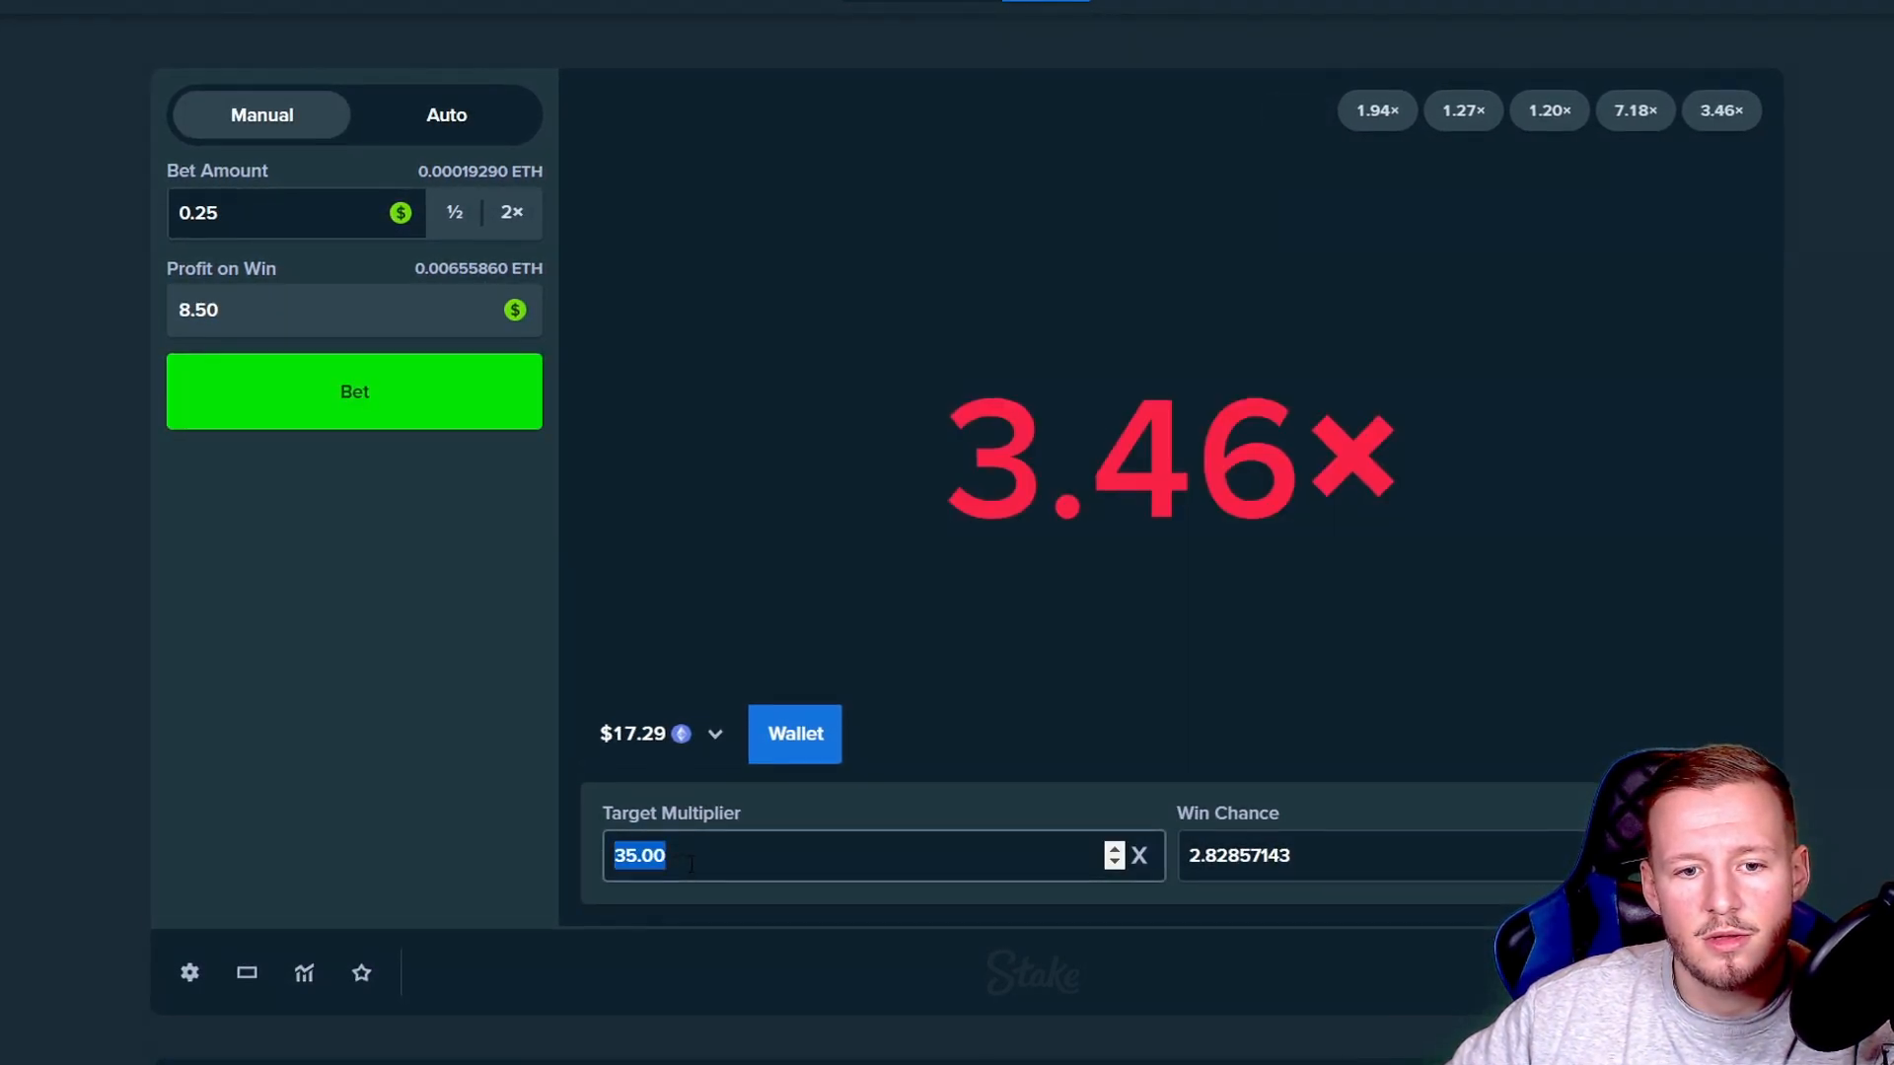
pyautogui.click(354, 390)
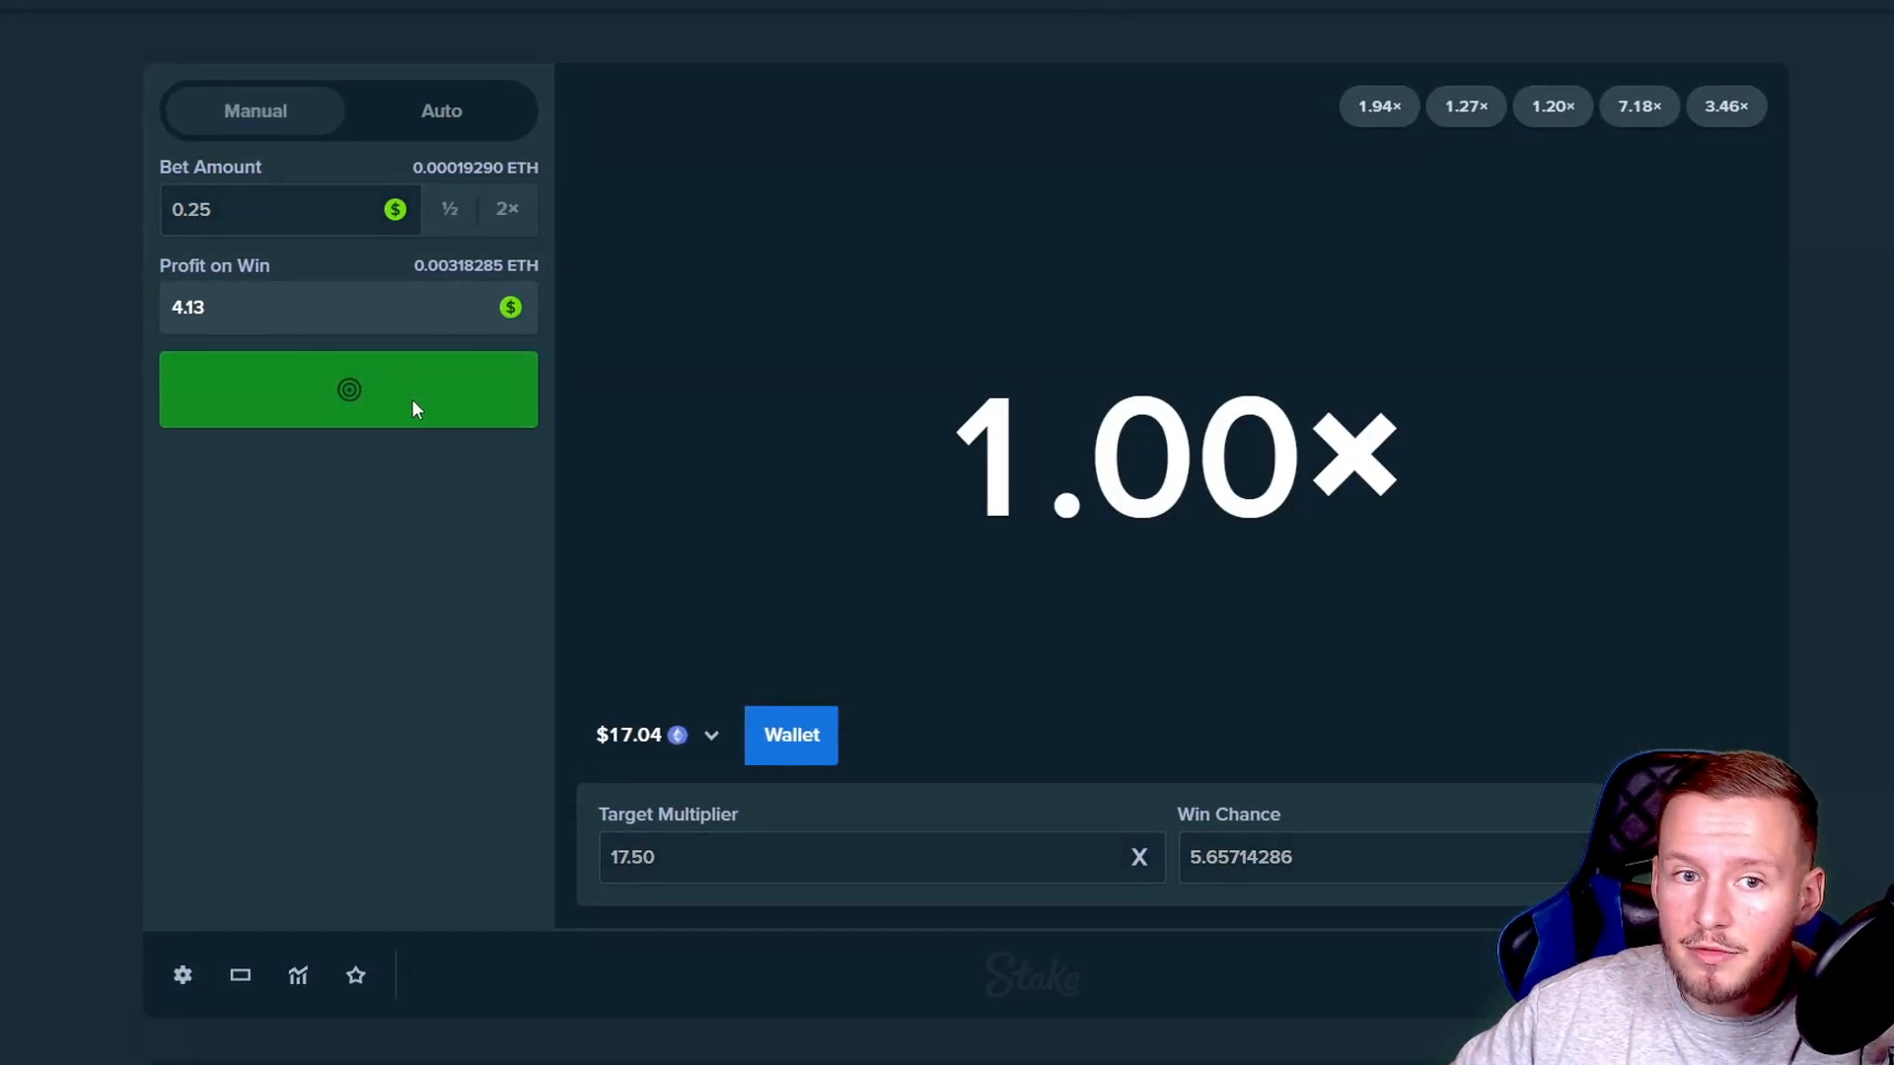
pyautogui.write('8.00')
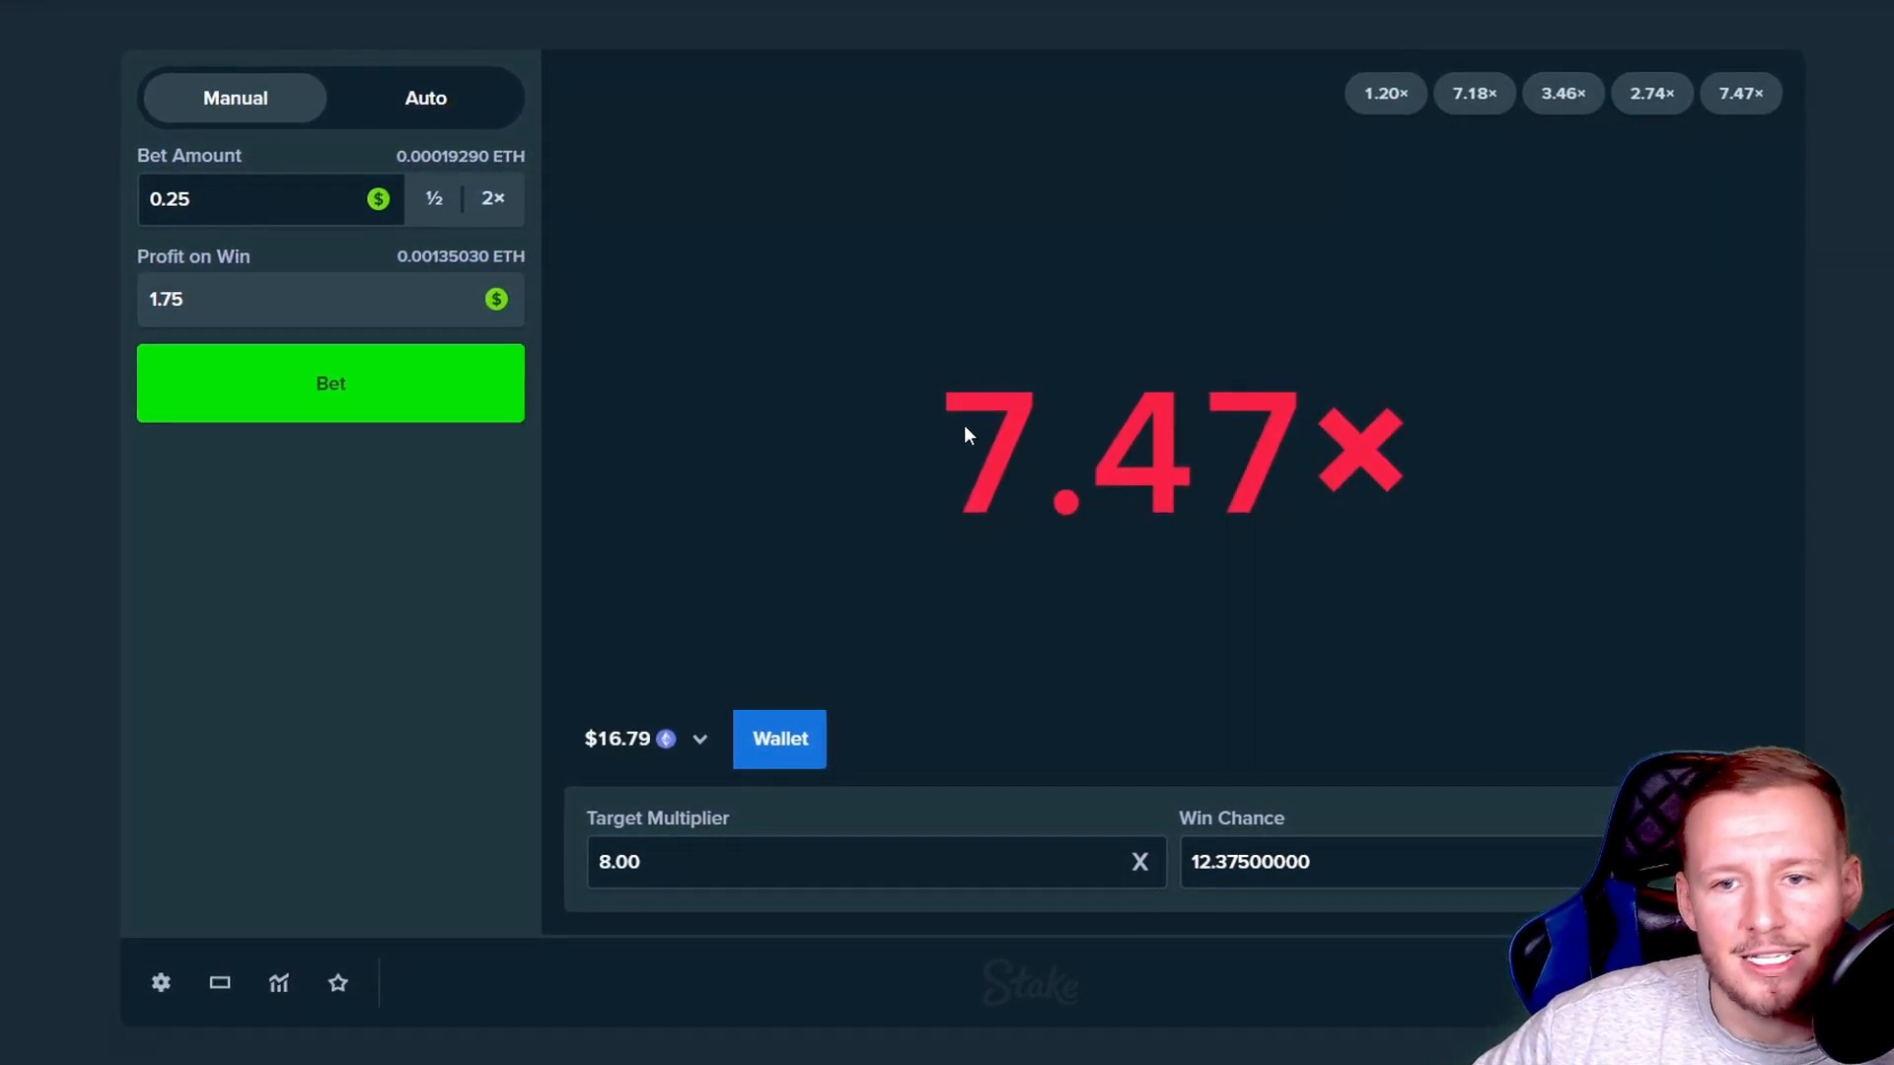
pyautogui.click(425, 98)
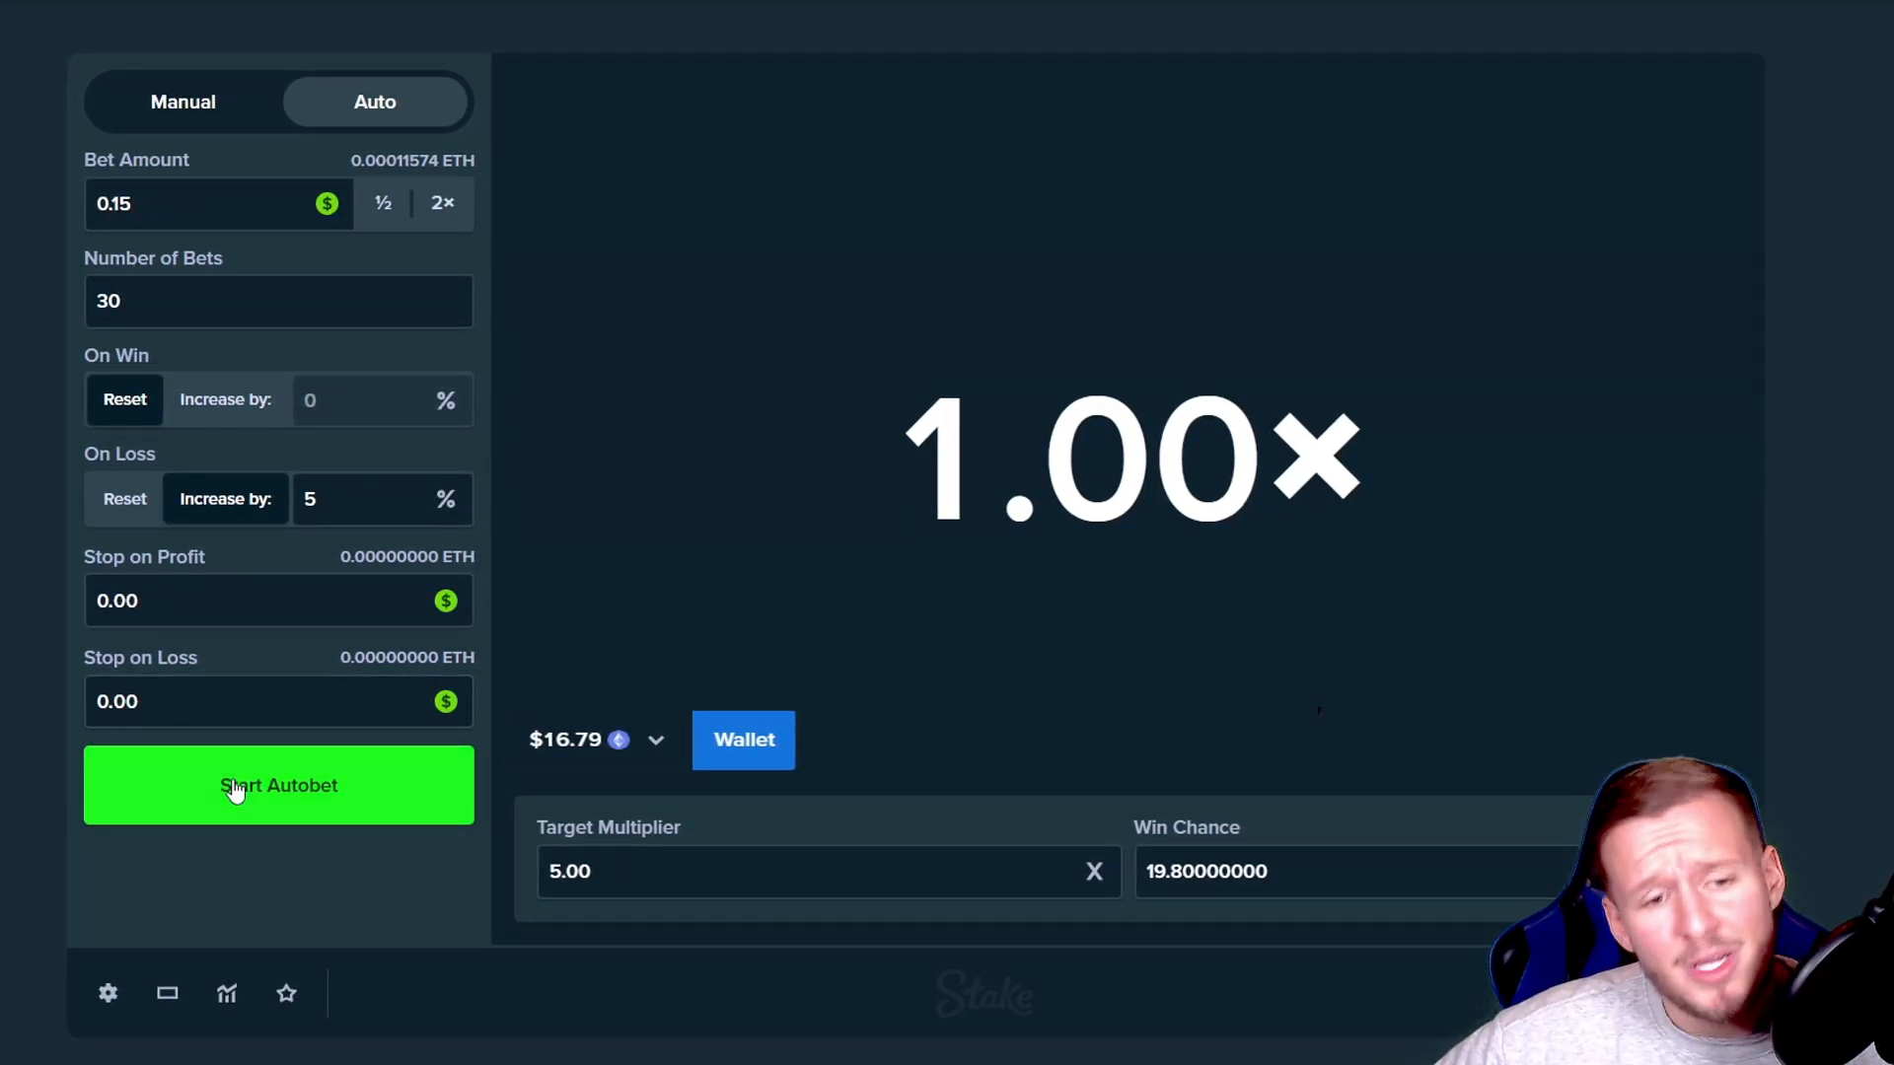
# Step: Start the 30-bet 0.15 autobet at 5× and show the live betting statistics
pyautogui.click(278, 785)
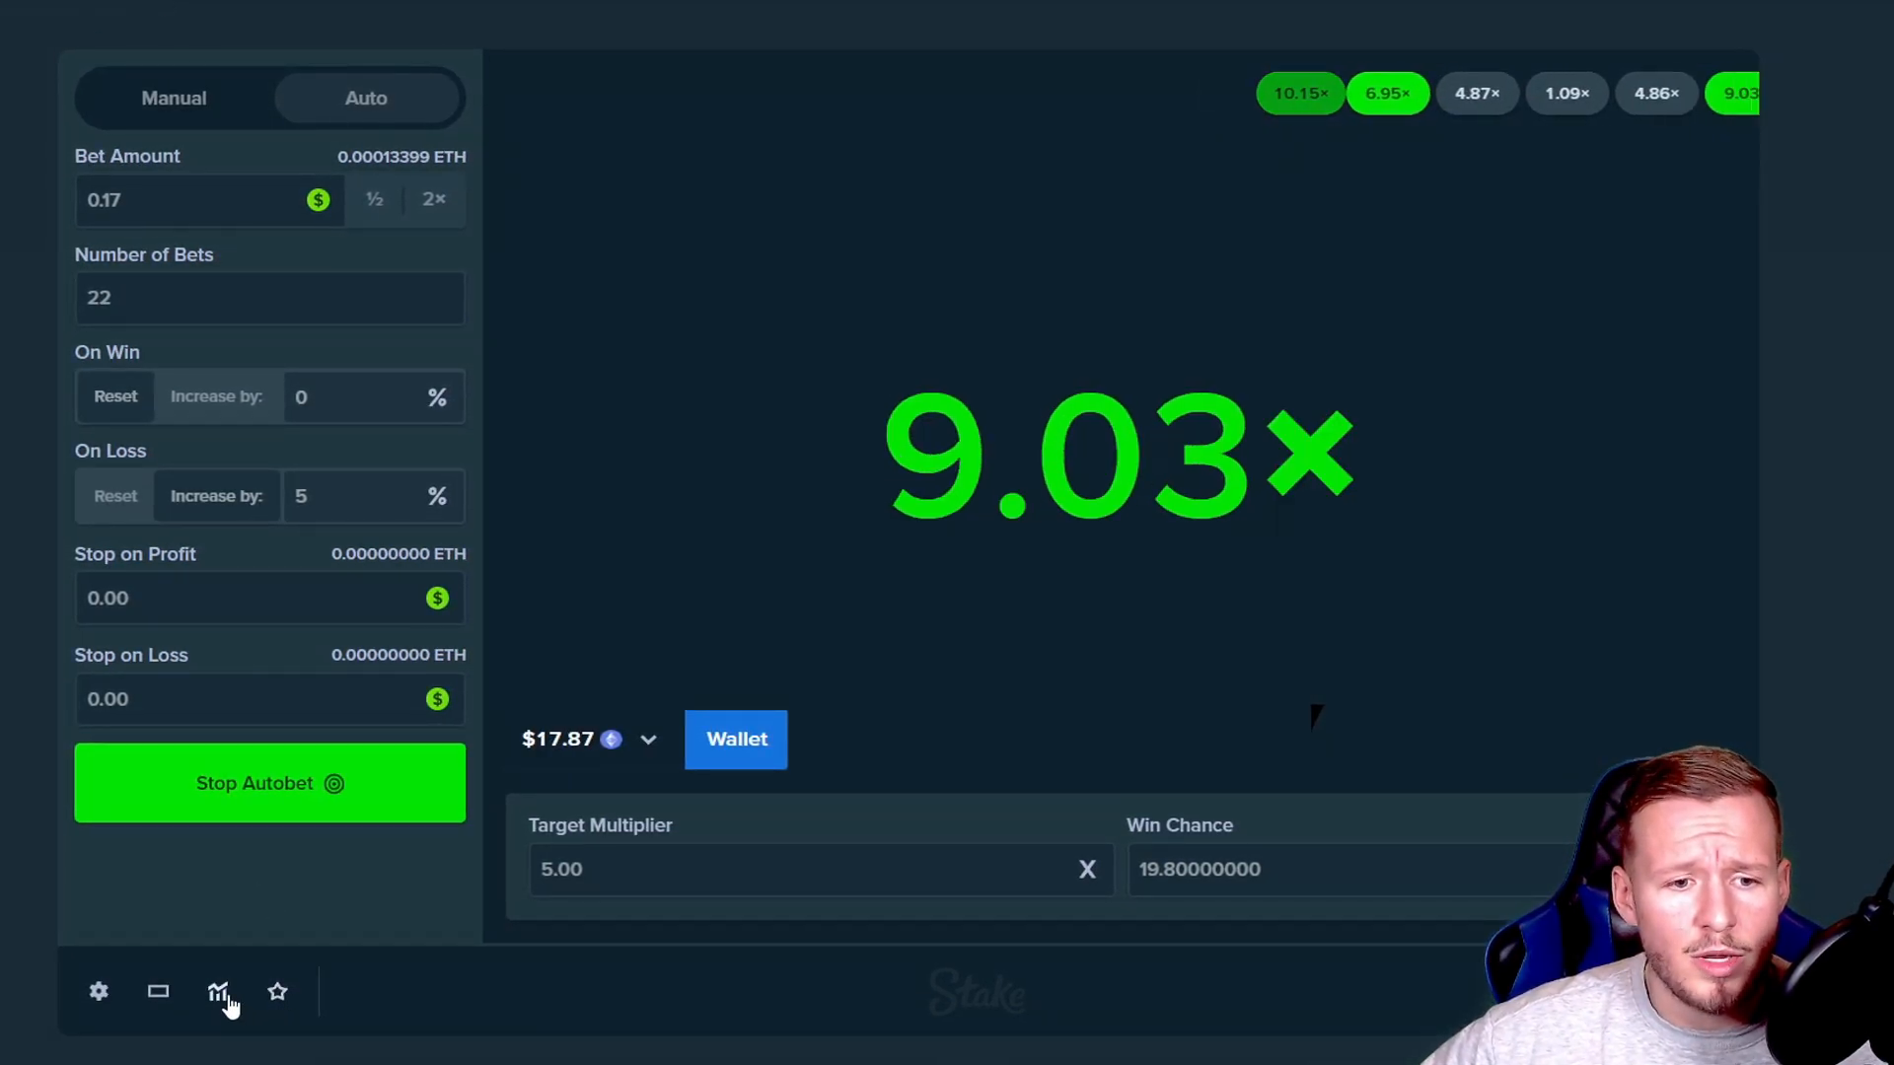
pyautogui.click(219, 991)
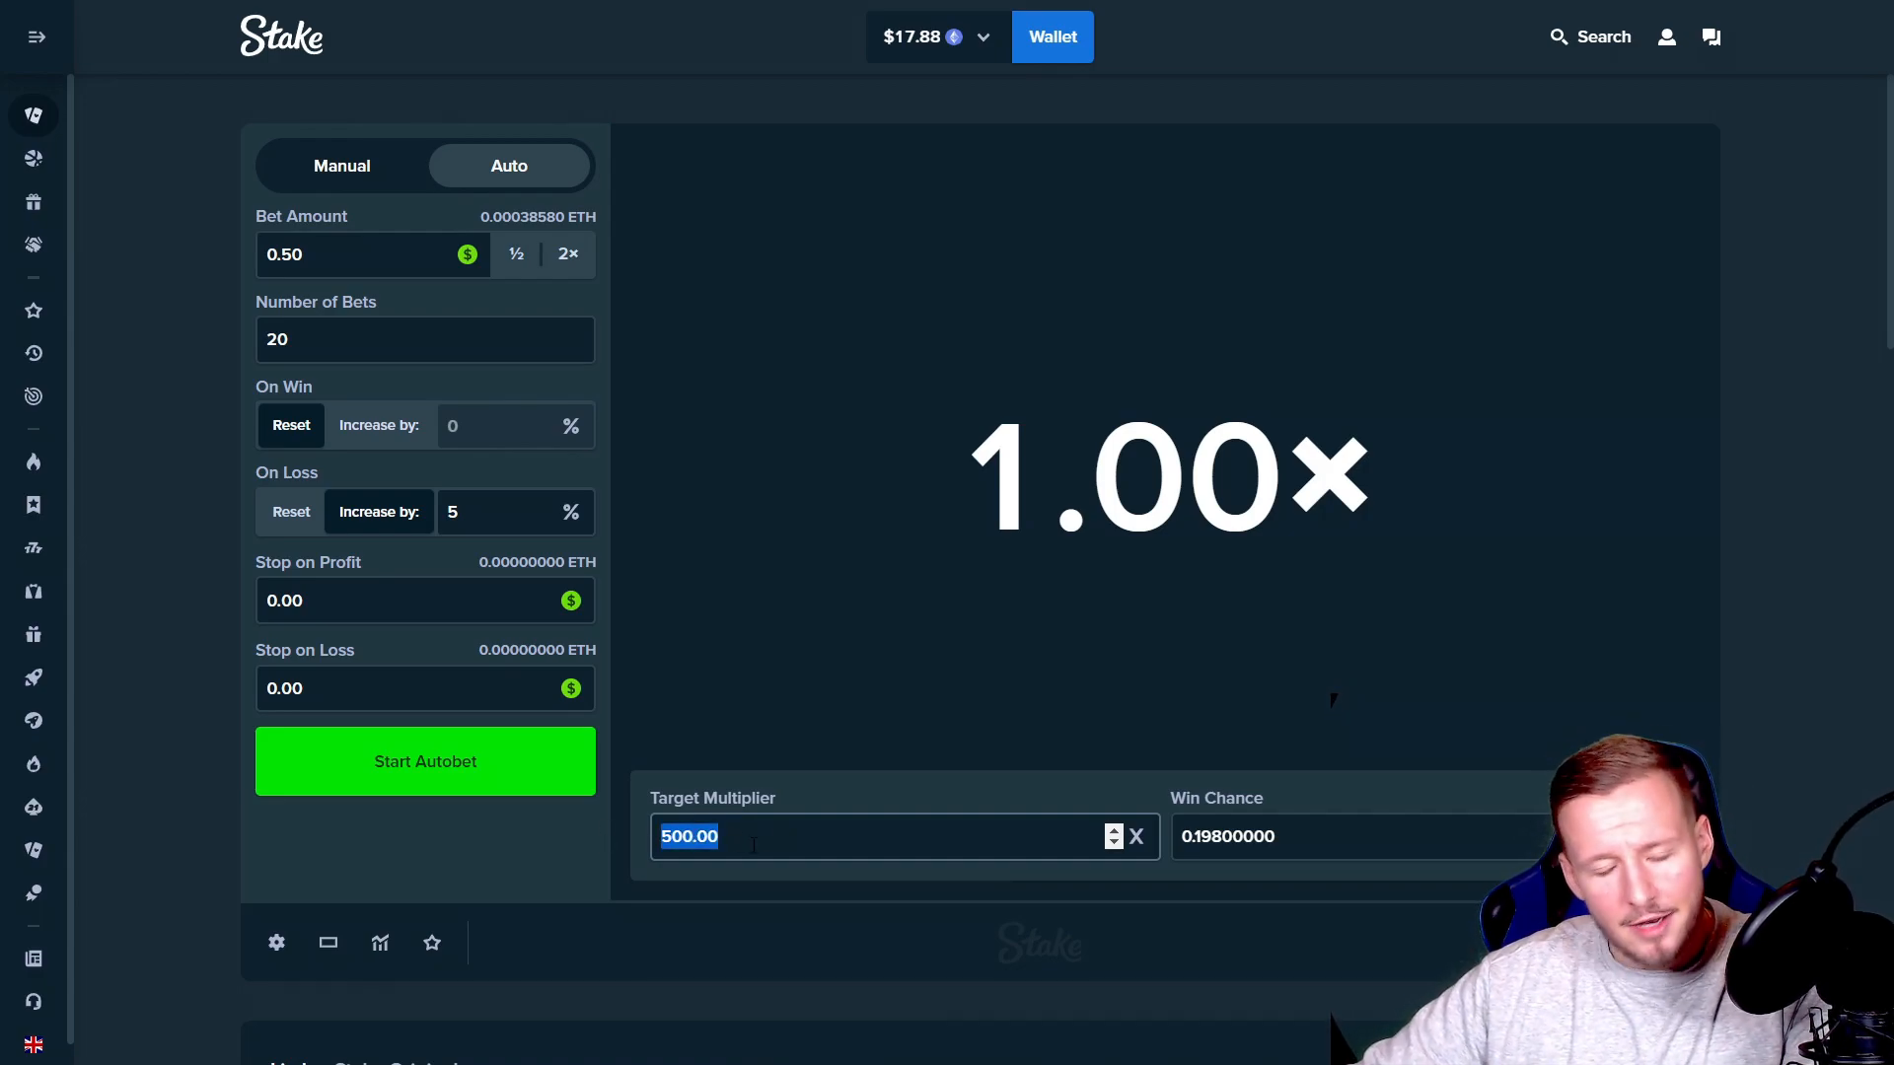
# Step: Set 10 bets and start the 0.50 autobet at a 10× target
pyautogui.write('10')
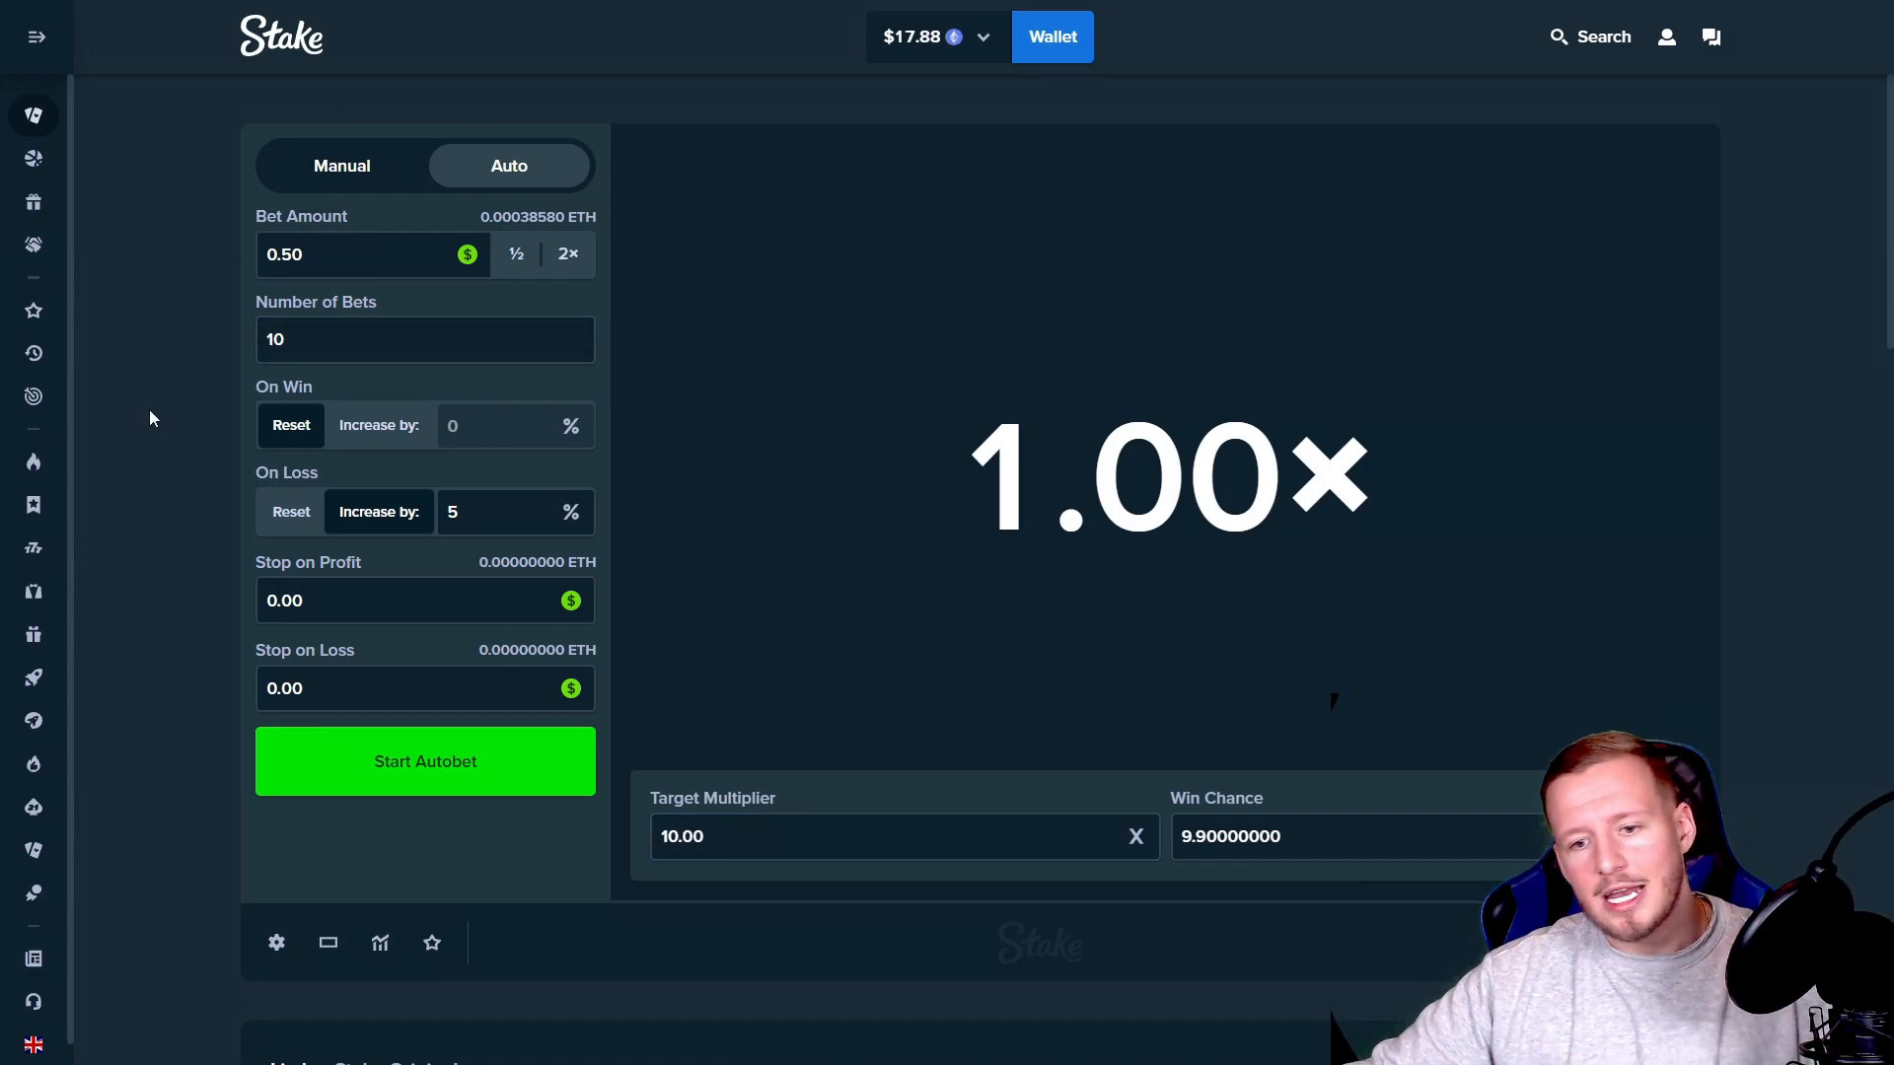
pyautogui.moveTo(424, 760)
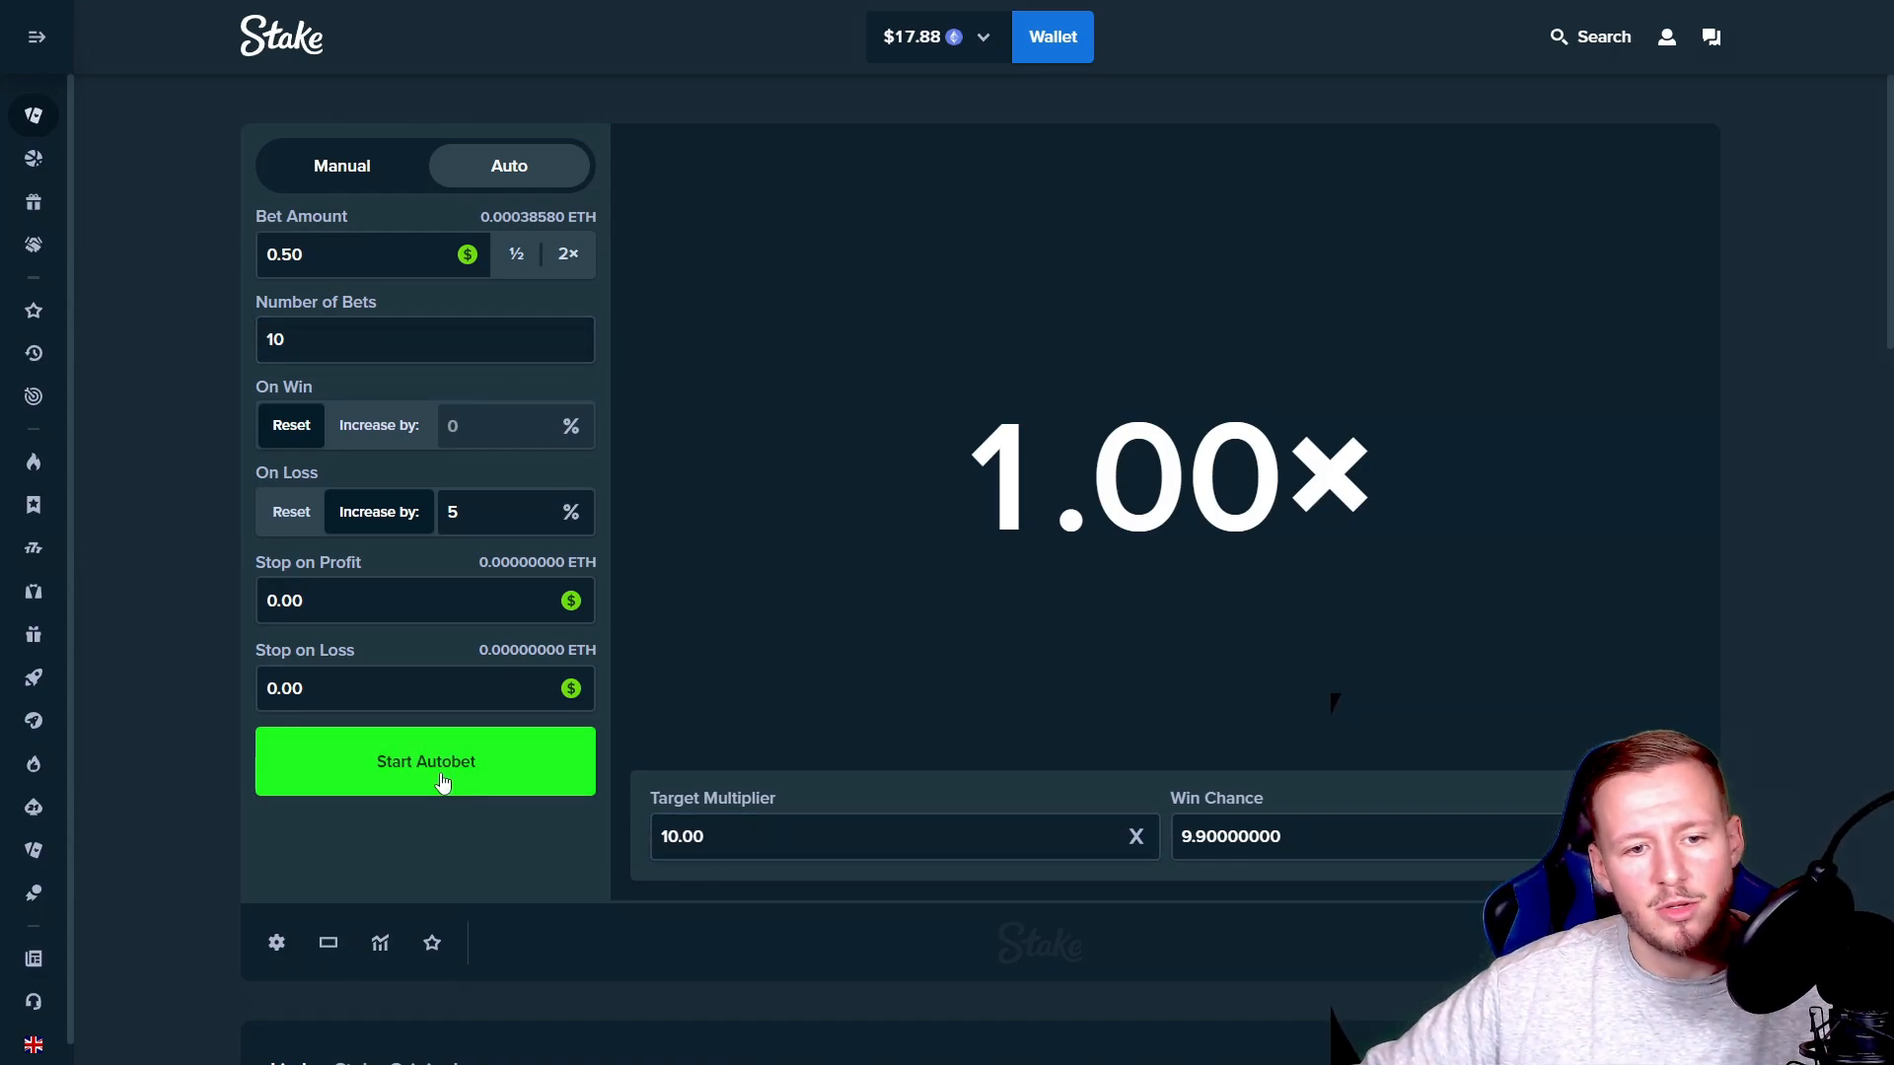
pyautogui.click(424, 761)
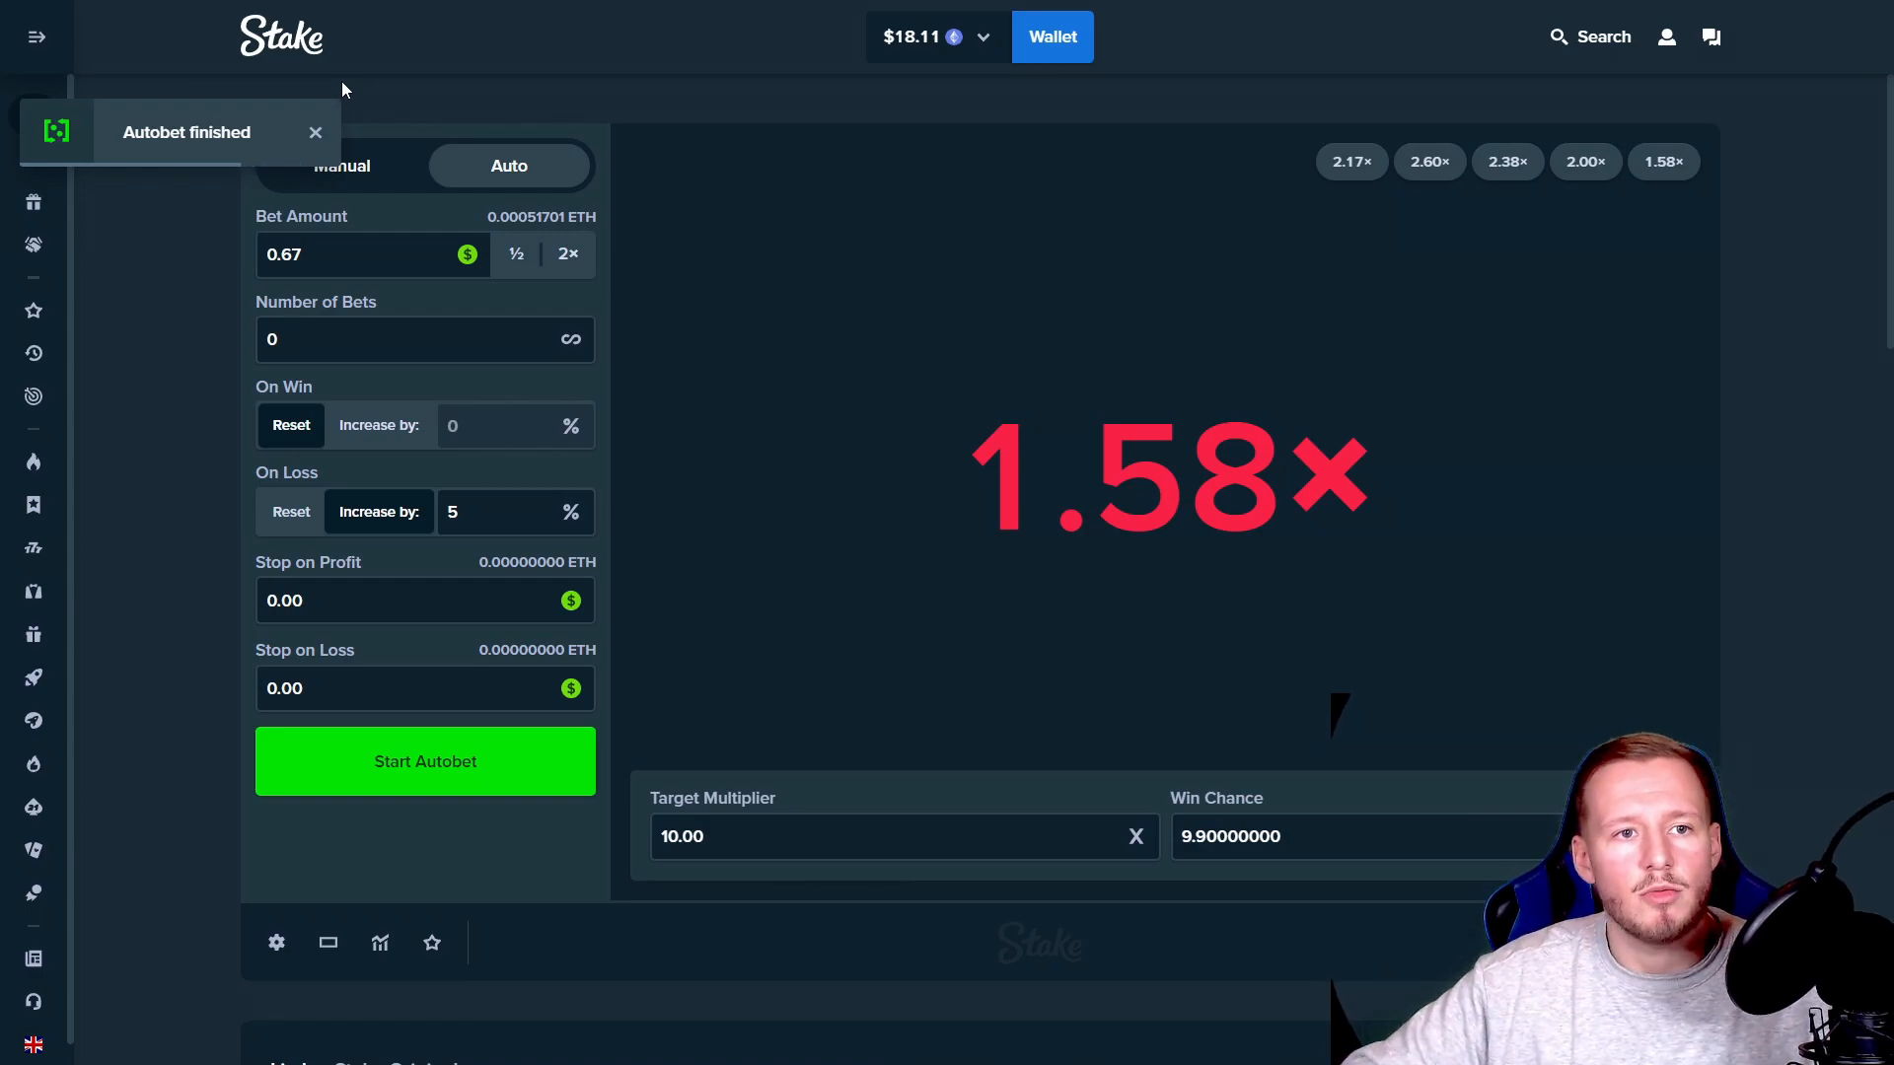
# Step: Set 40 bets and start the 0.25 autobet at a 10× target
pyautogui.click(350, 254)
pyautogui.write('0.25')
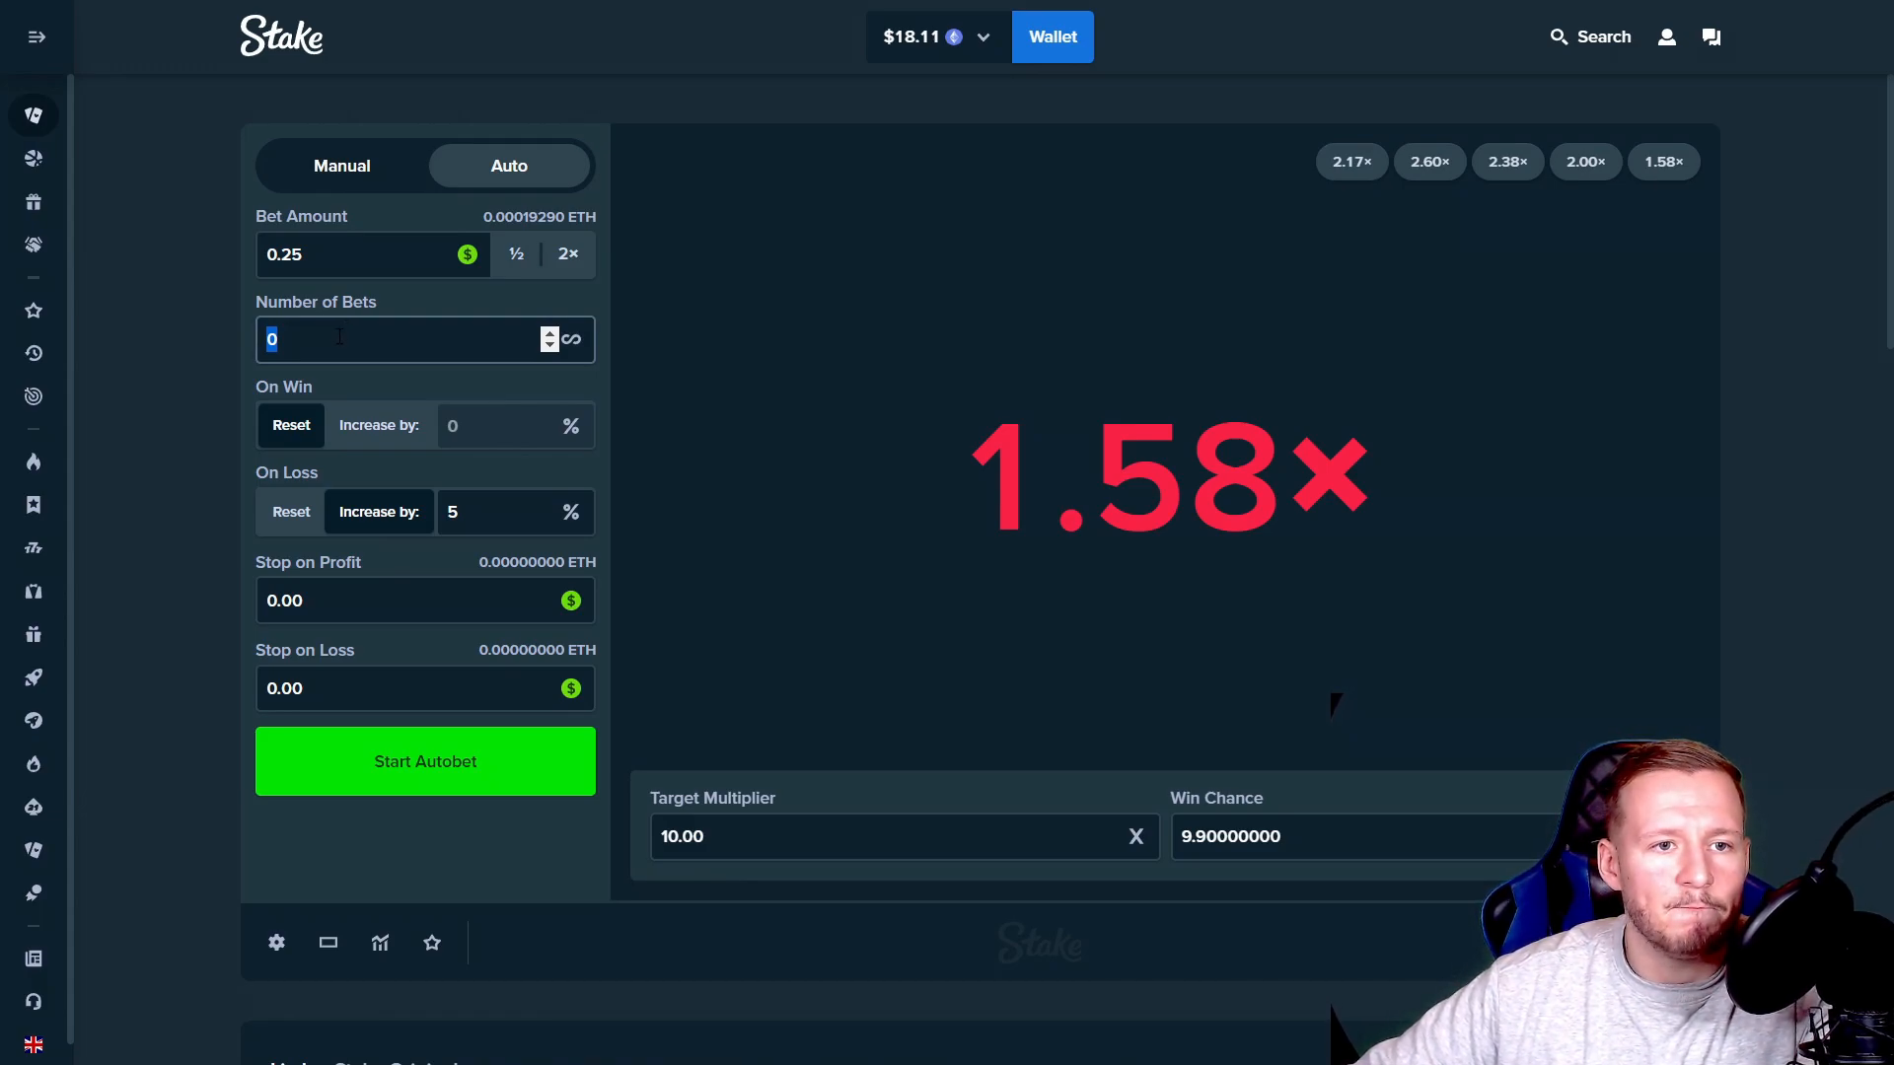
pyautogui.write('40')
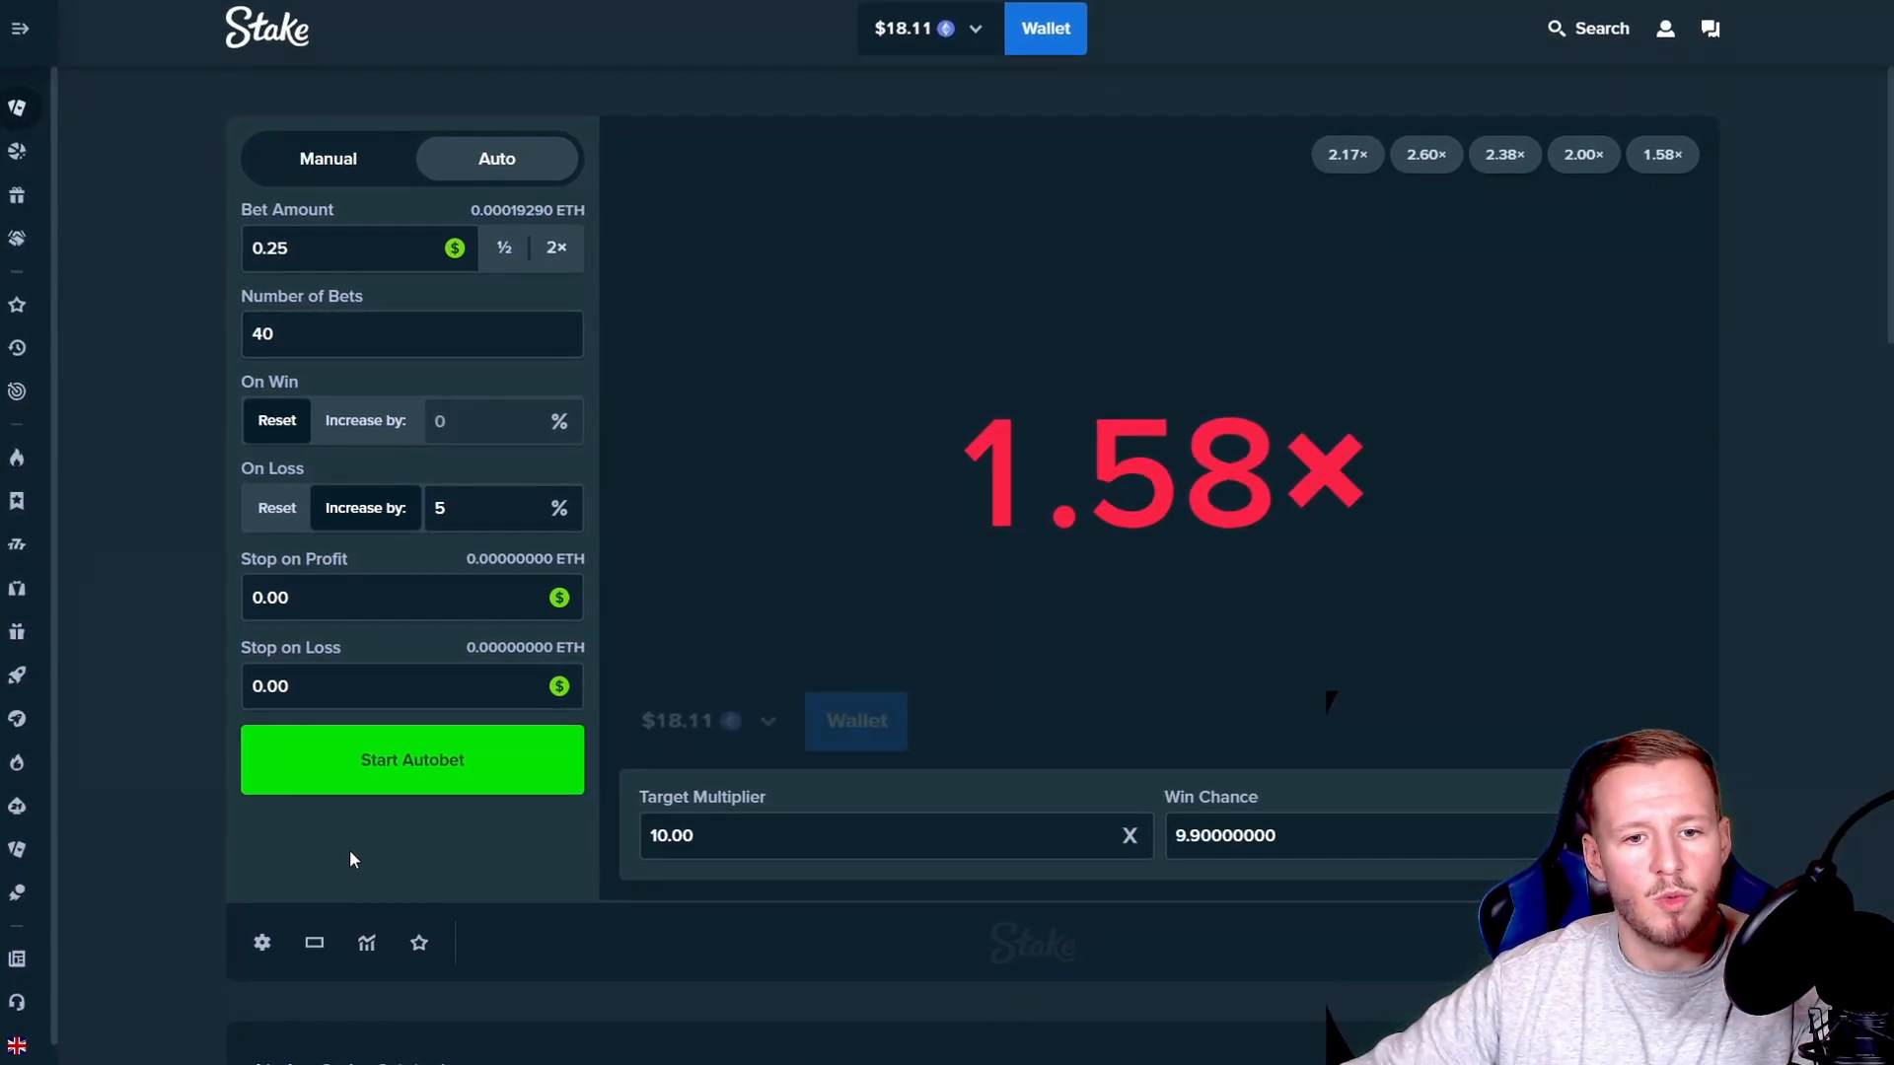
pyautogui.click(410, 760)
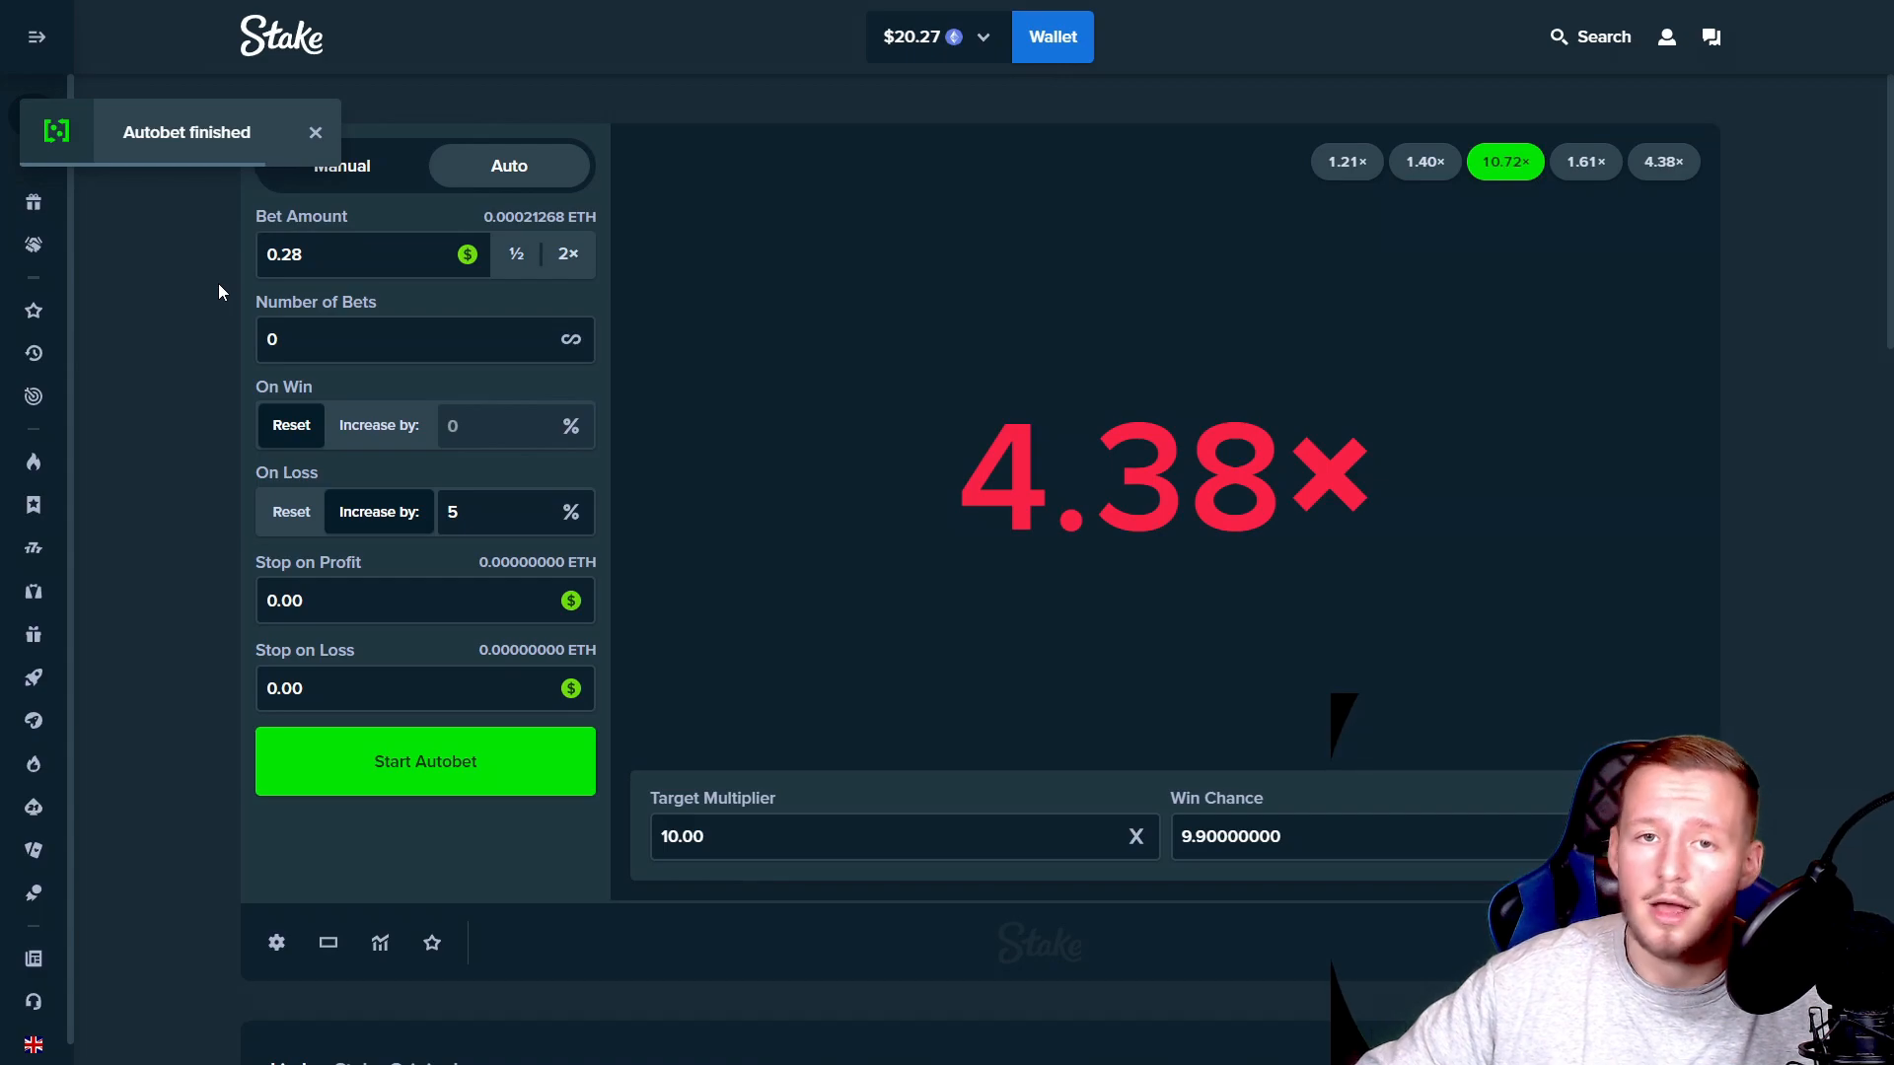
# Step: Switch to Manual and place Limbo bets at 100× and 250× targets
pyautogui.click(341, 165)
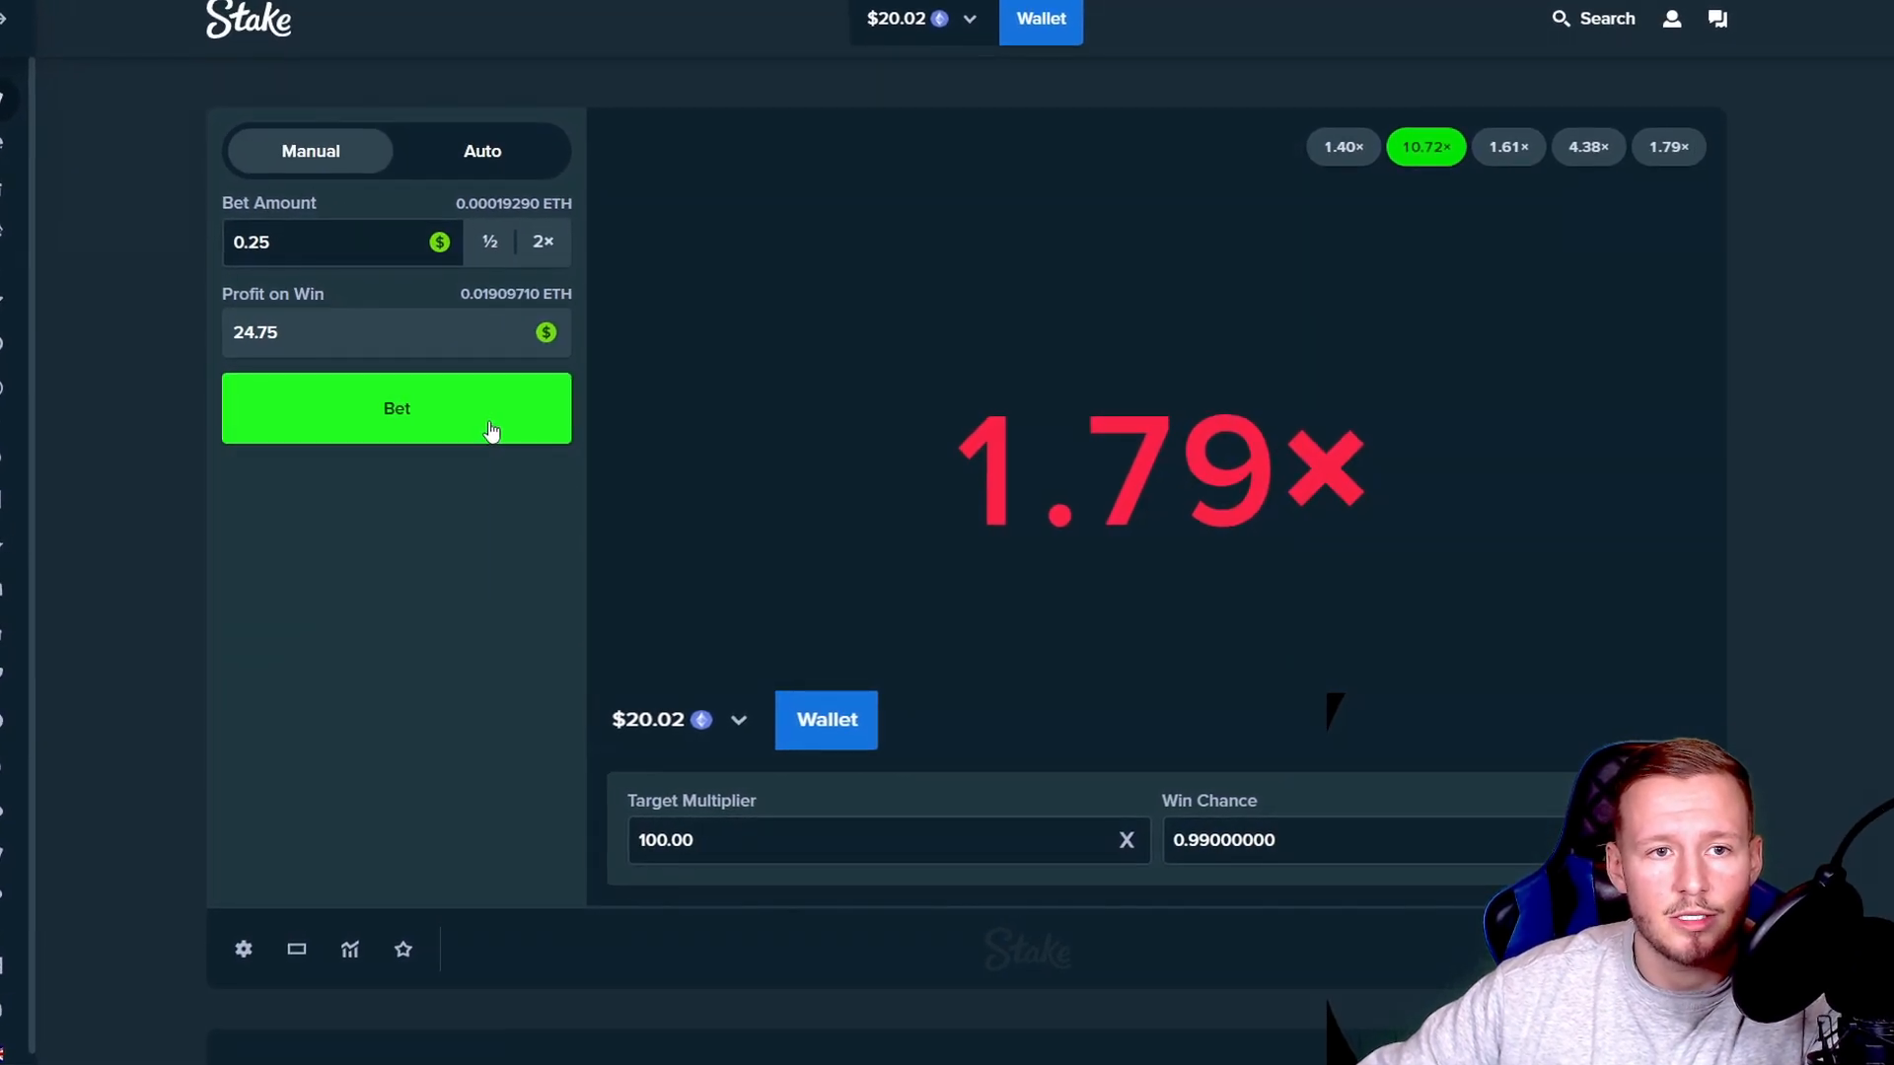
pyautogui.click(396, 408)
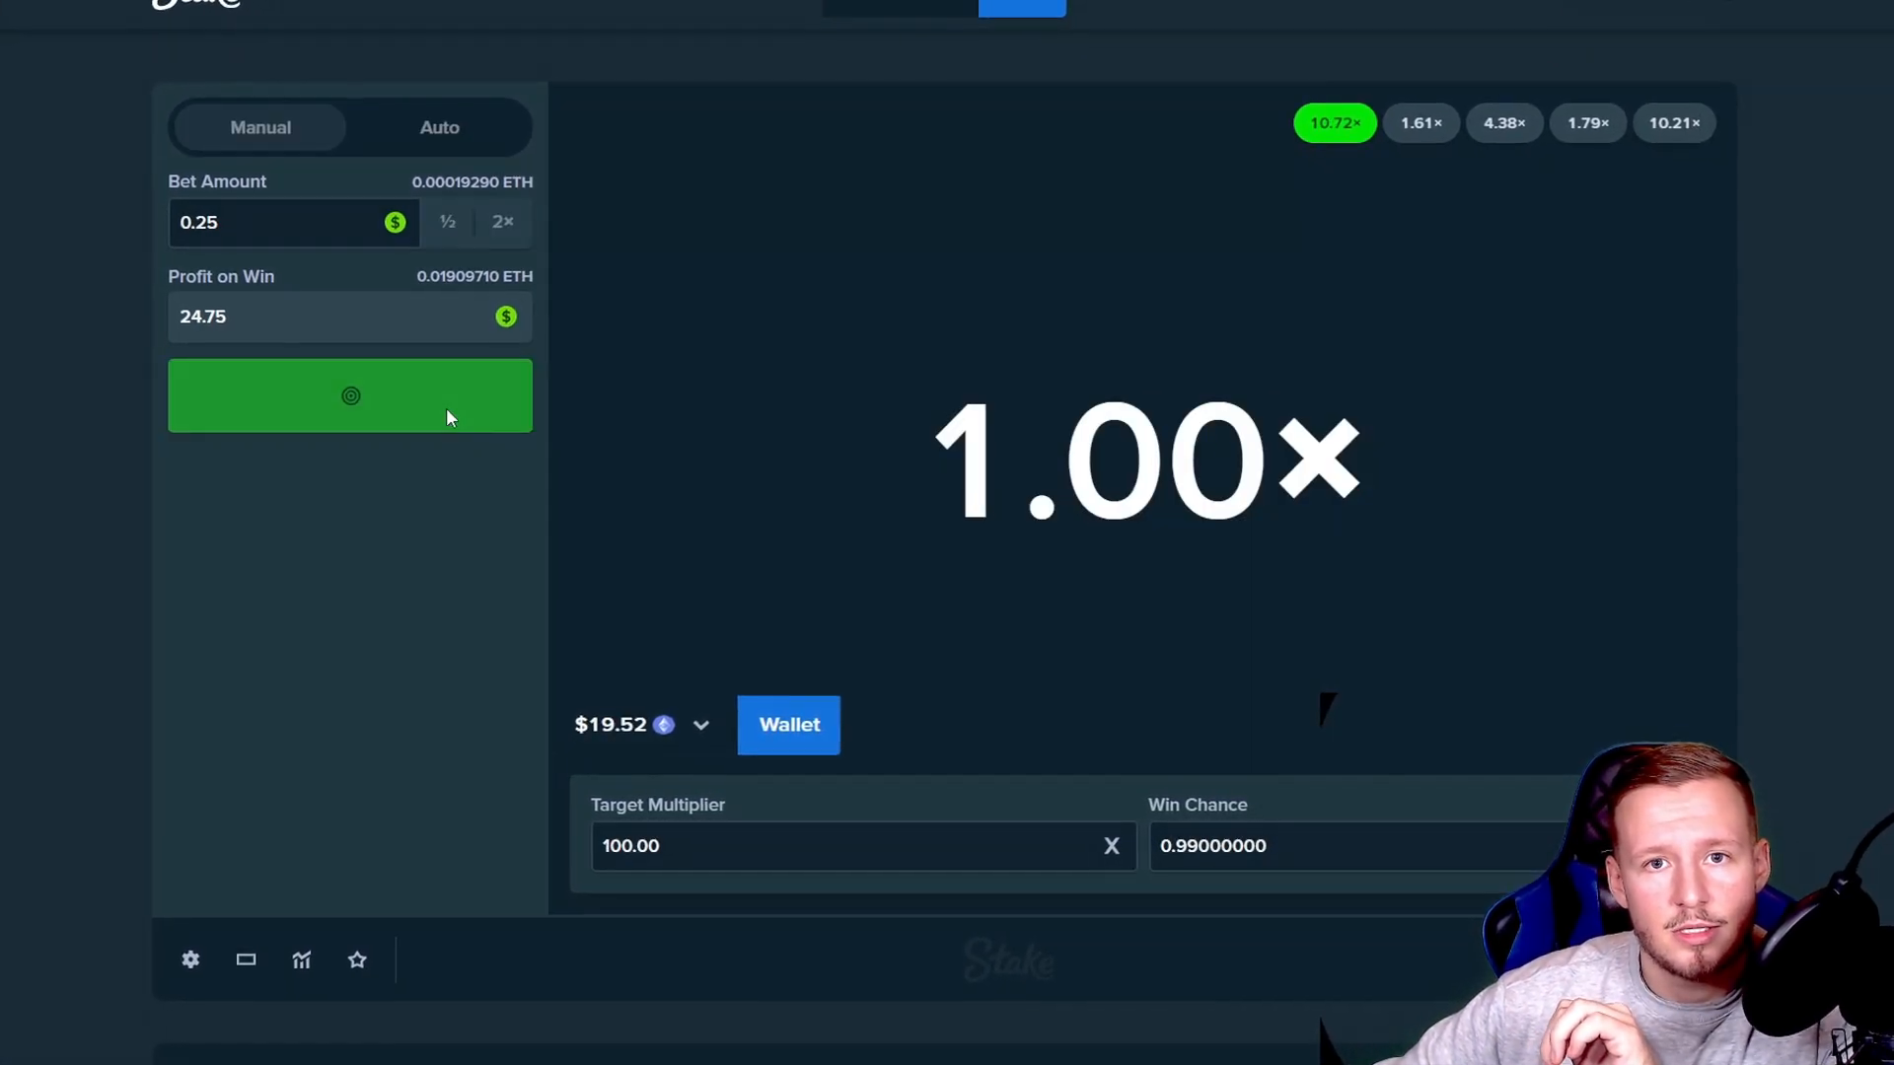
pyautogui.click(350, 396)
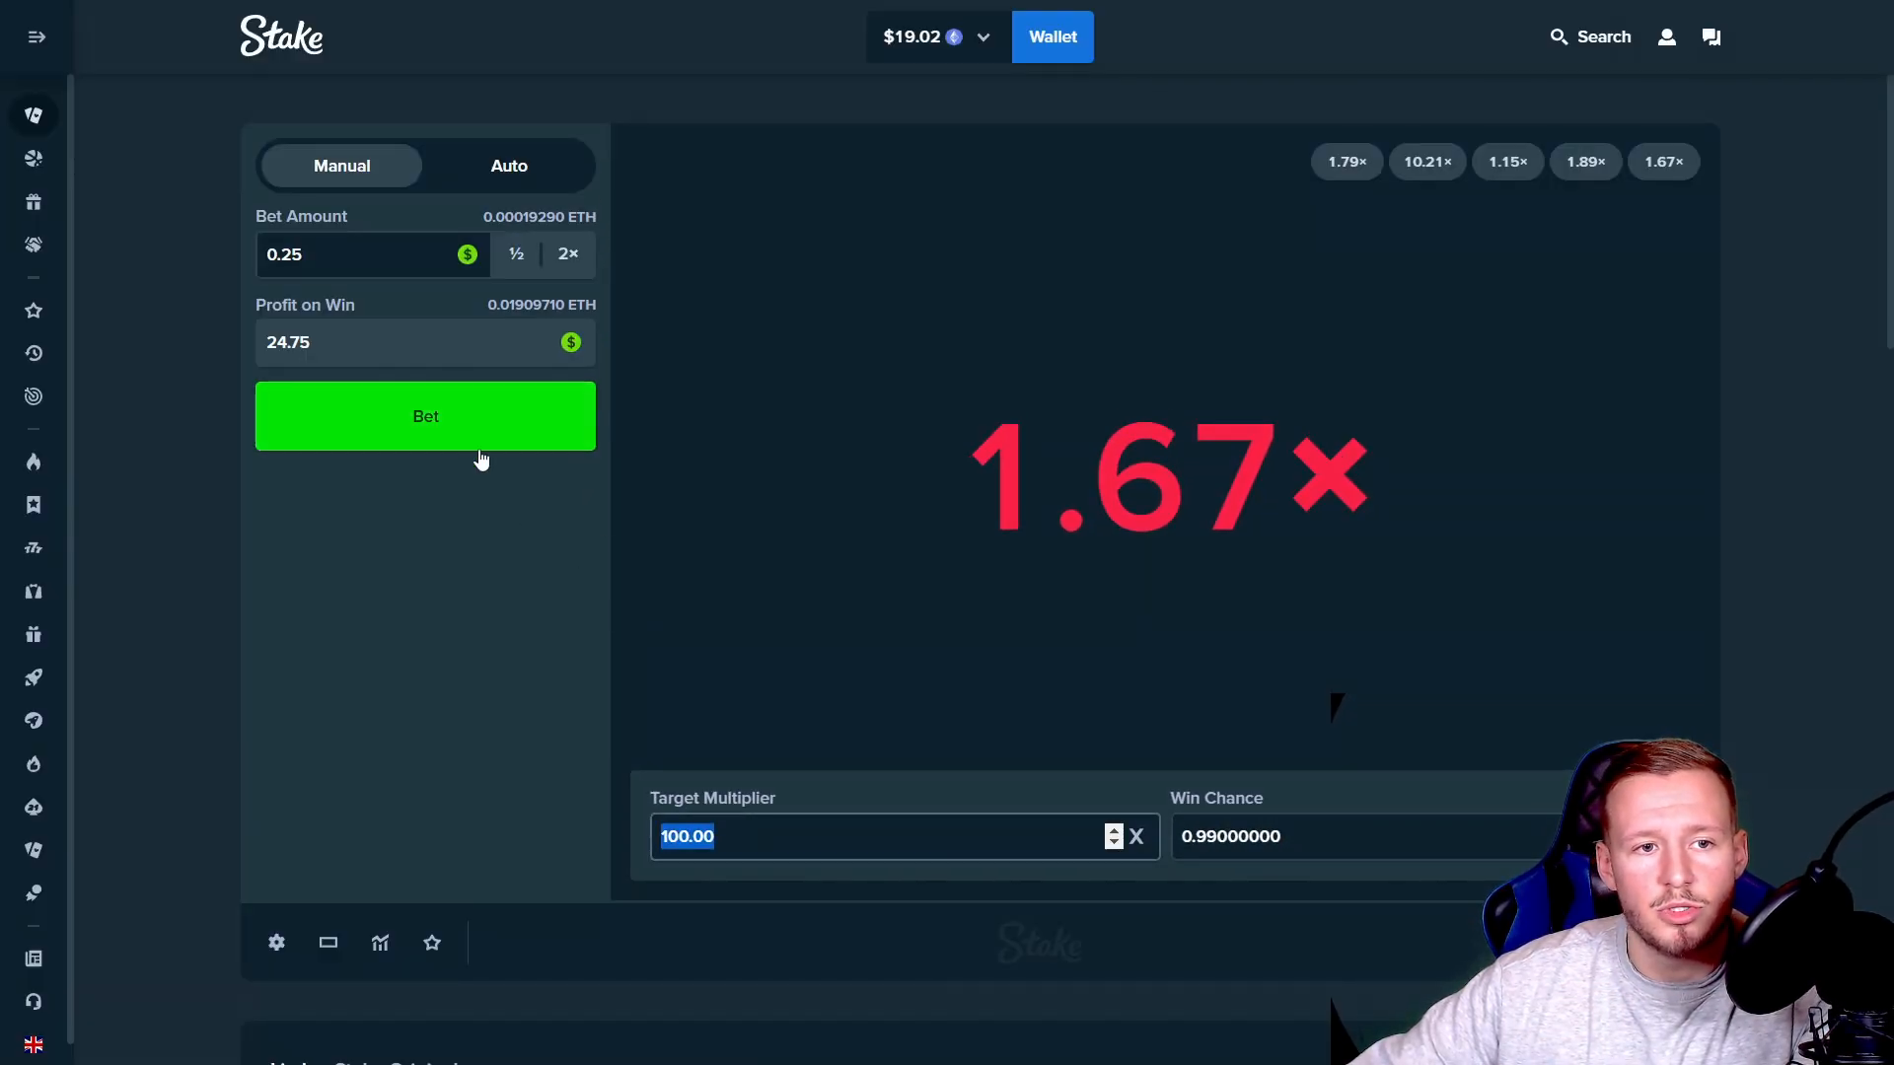
pyautogui.click(425, 415)
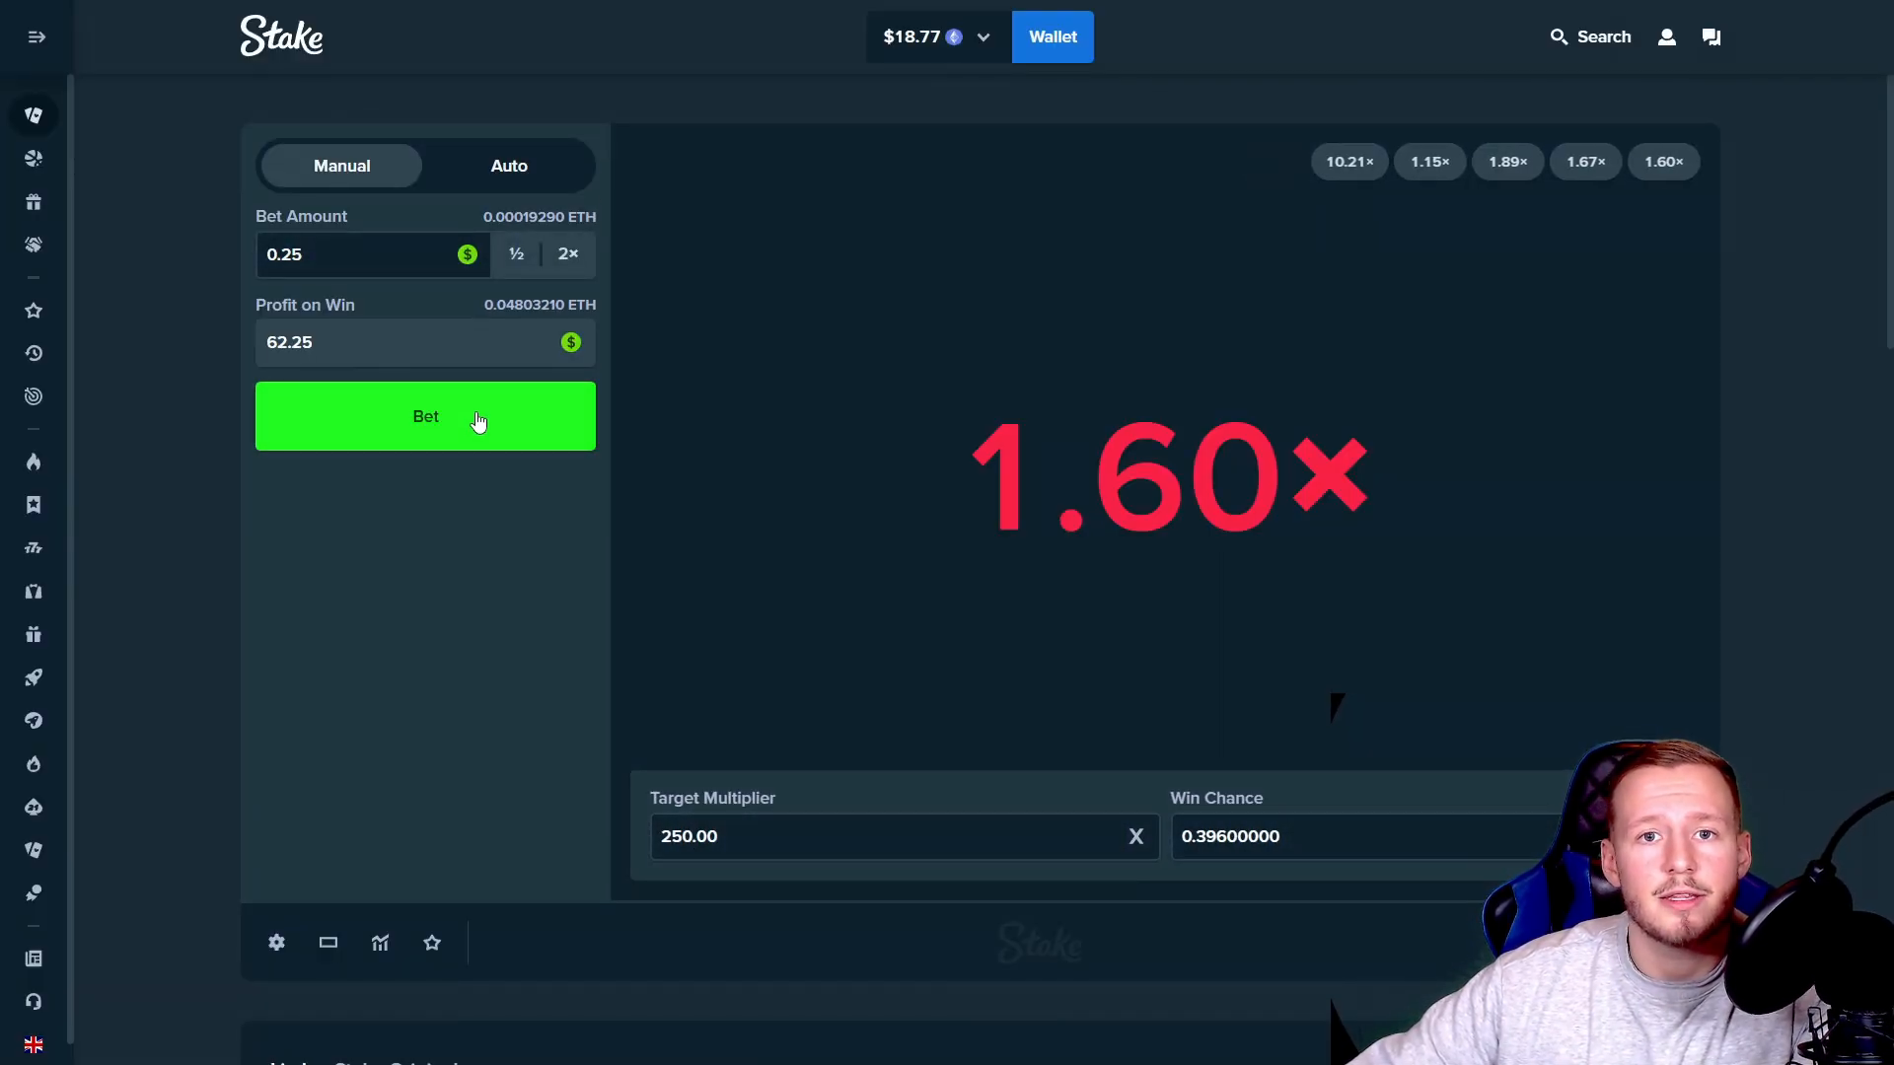
pyautogui.click(425, 415)
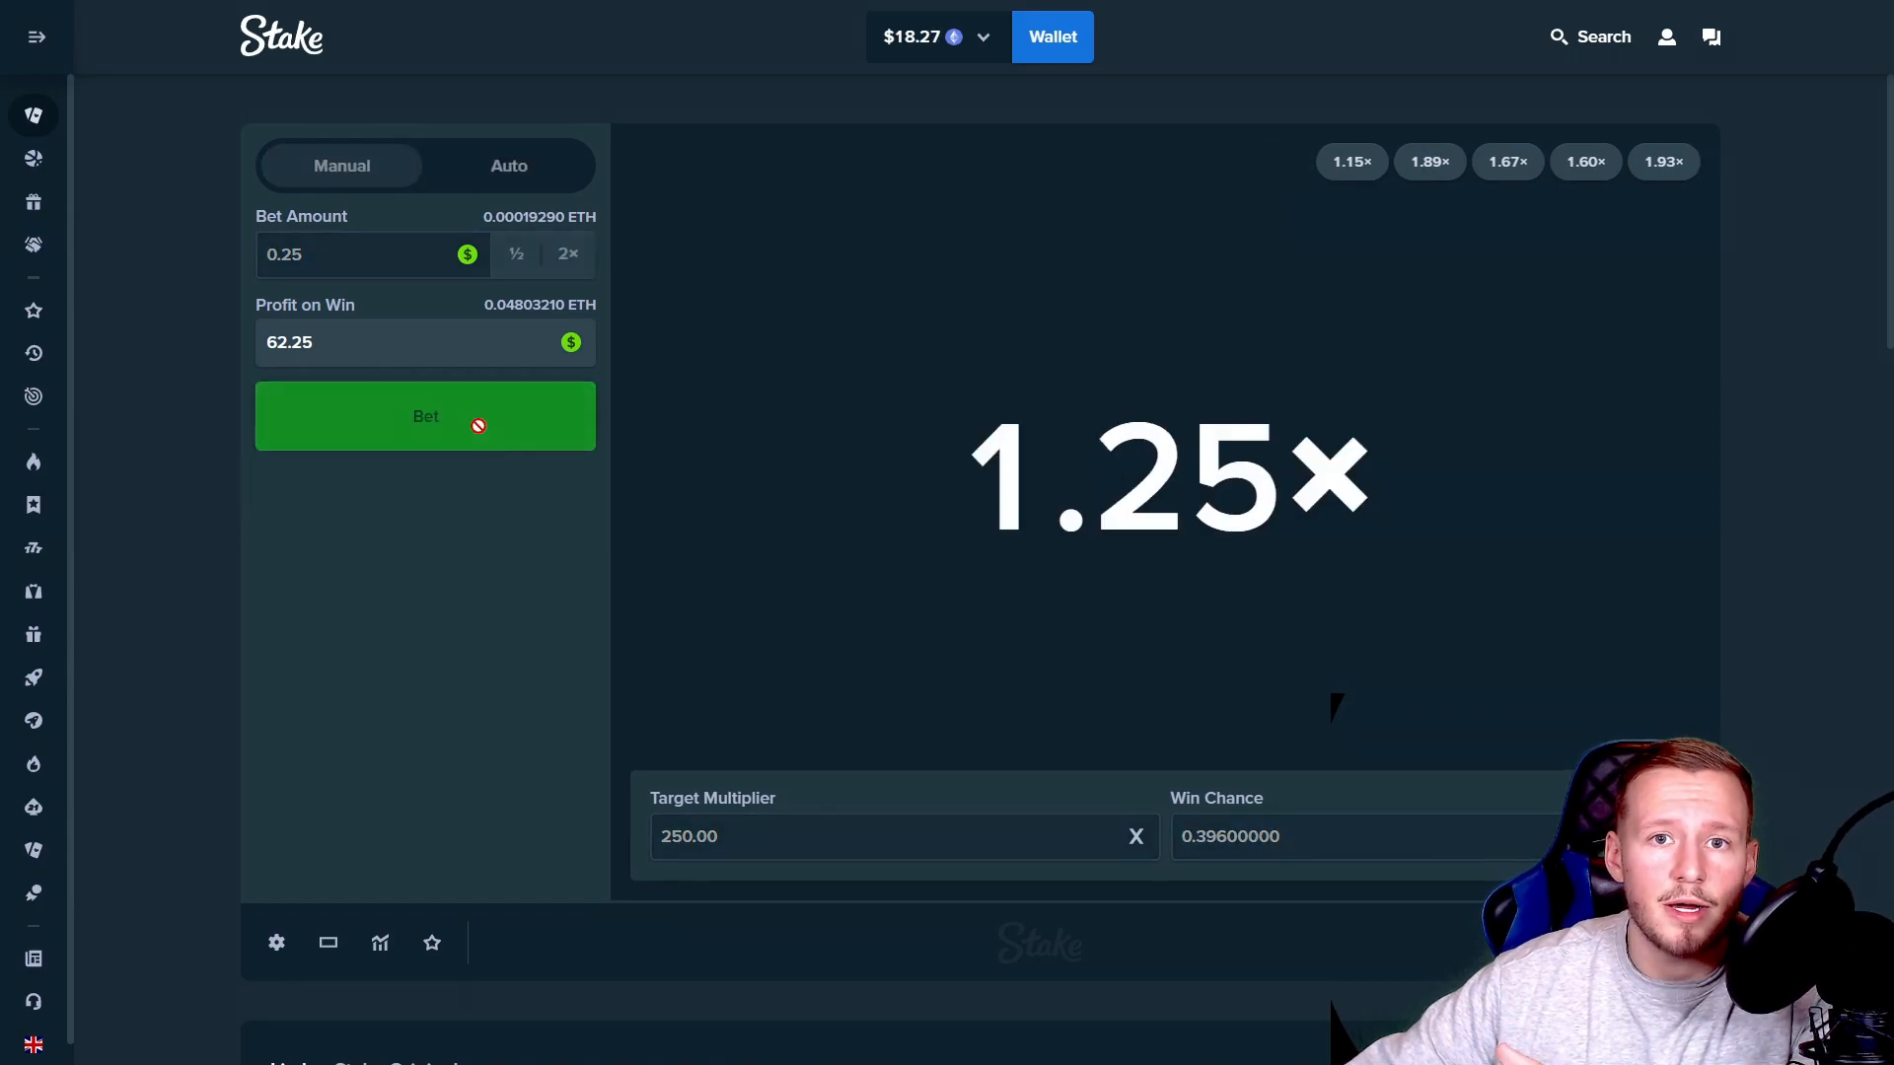
pyautogui.click(424, 416)
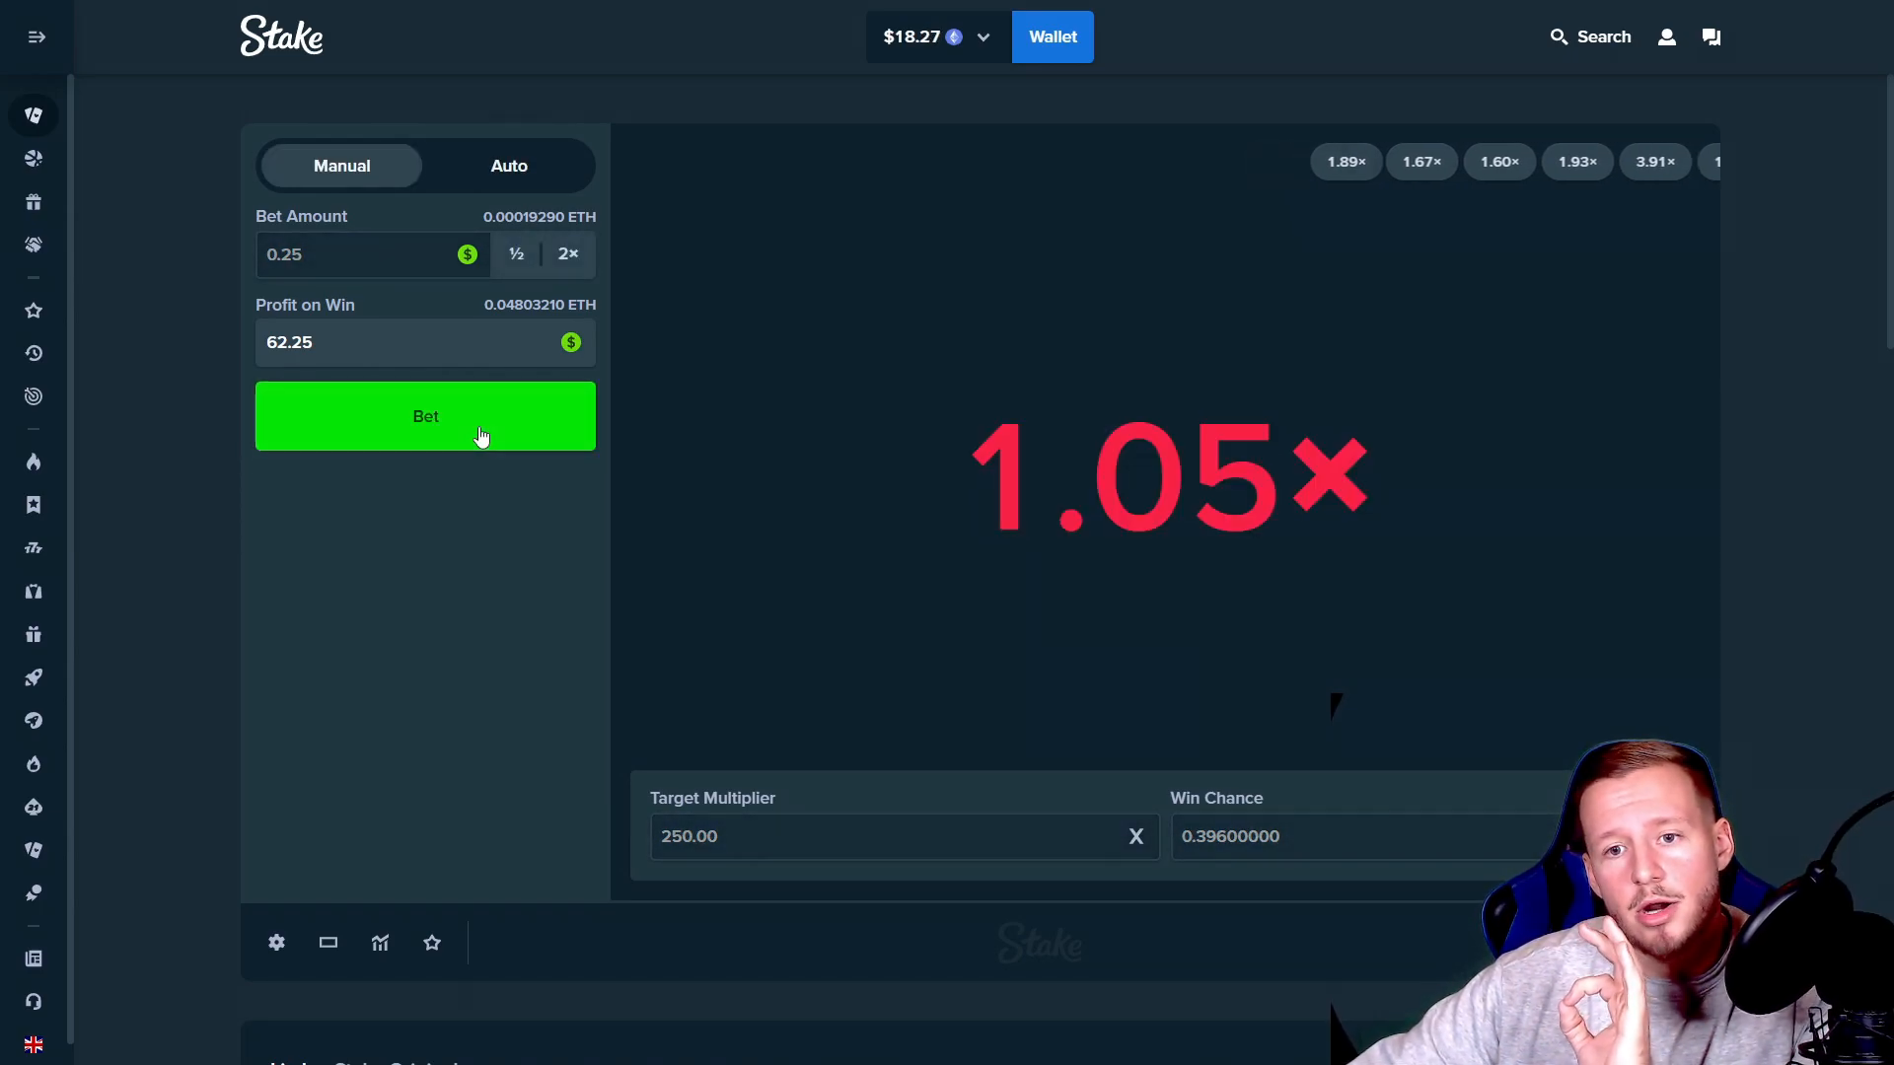
# Step: Place more manual bets at the 500× target, then several at 50×
pyautogui.write('50')
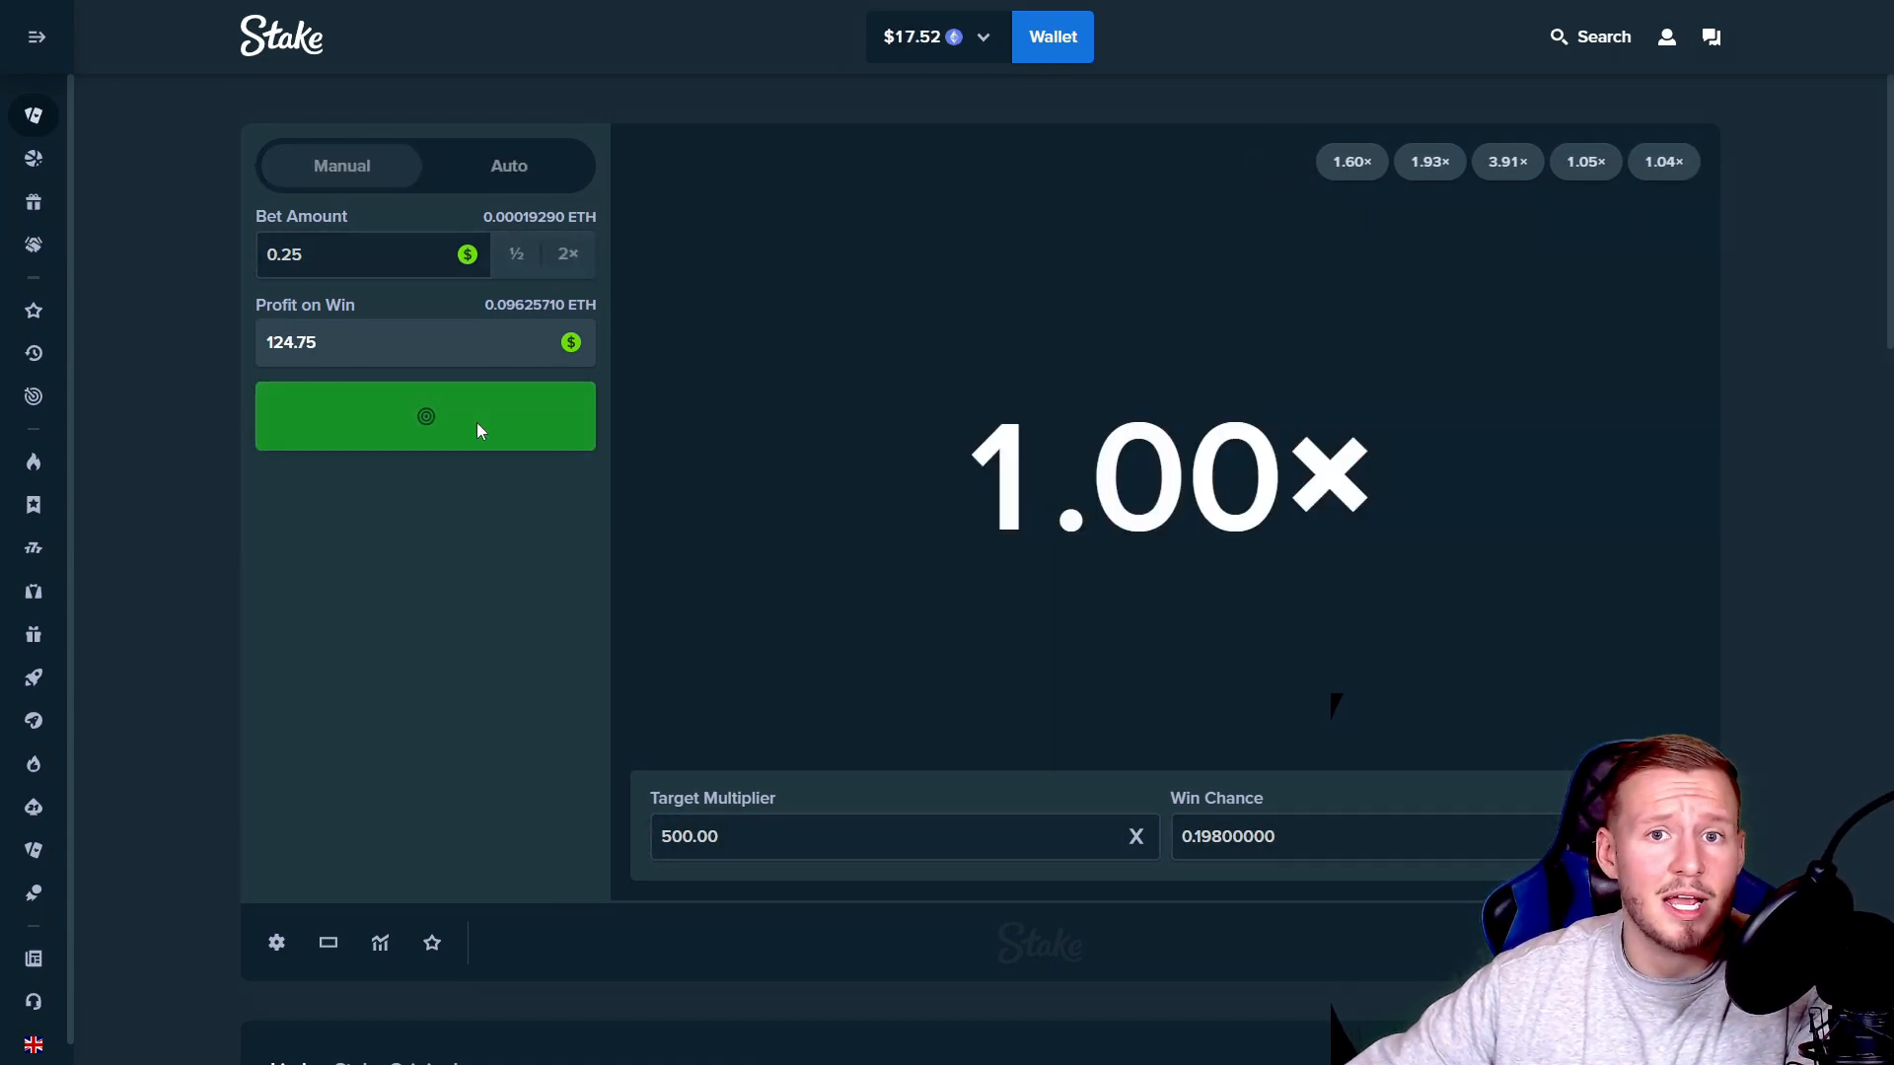
pyautogui.click(424, 415)
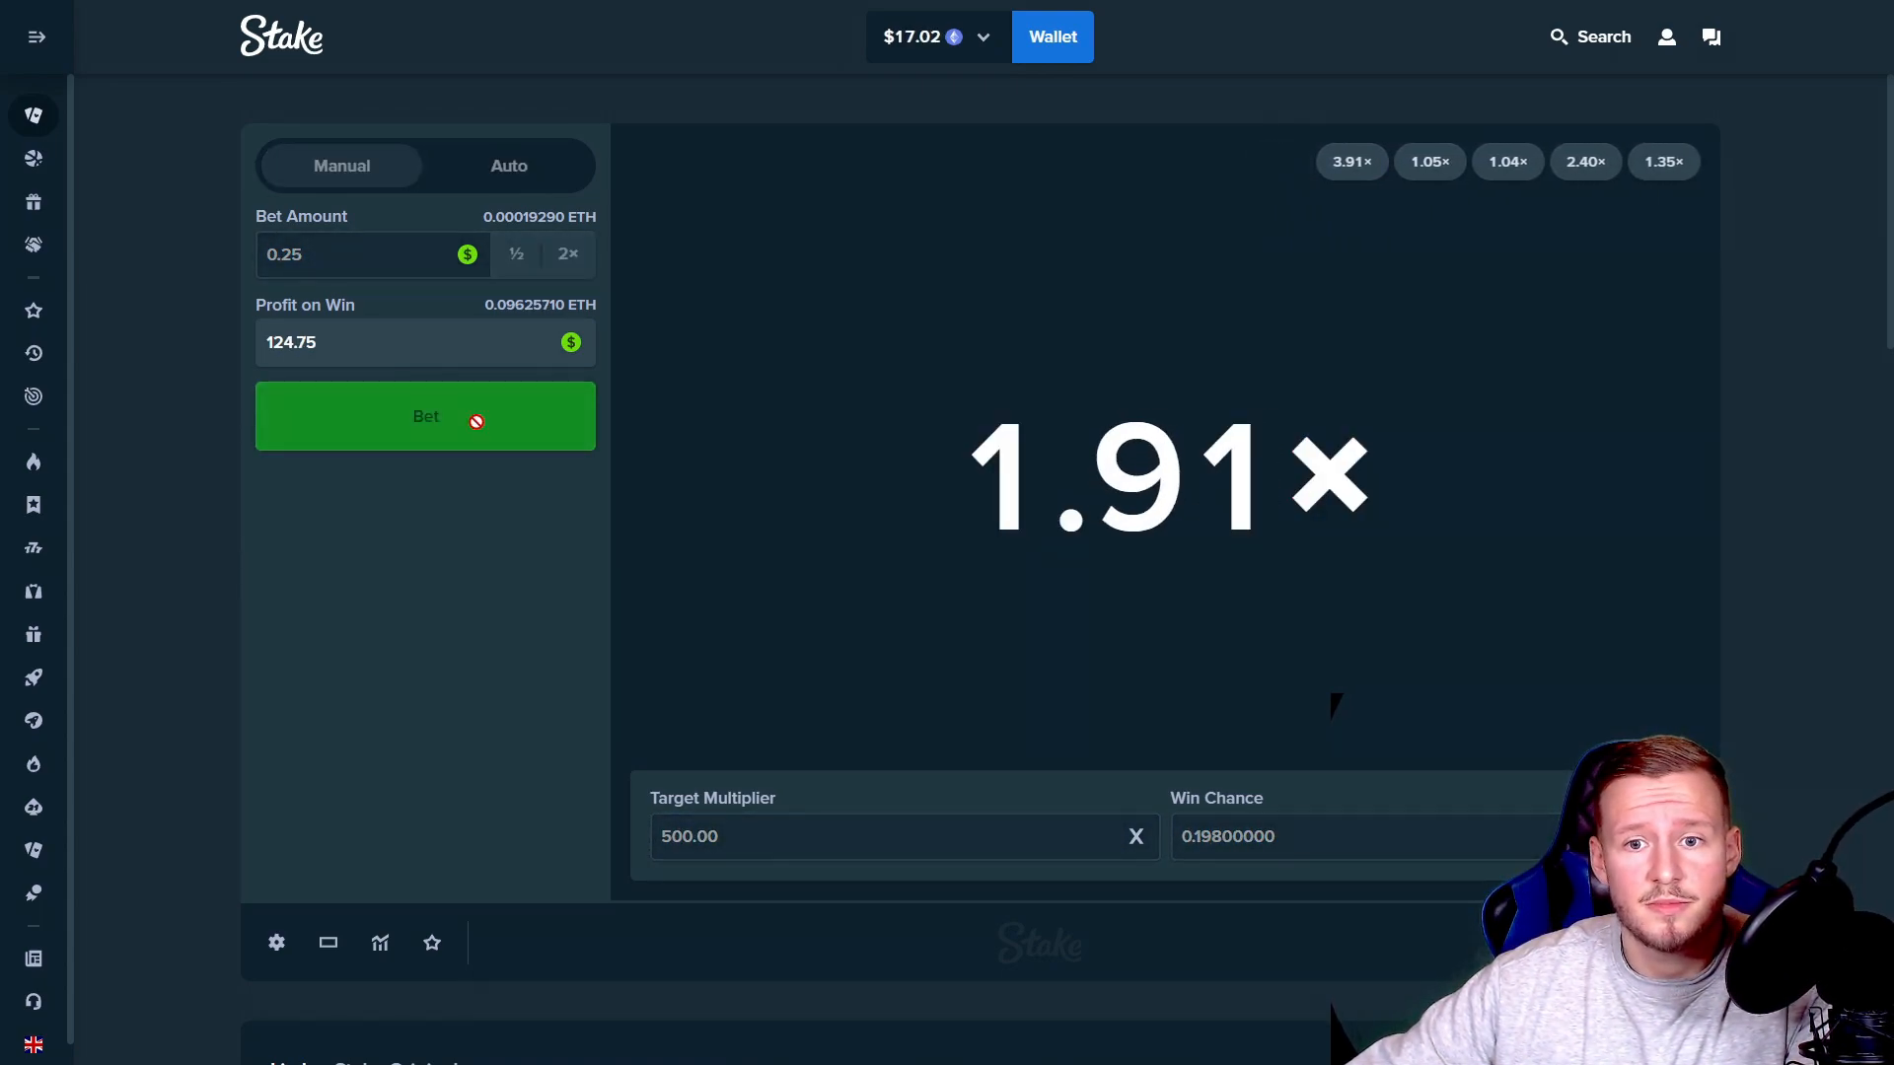
pyautogui.write('50')
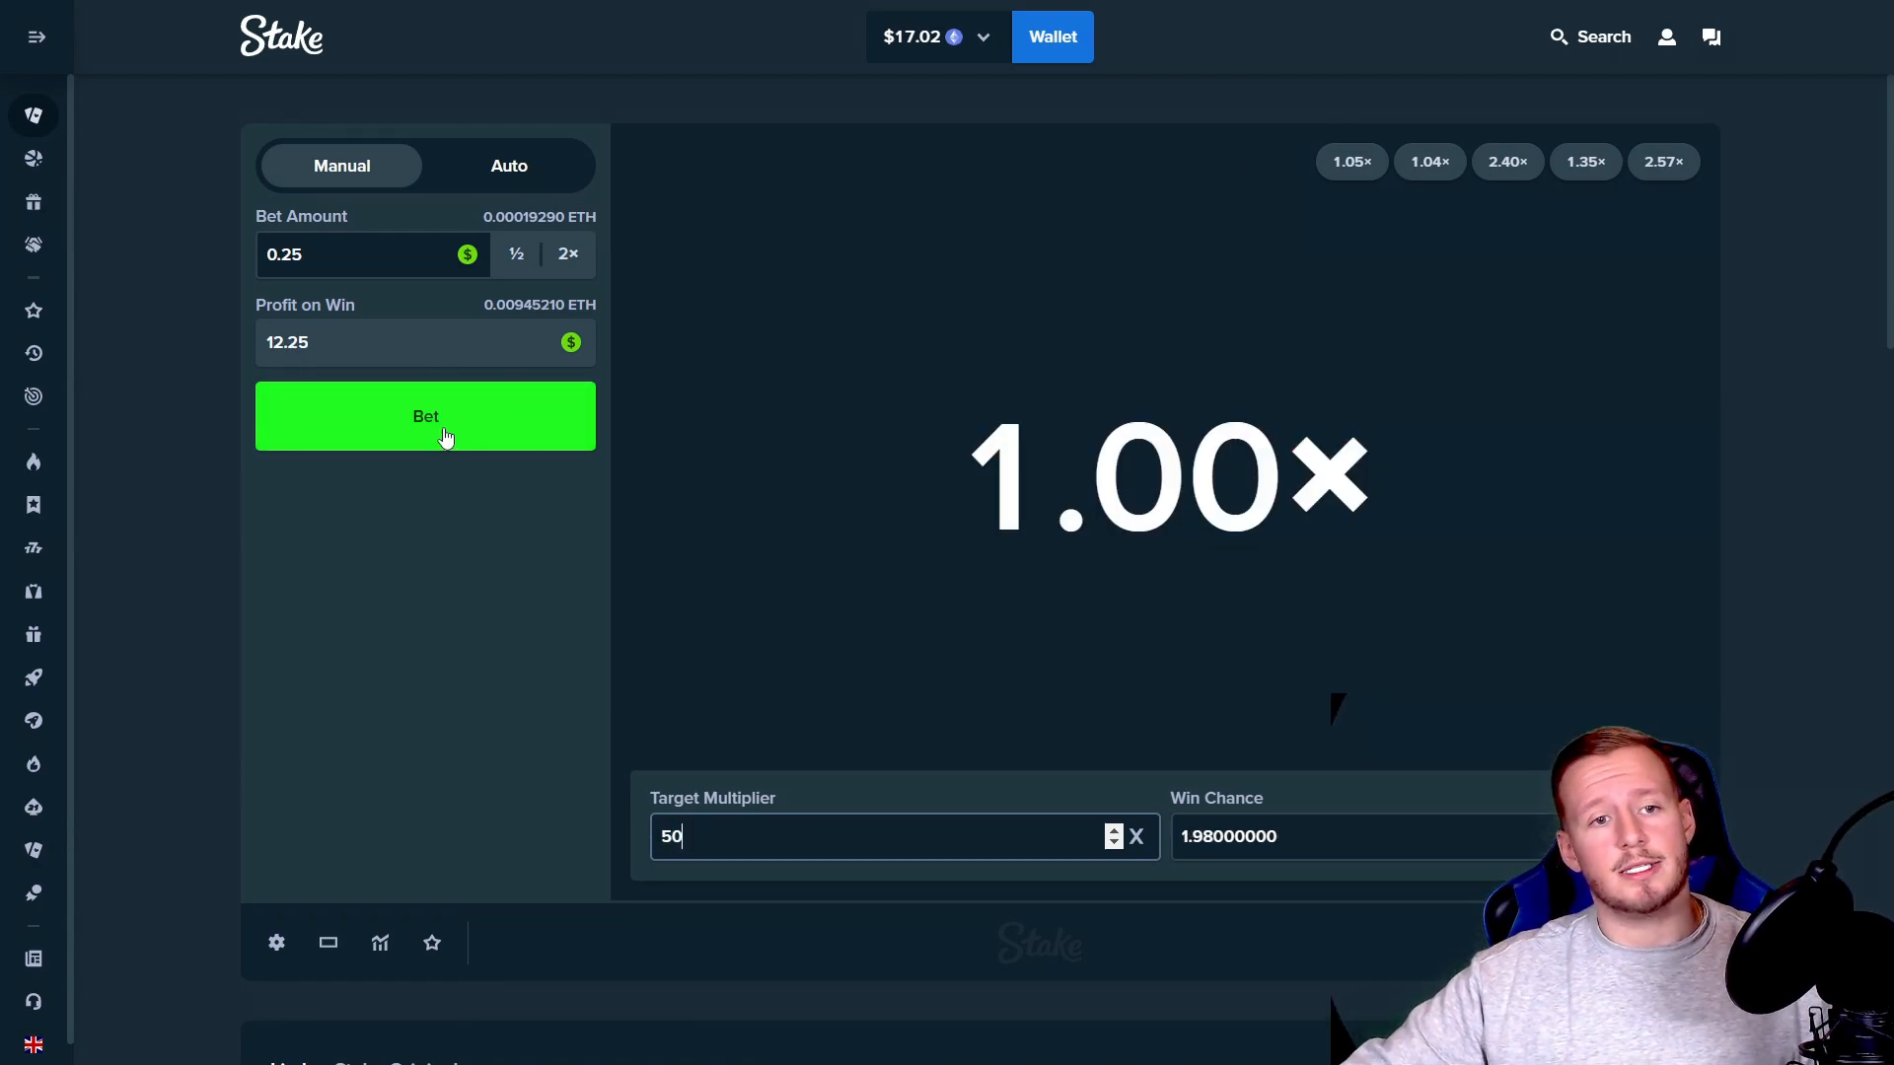
pyautogui.click(425, 415)
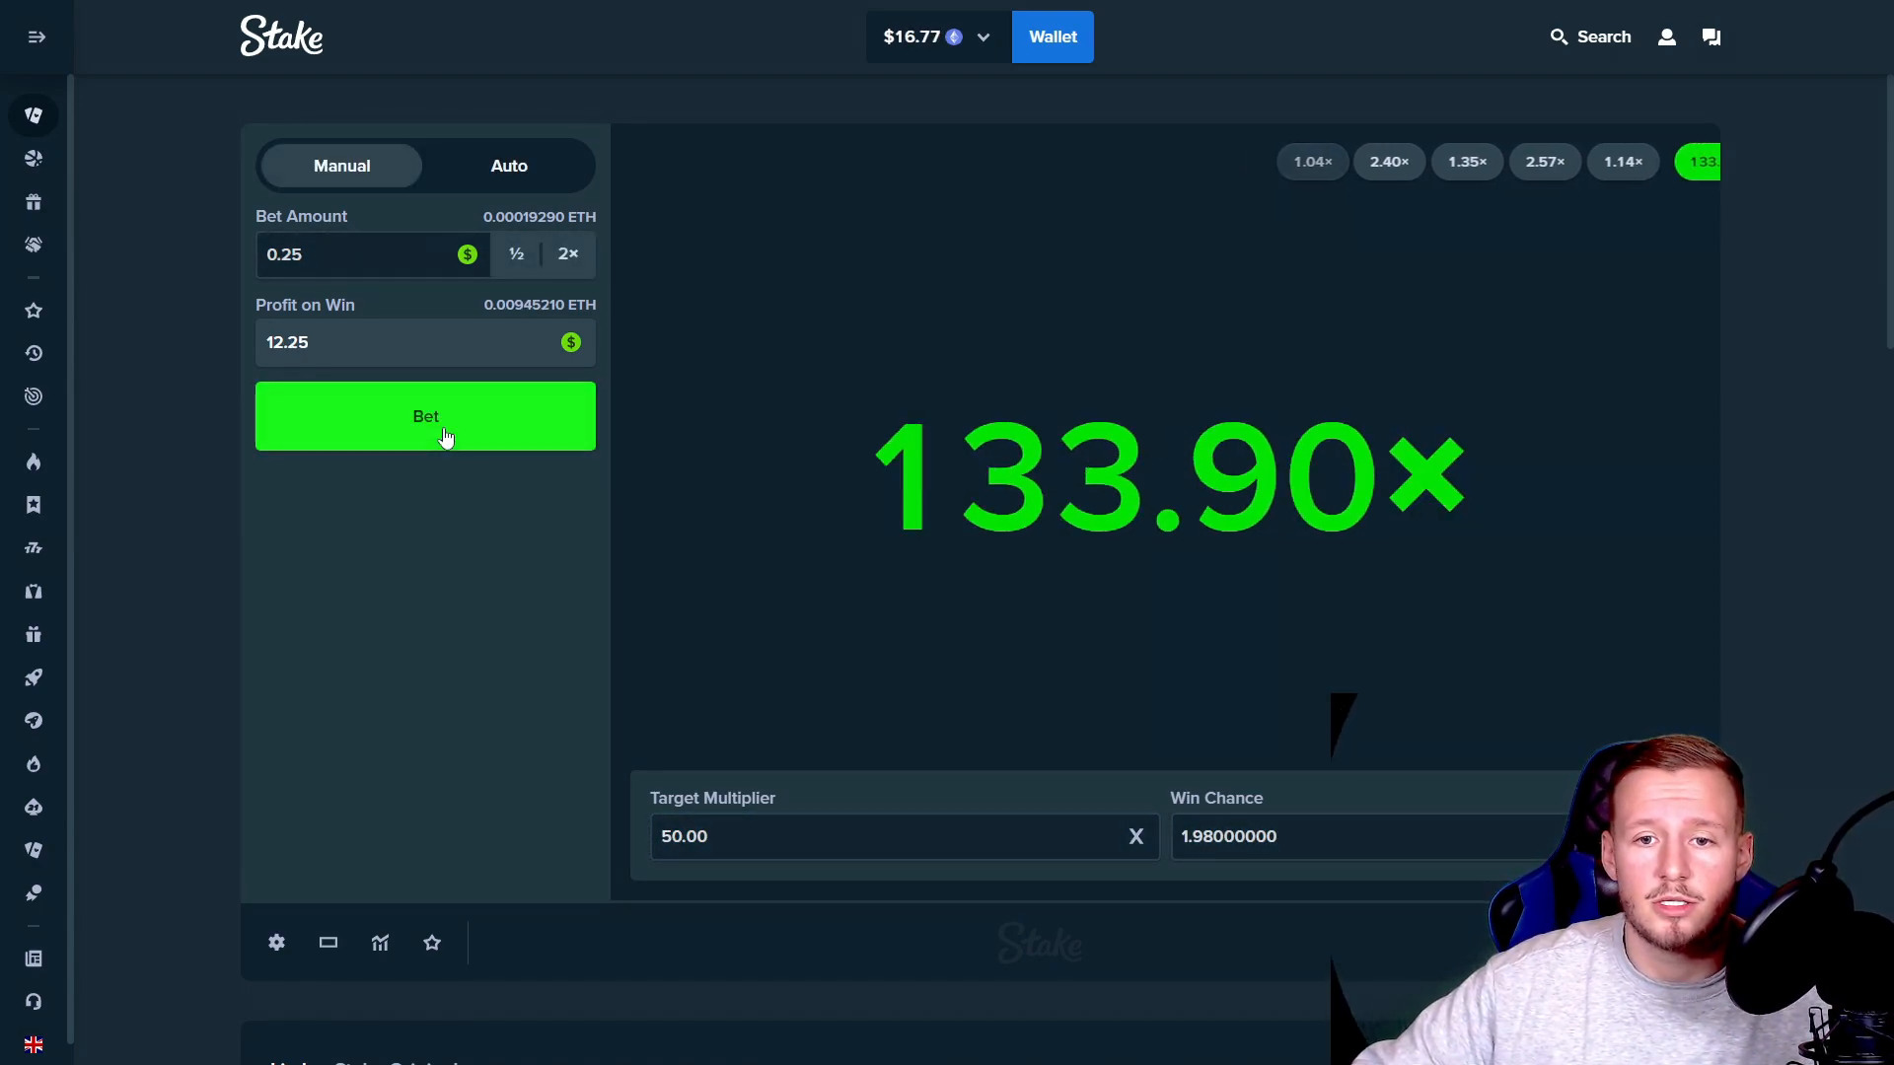
pyautogui.click(424, 416)
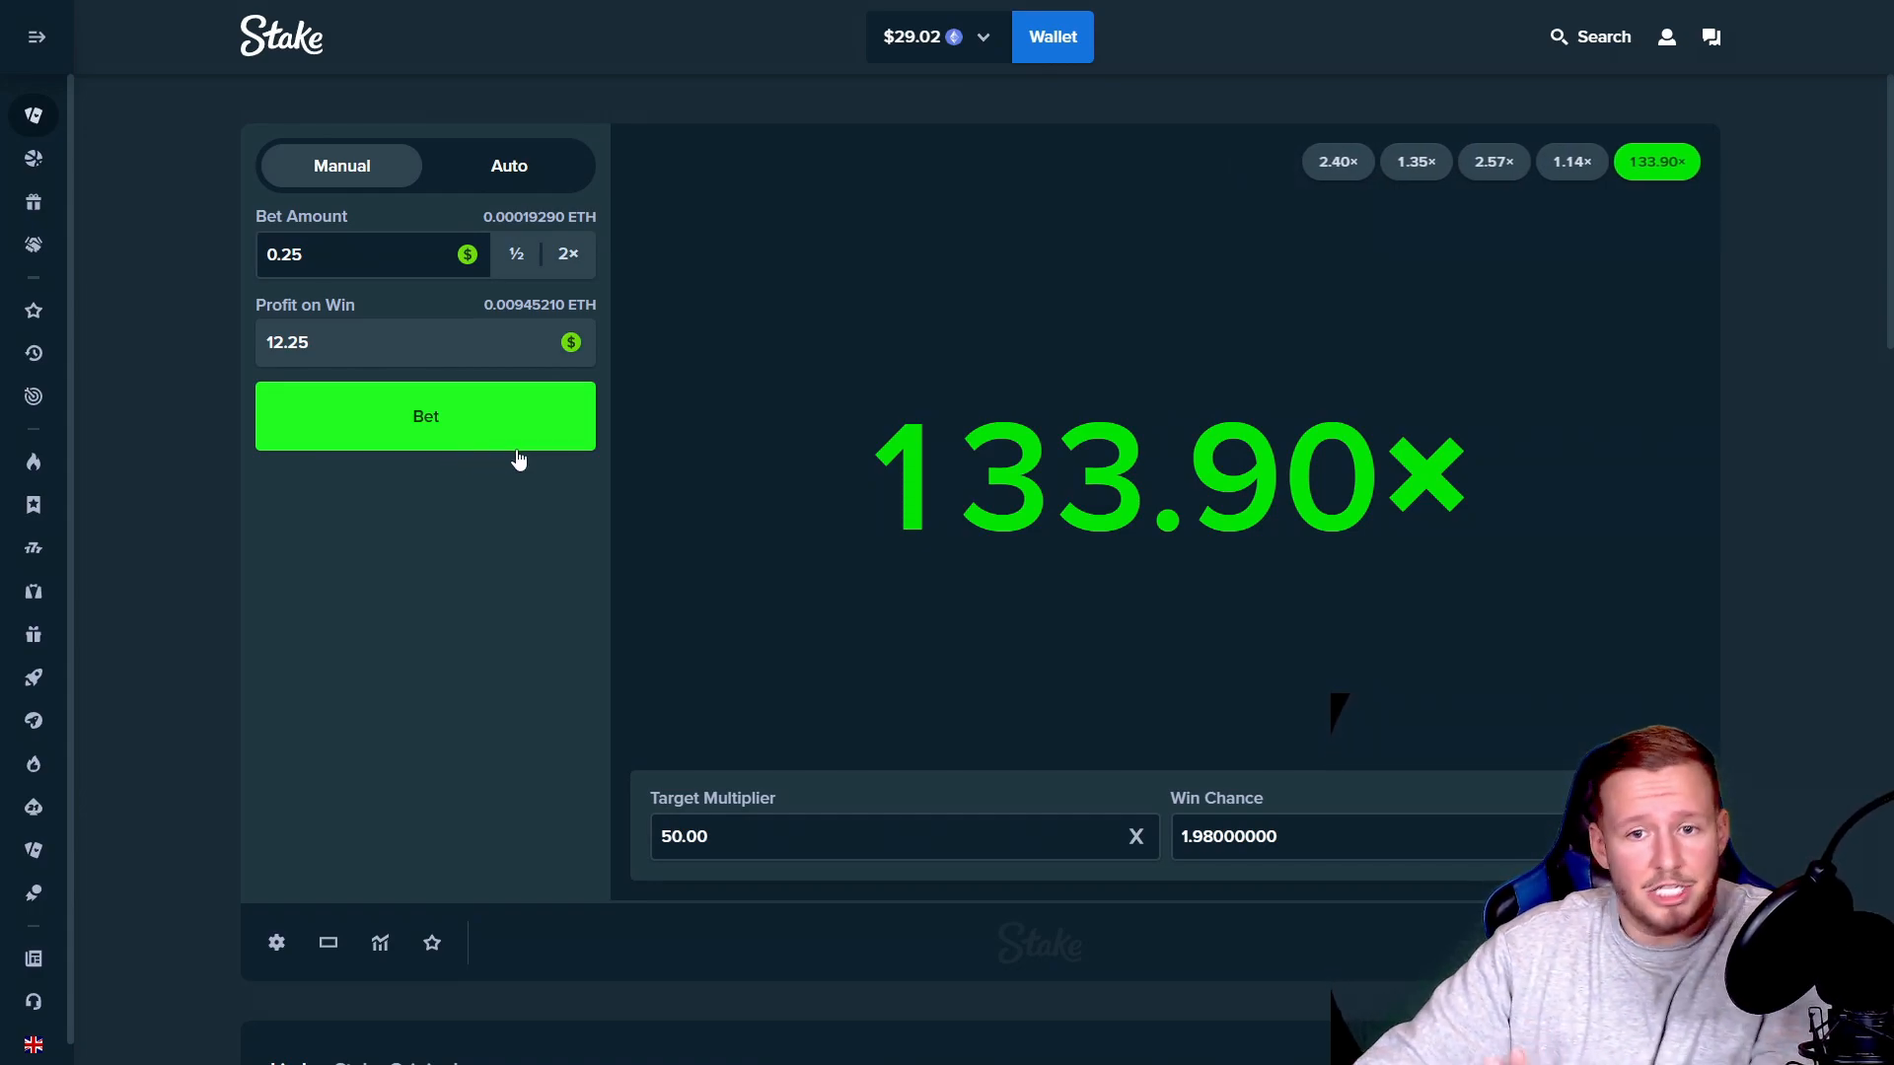
pyautogui.click(424, 415)
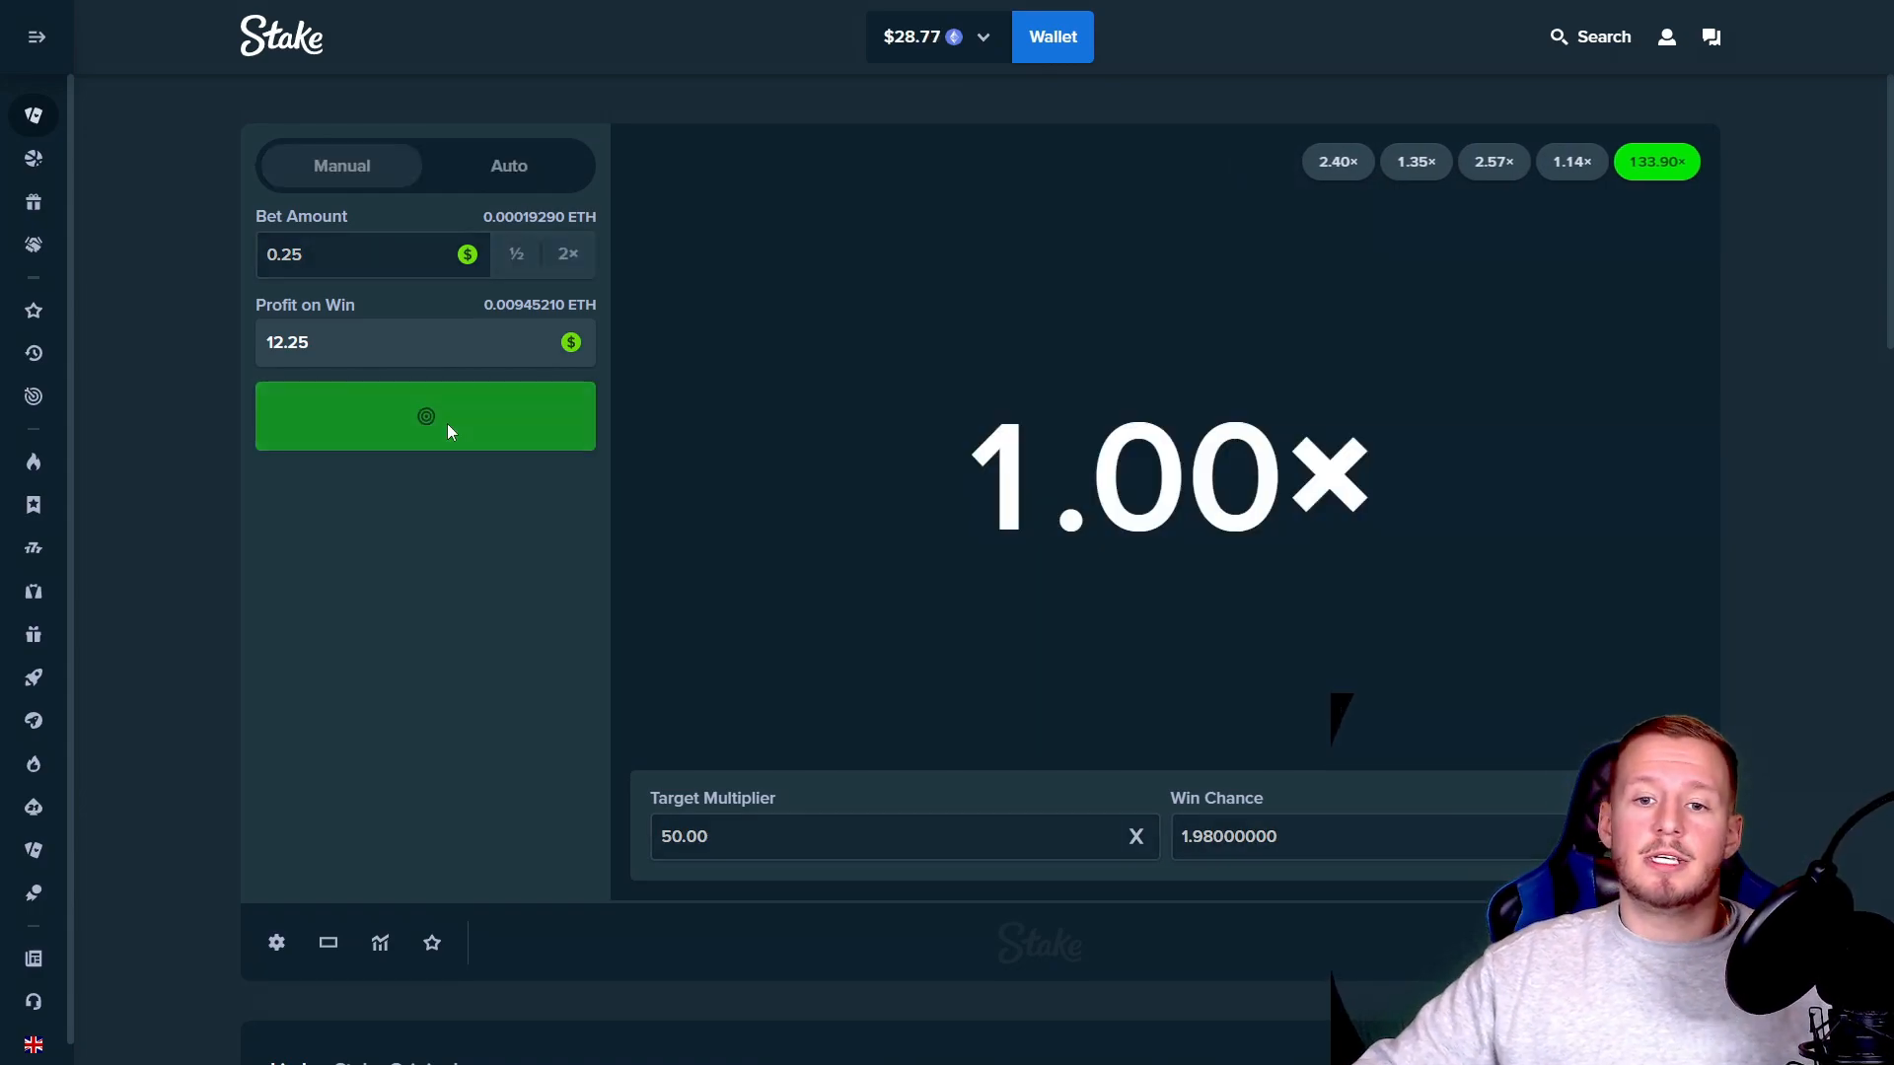
pyautogui.click(424, 415)
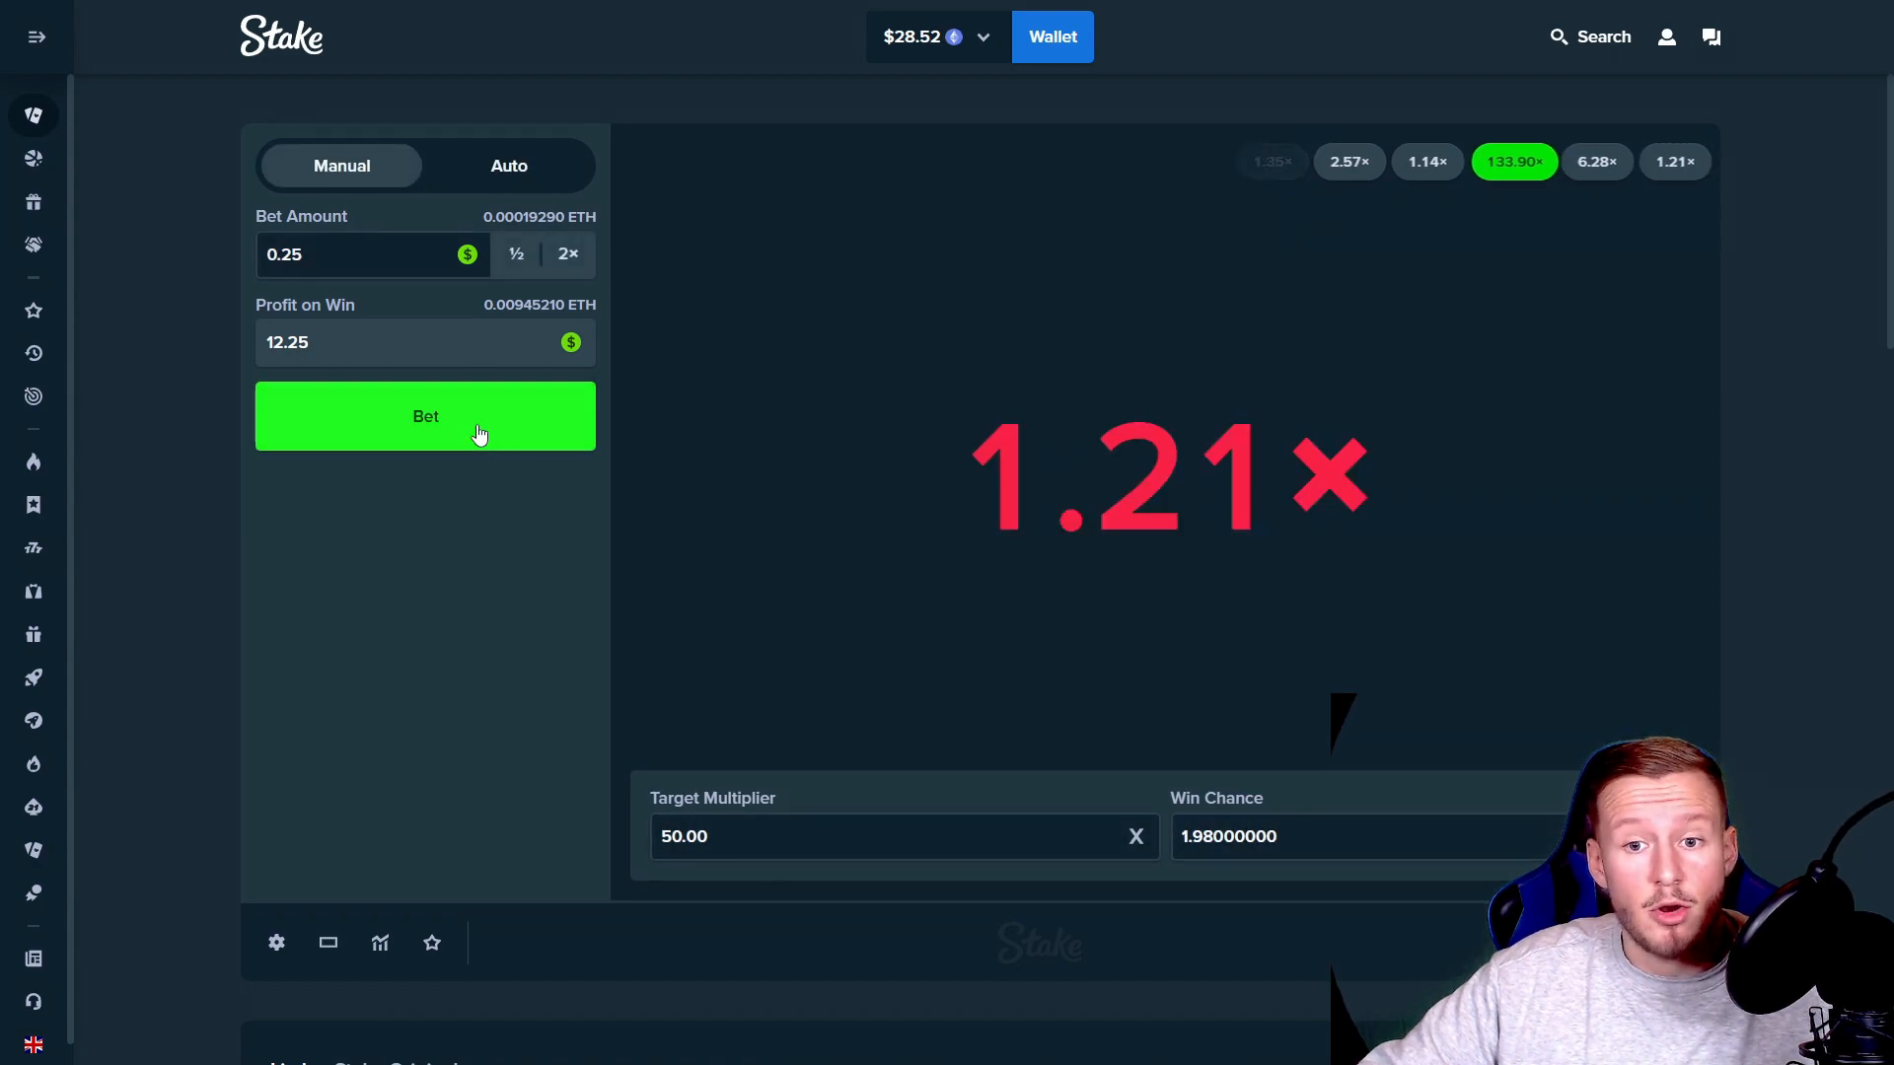
pyautogui.click(426, 415)
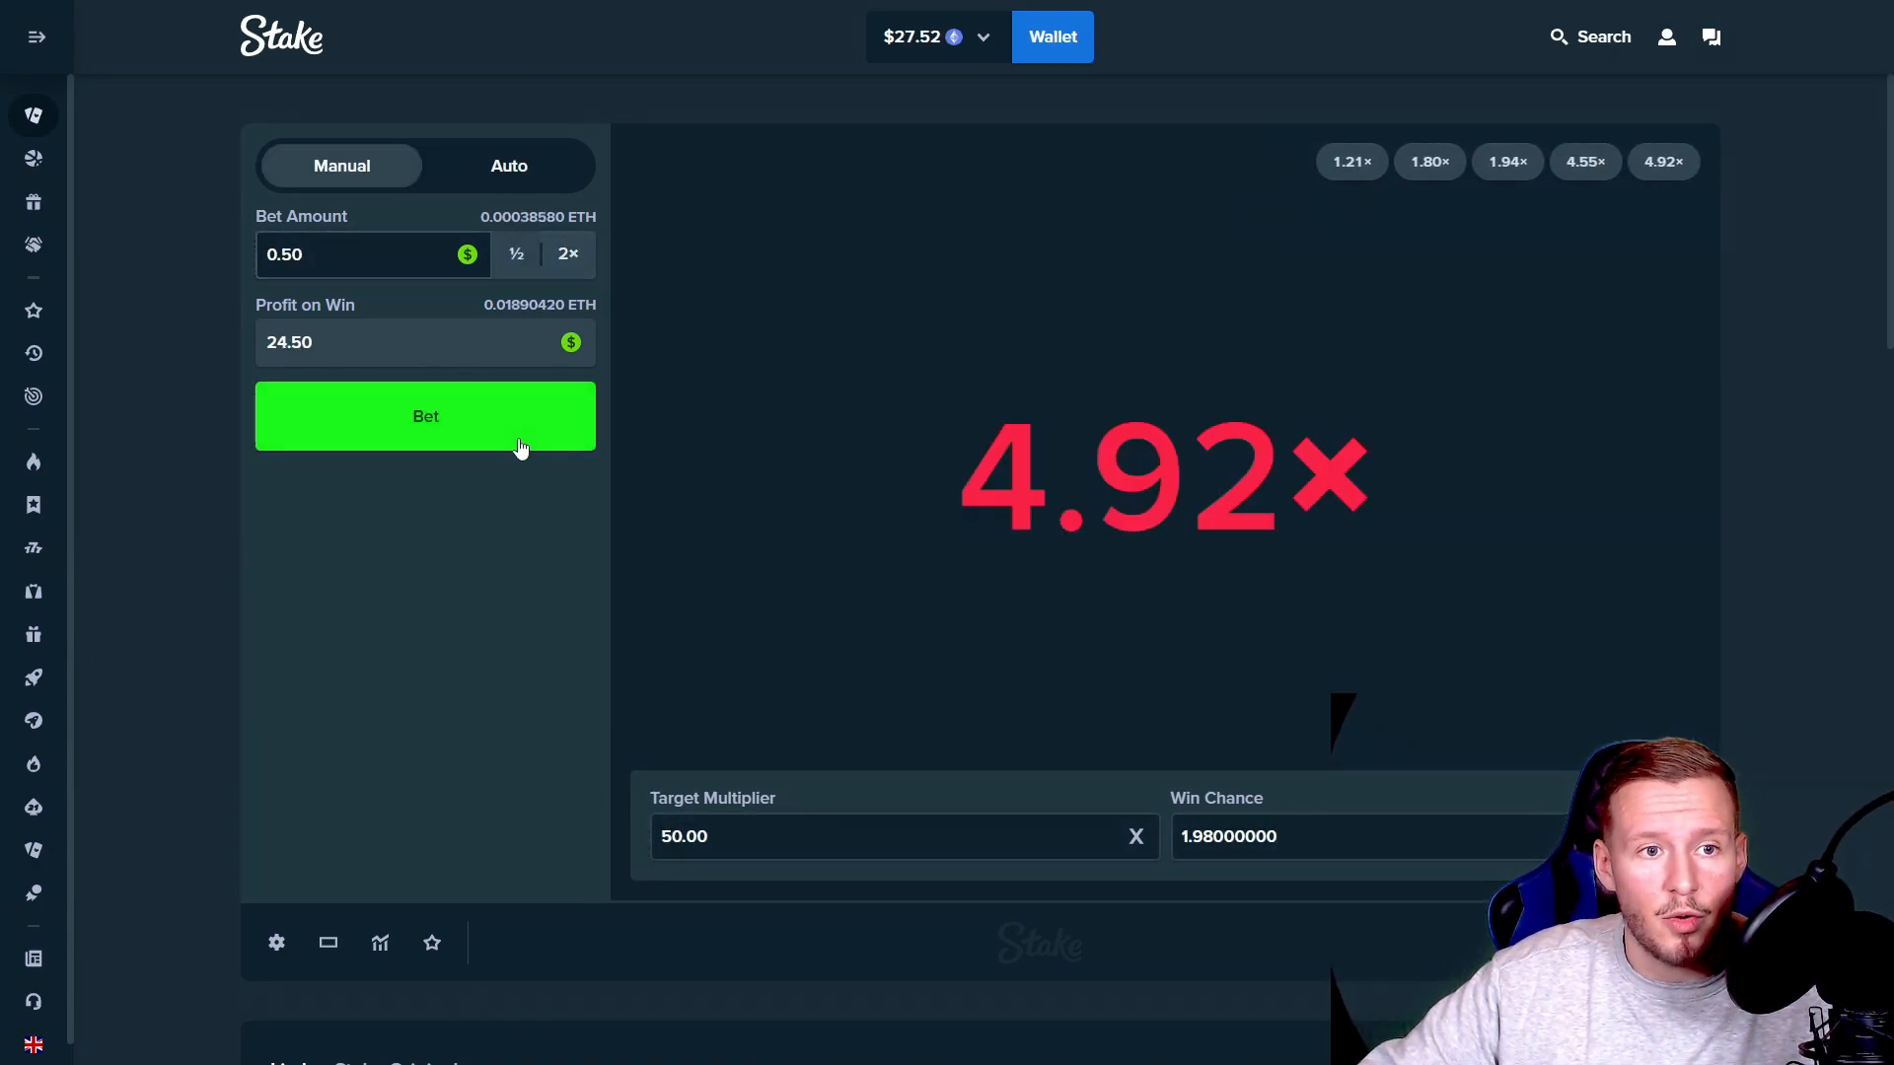
# Step: Place 0.50 and 1.00 bets at the 50× target, then switch to Auto mode
pyautogui.click(425, 415)
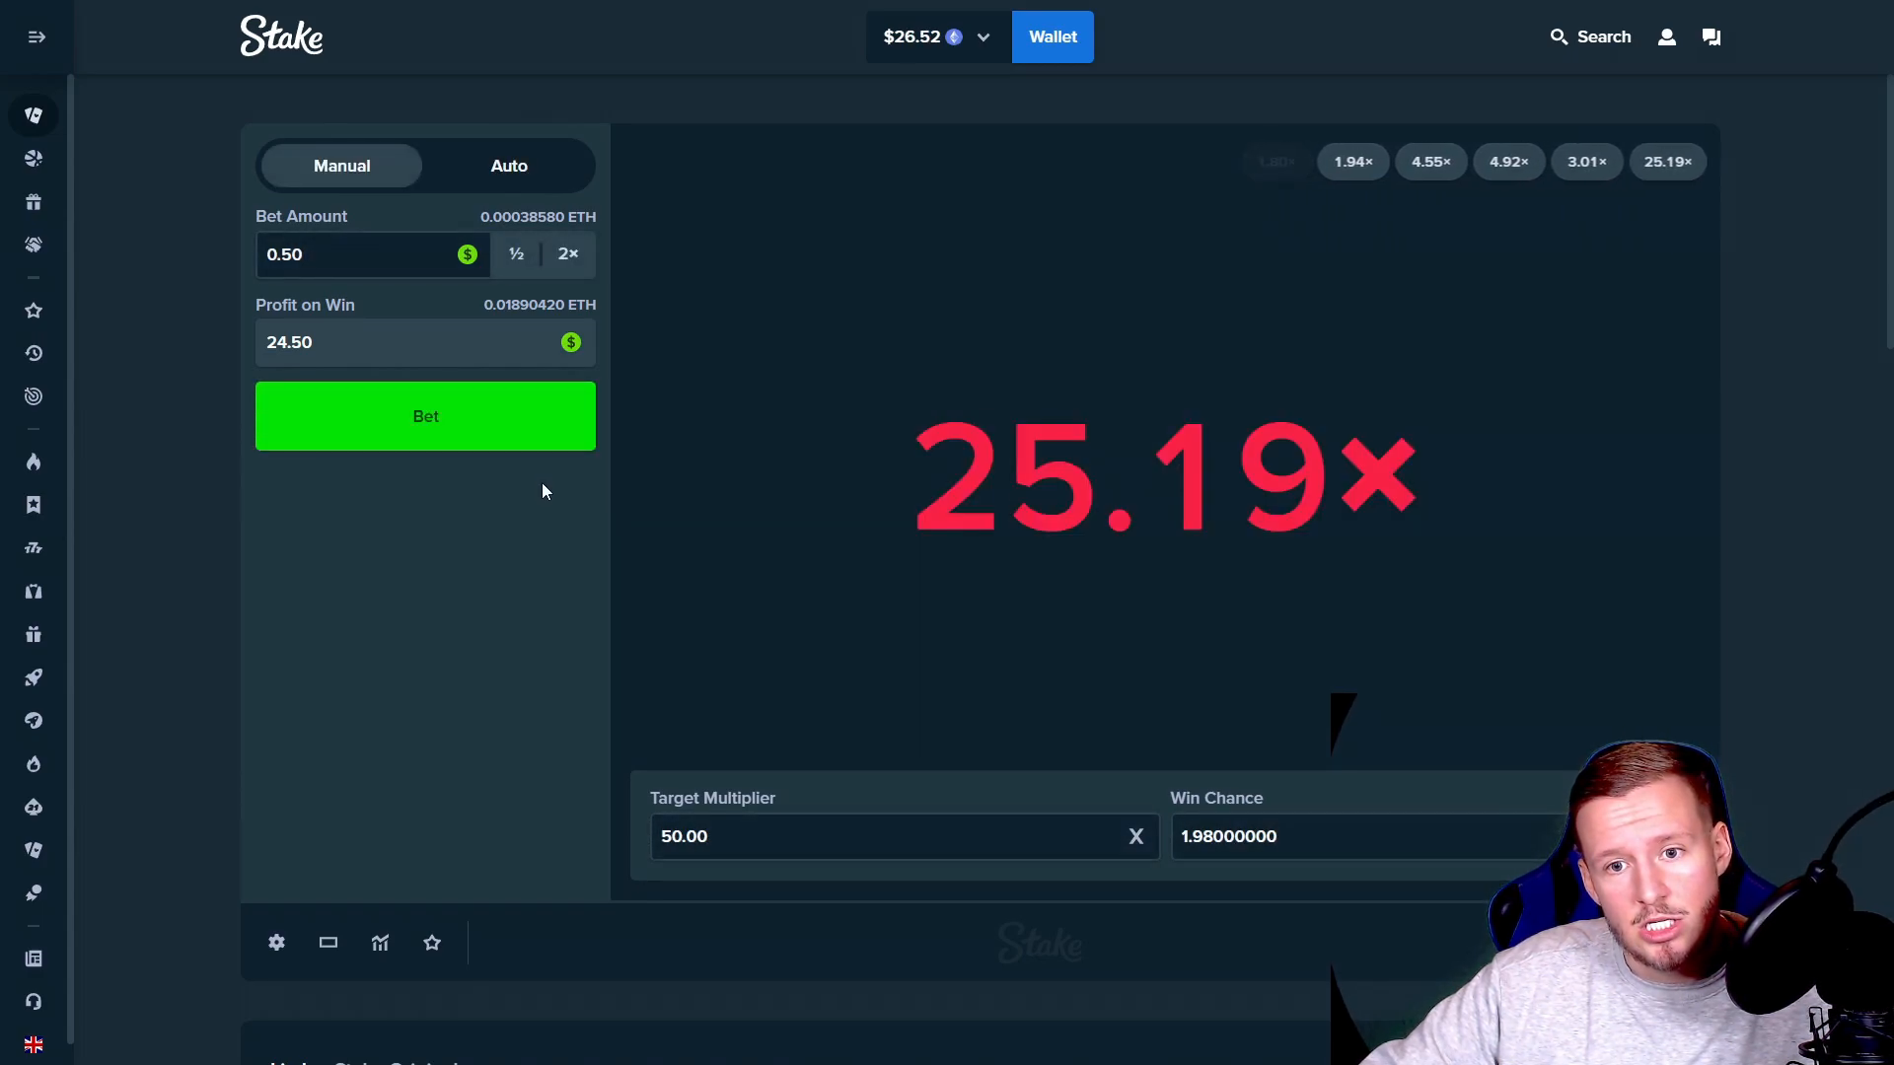
pyautogui.click(424, 415)
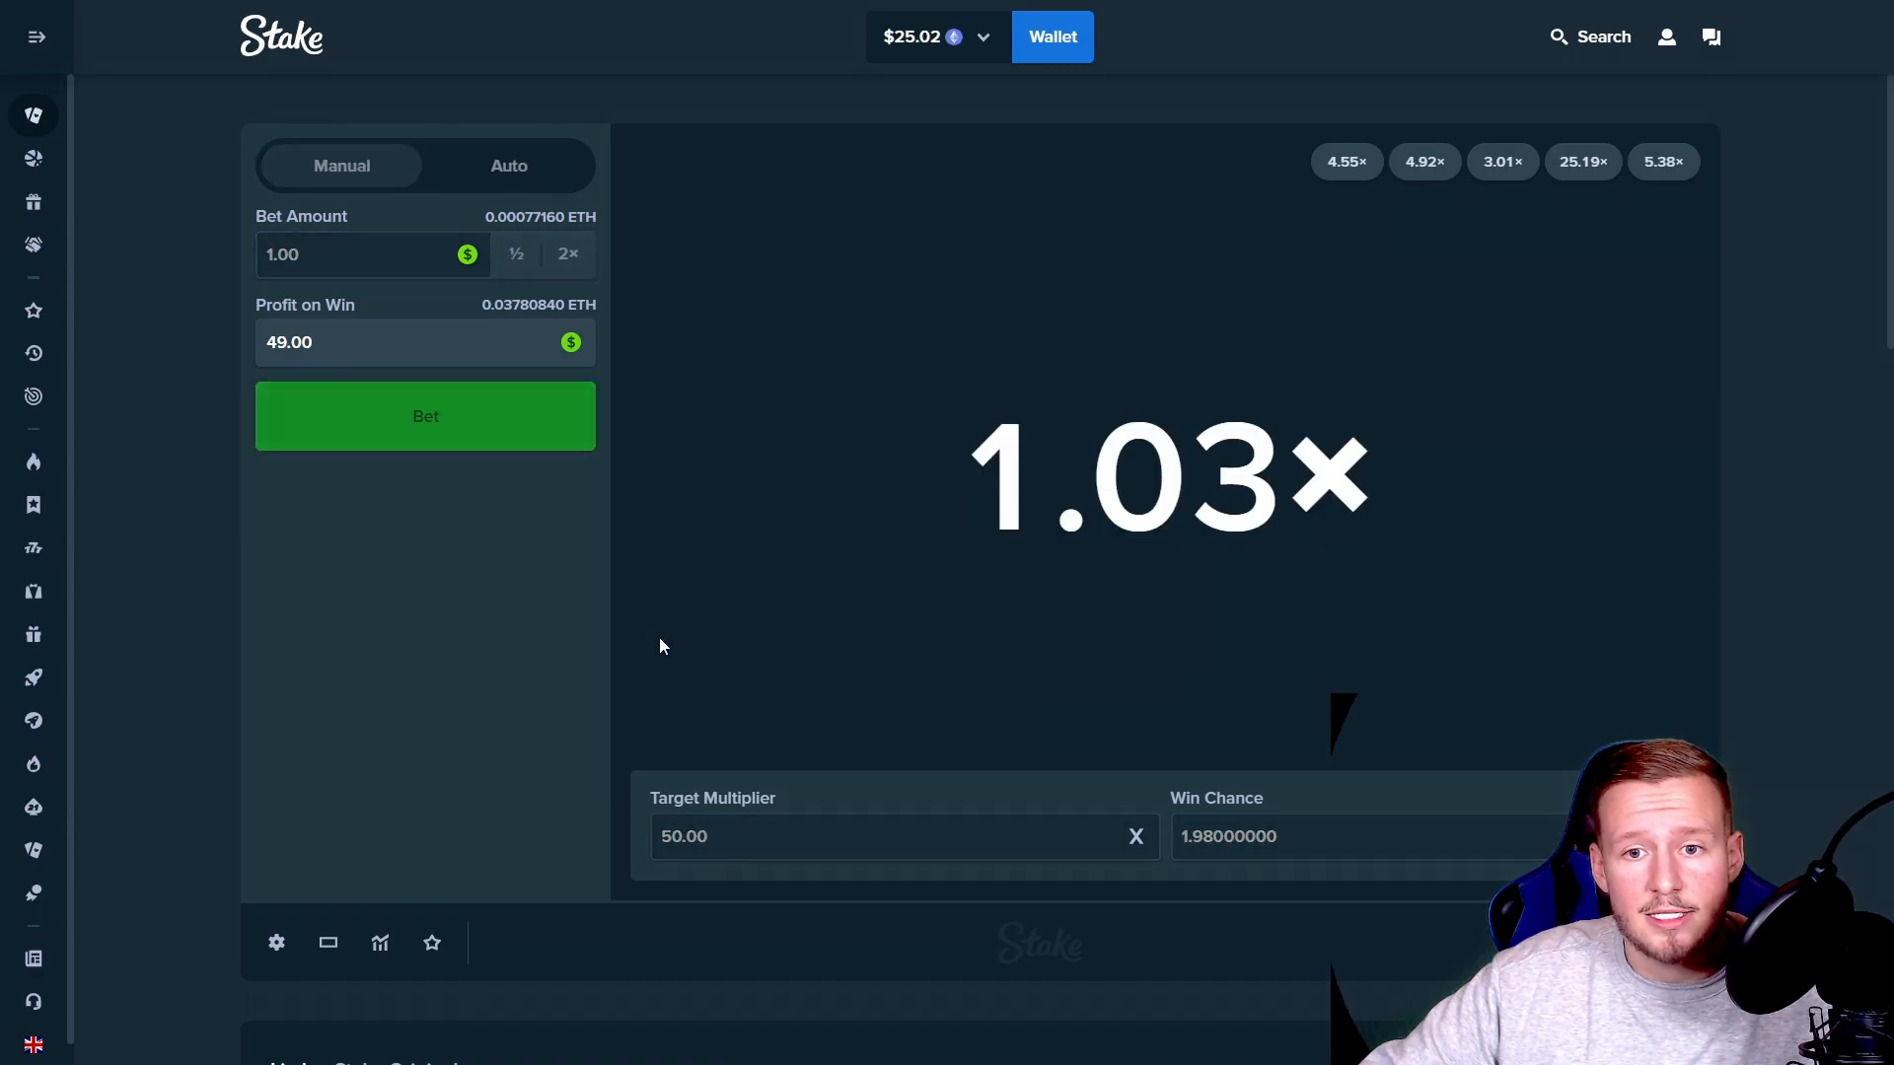
pyautogui.click(425, 416)
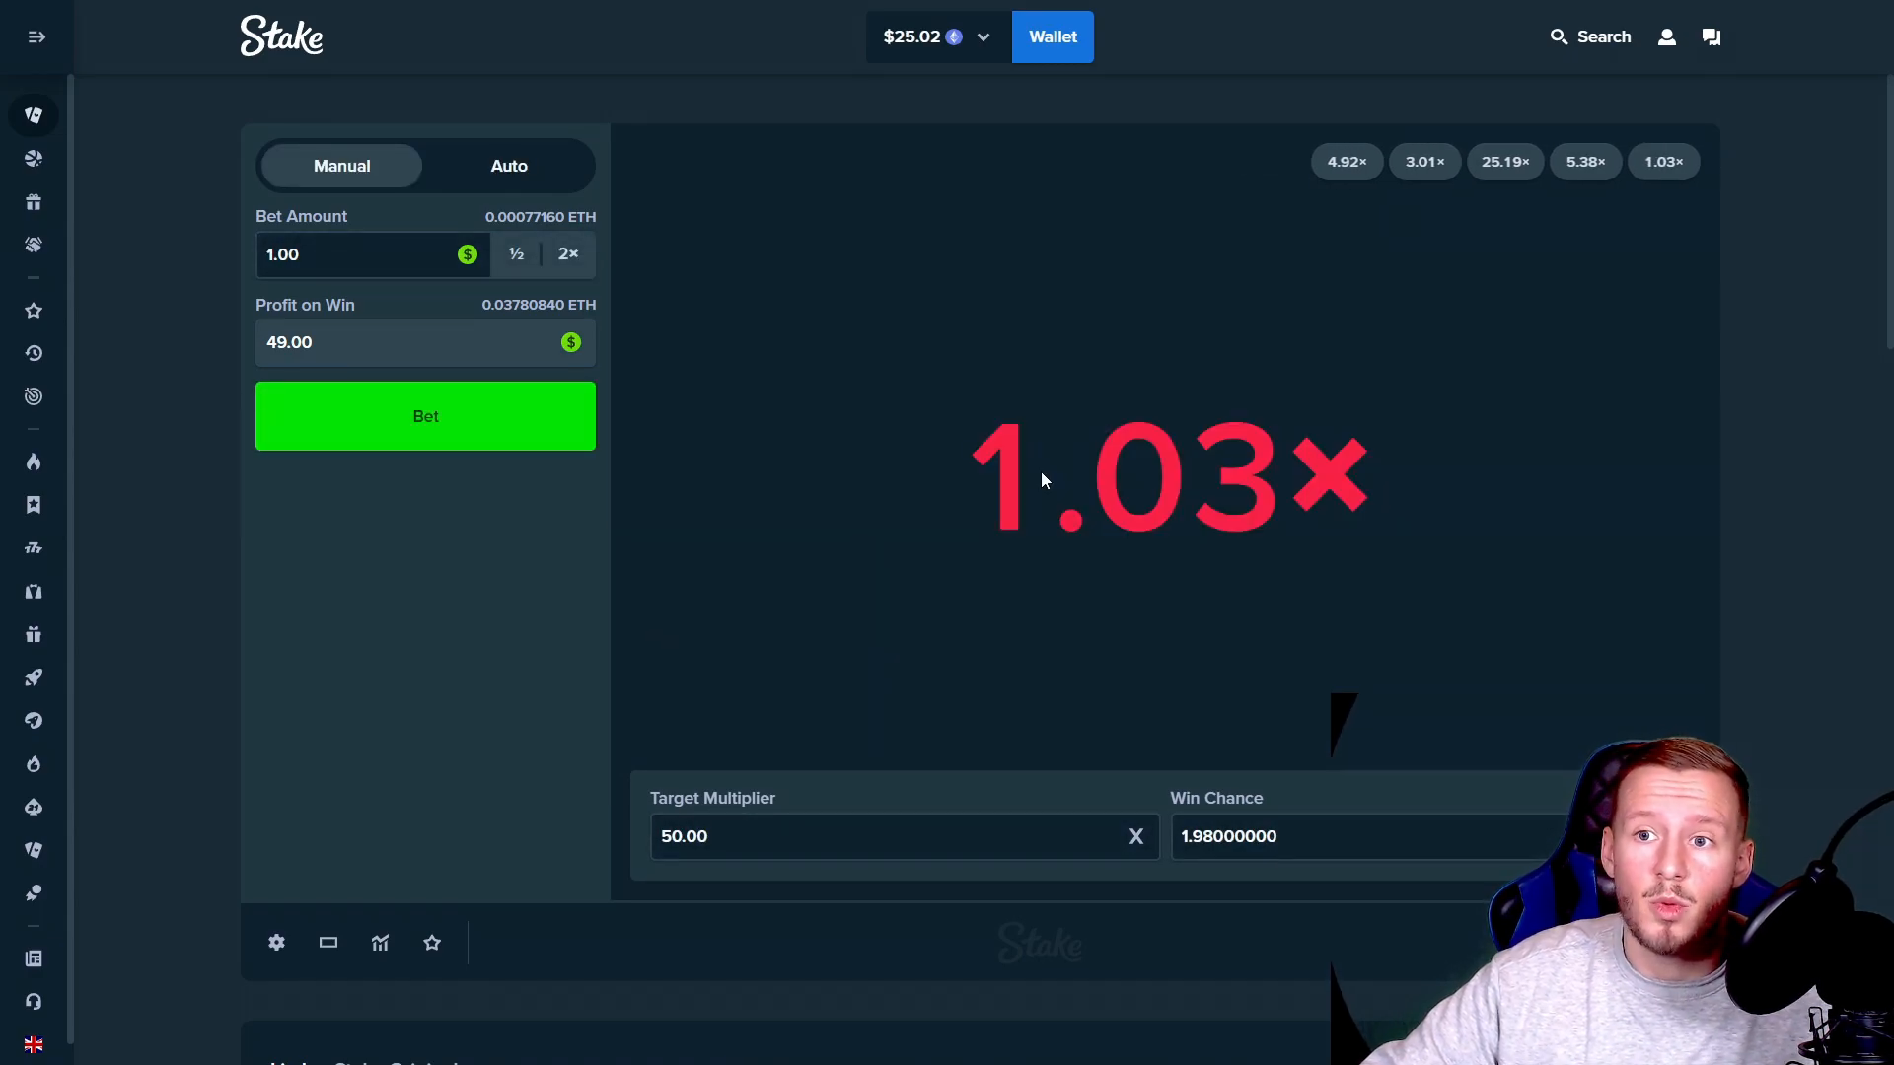
pyautogui.click(507, 166)
pyautogui.write('4')
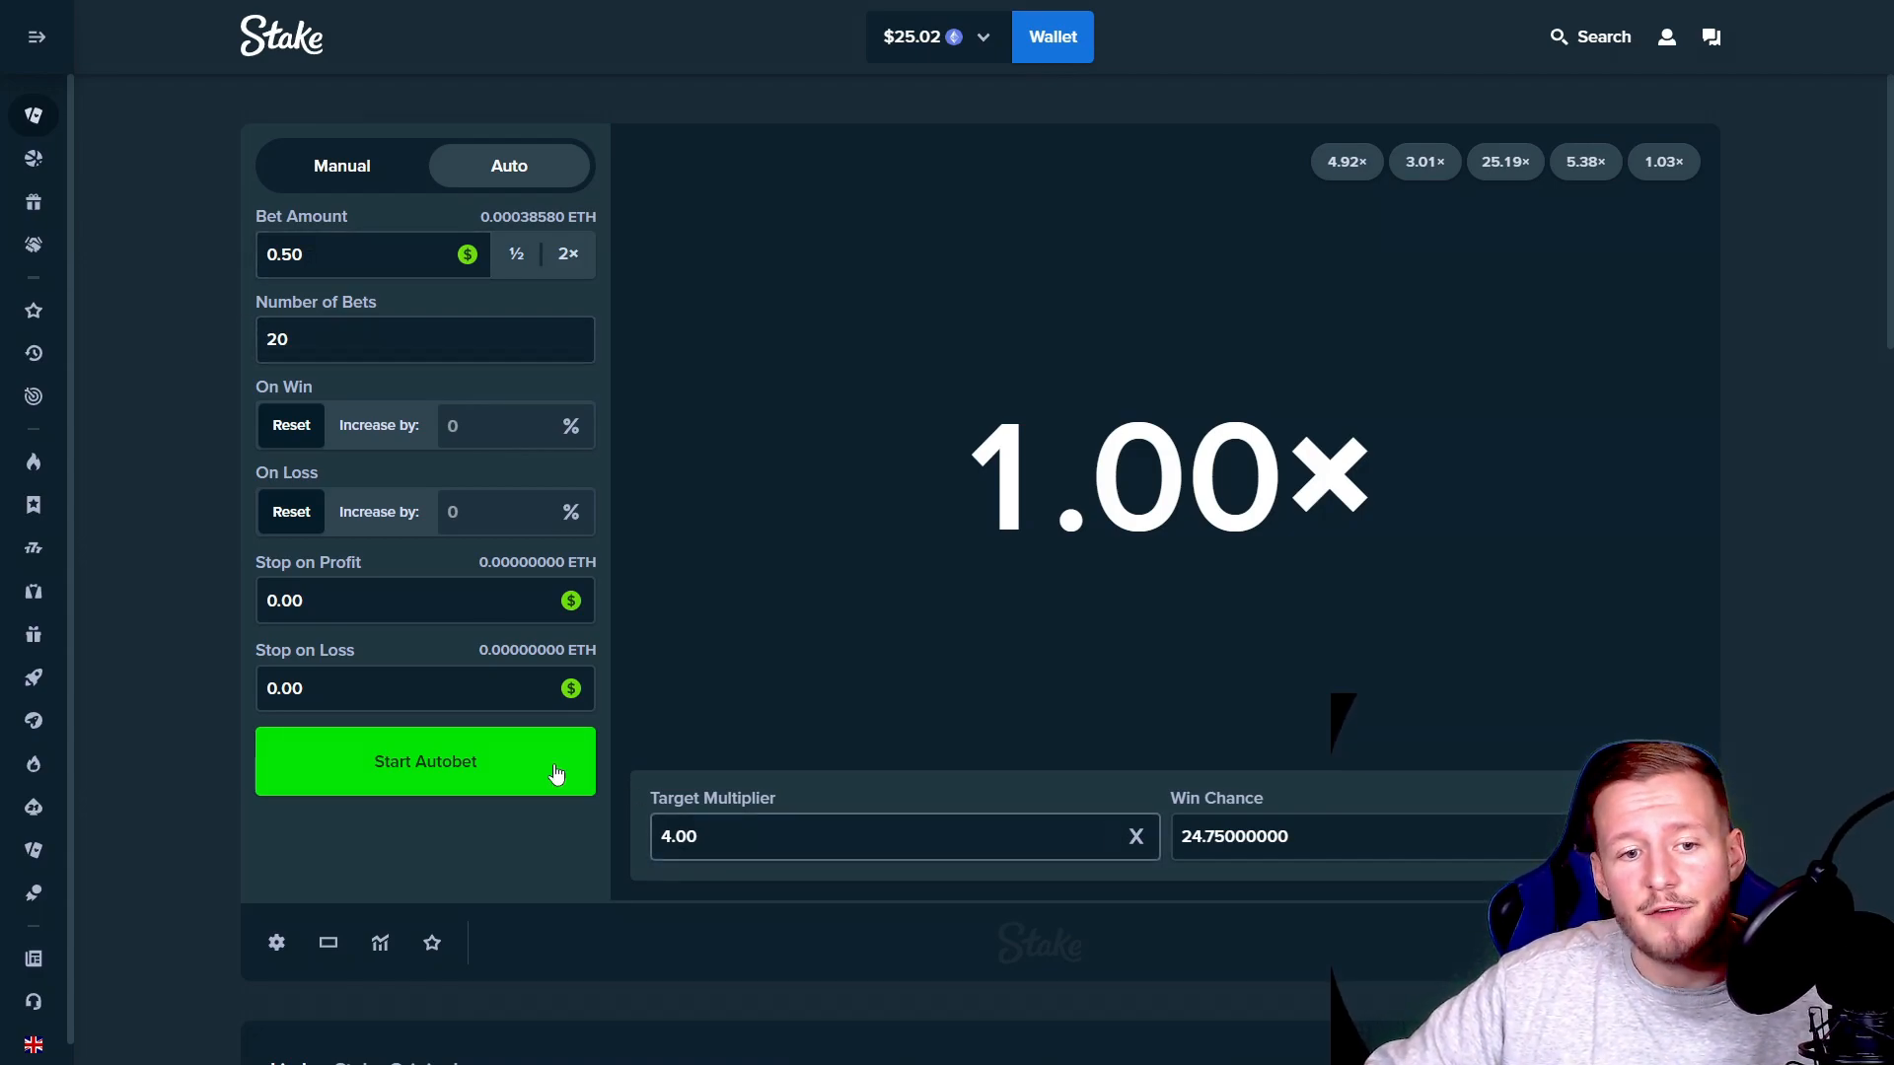
# Step: Start the 20-bet autobet at a 4.00× target
pyautogui.click(424, 760)
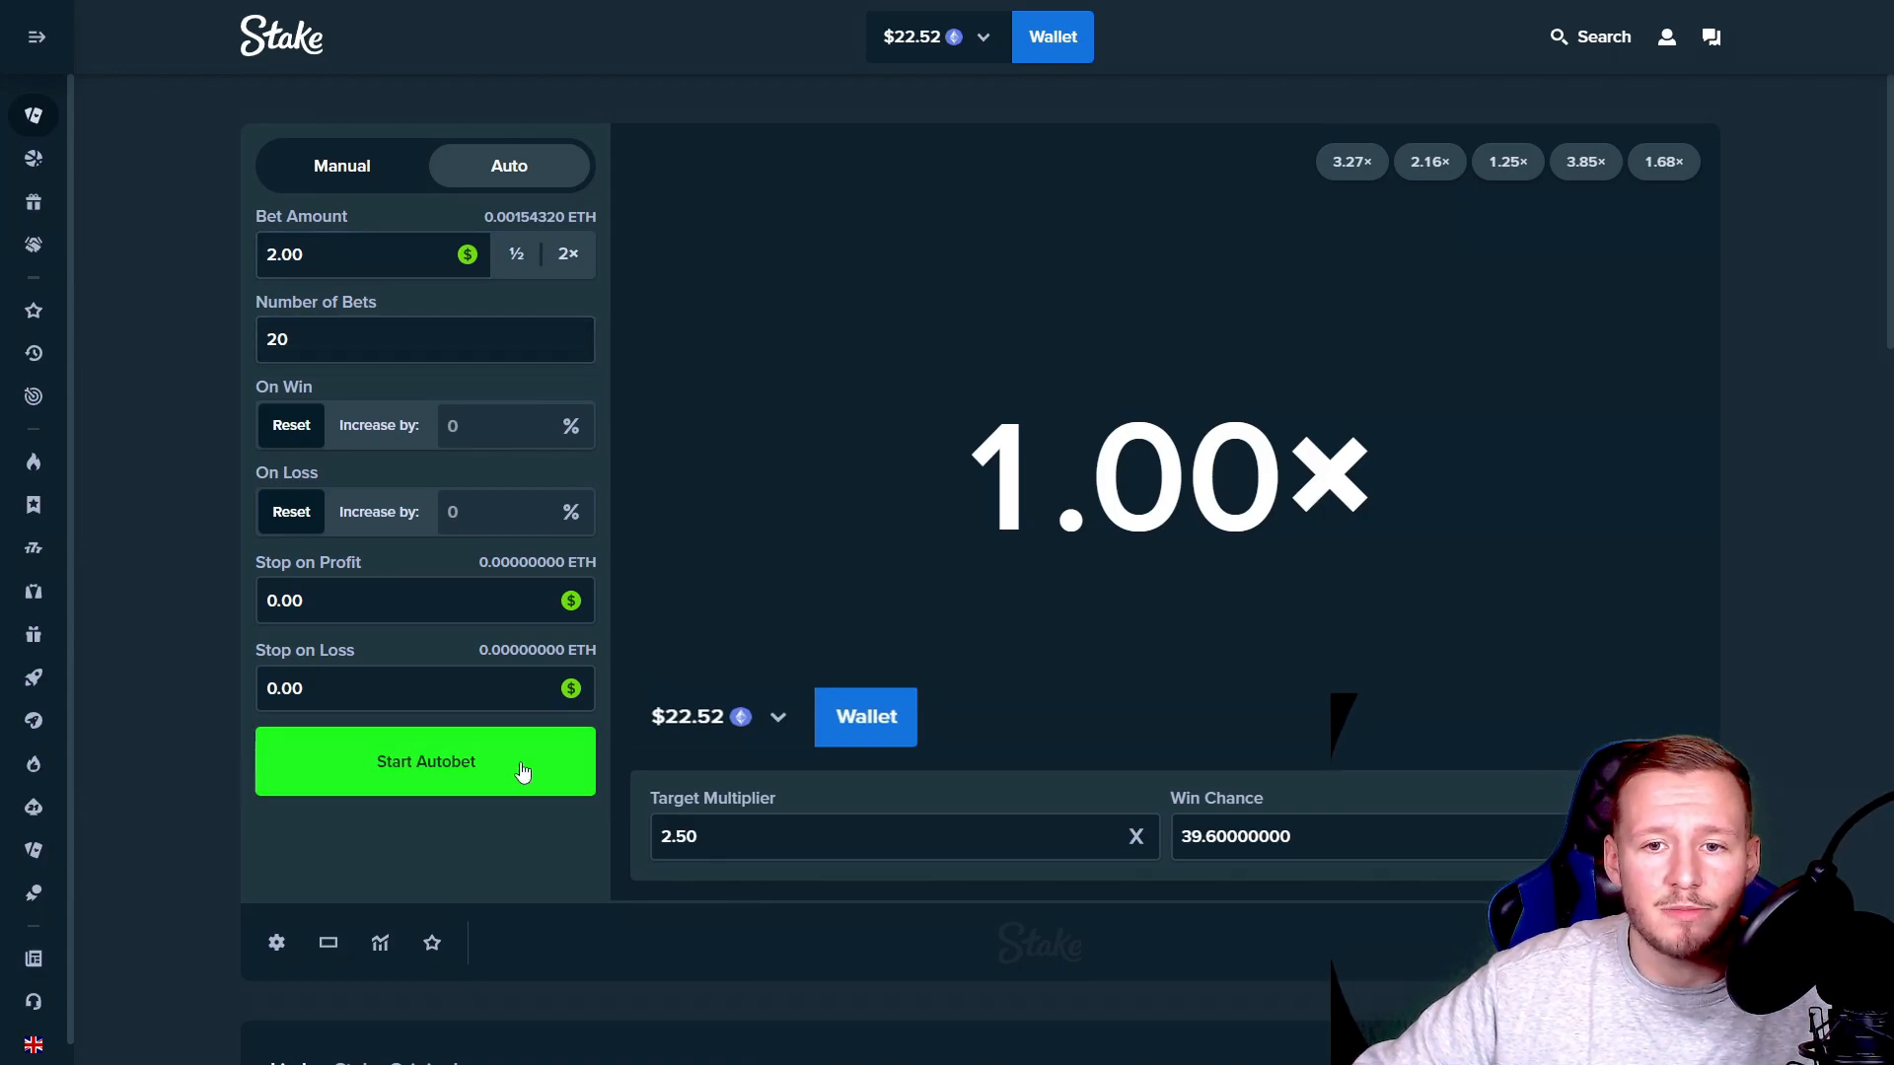
# Step: Start the endless 2.00 autobet at a 2.50× target
pyautogui.click(425, 760)
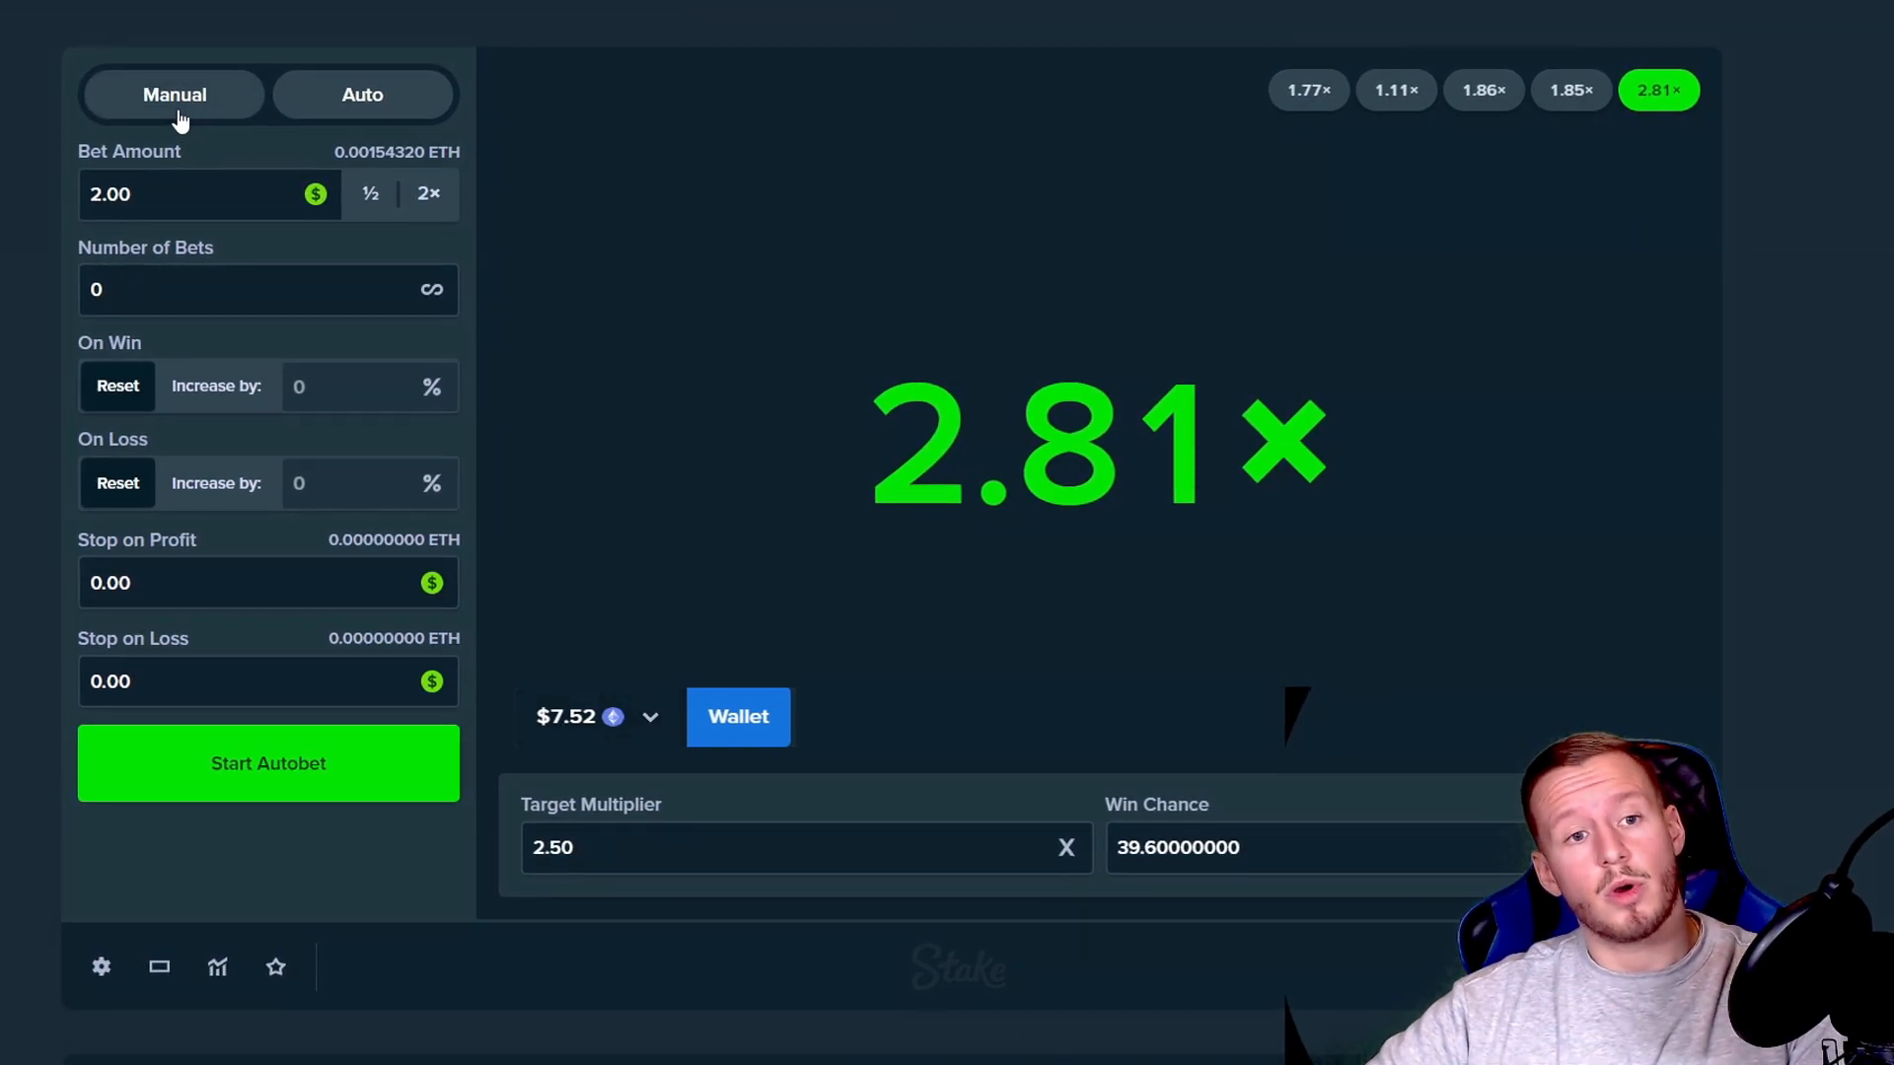
# Step: Return to Manual and place 0.50 bets at 50×, then one at 1000×
pyautogui.click(174, 95)
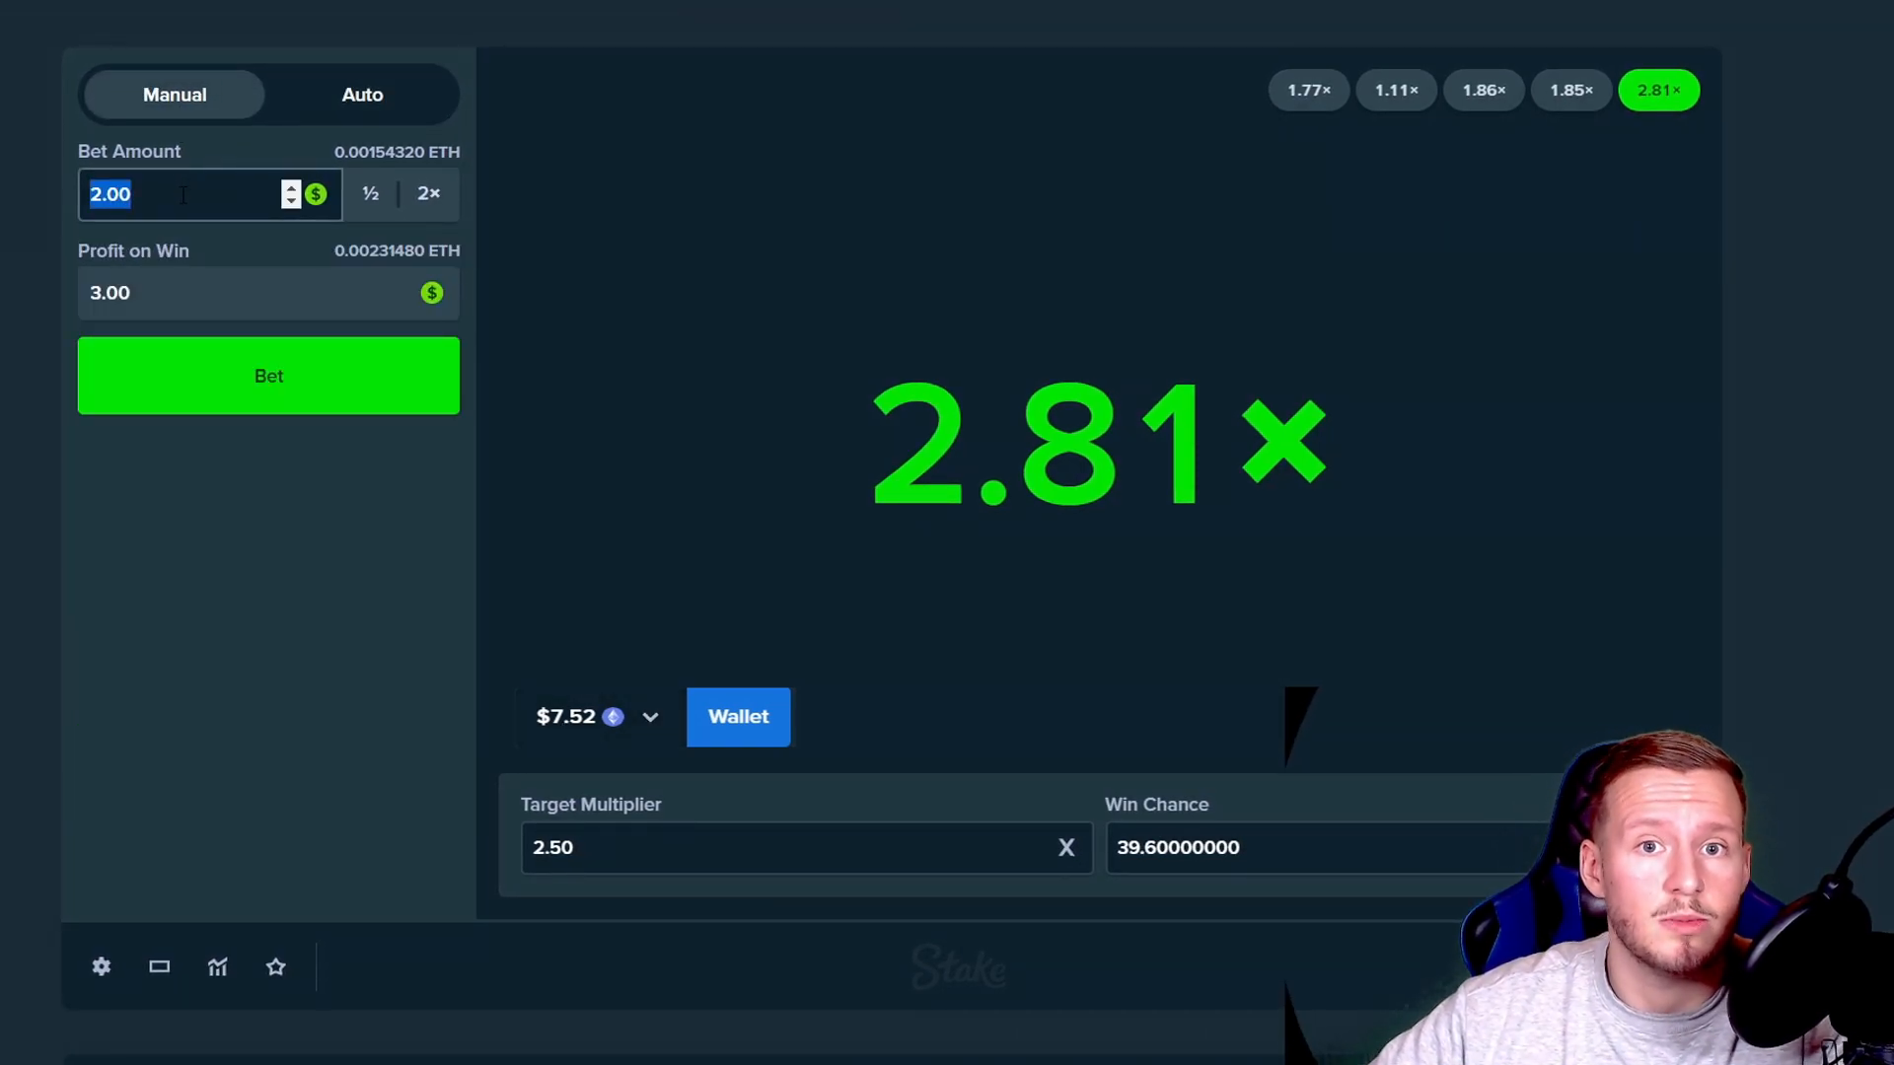
pyautogui.click(269, 375)
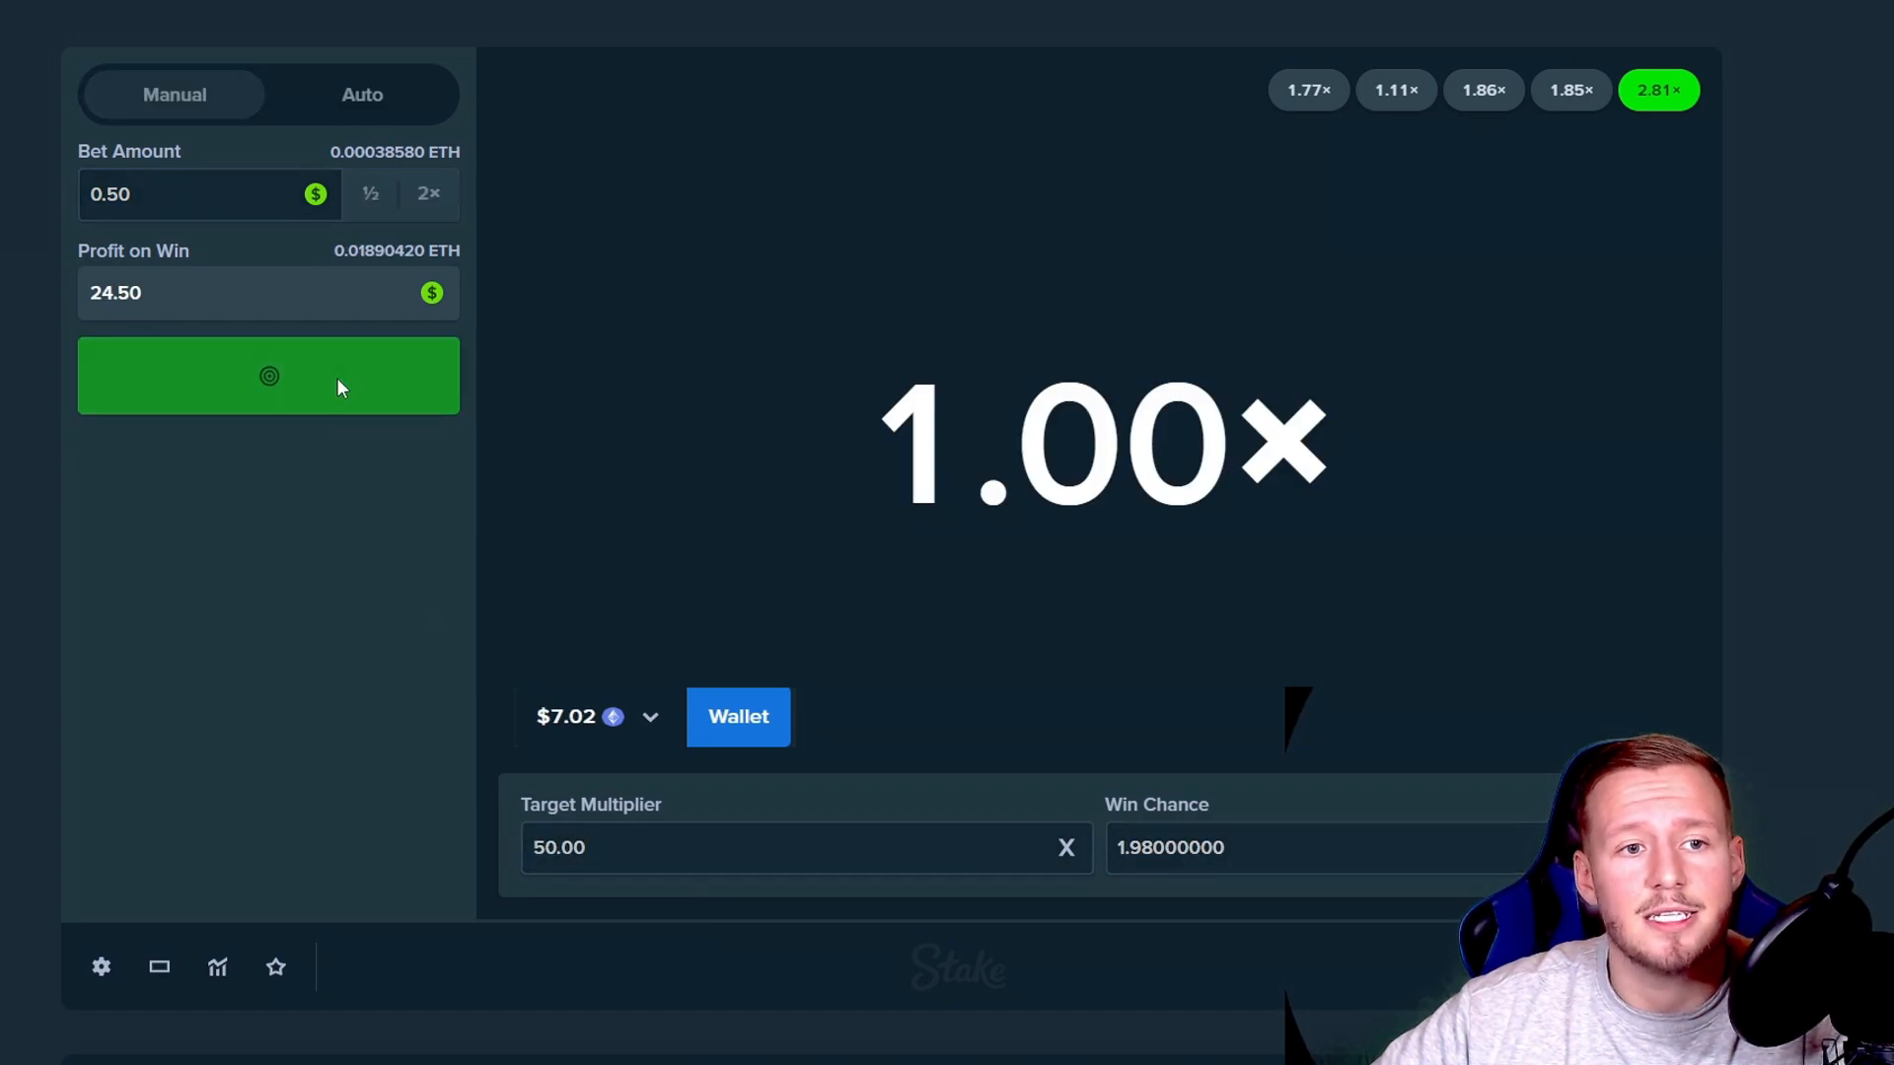
pyautogui.click(268, 376)
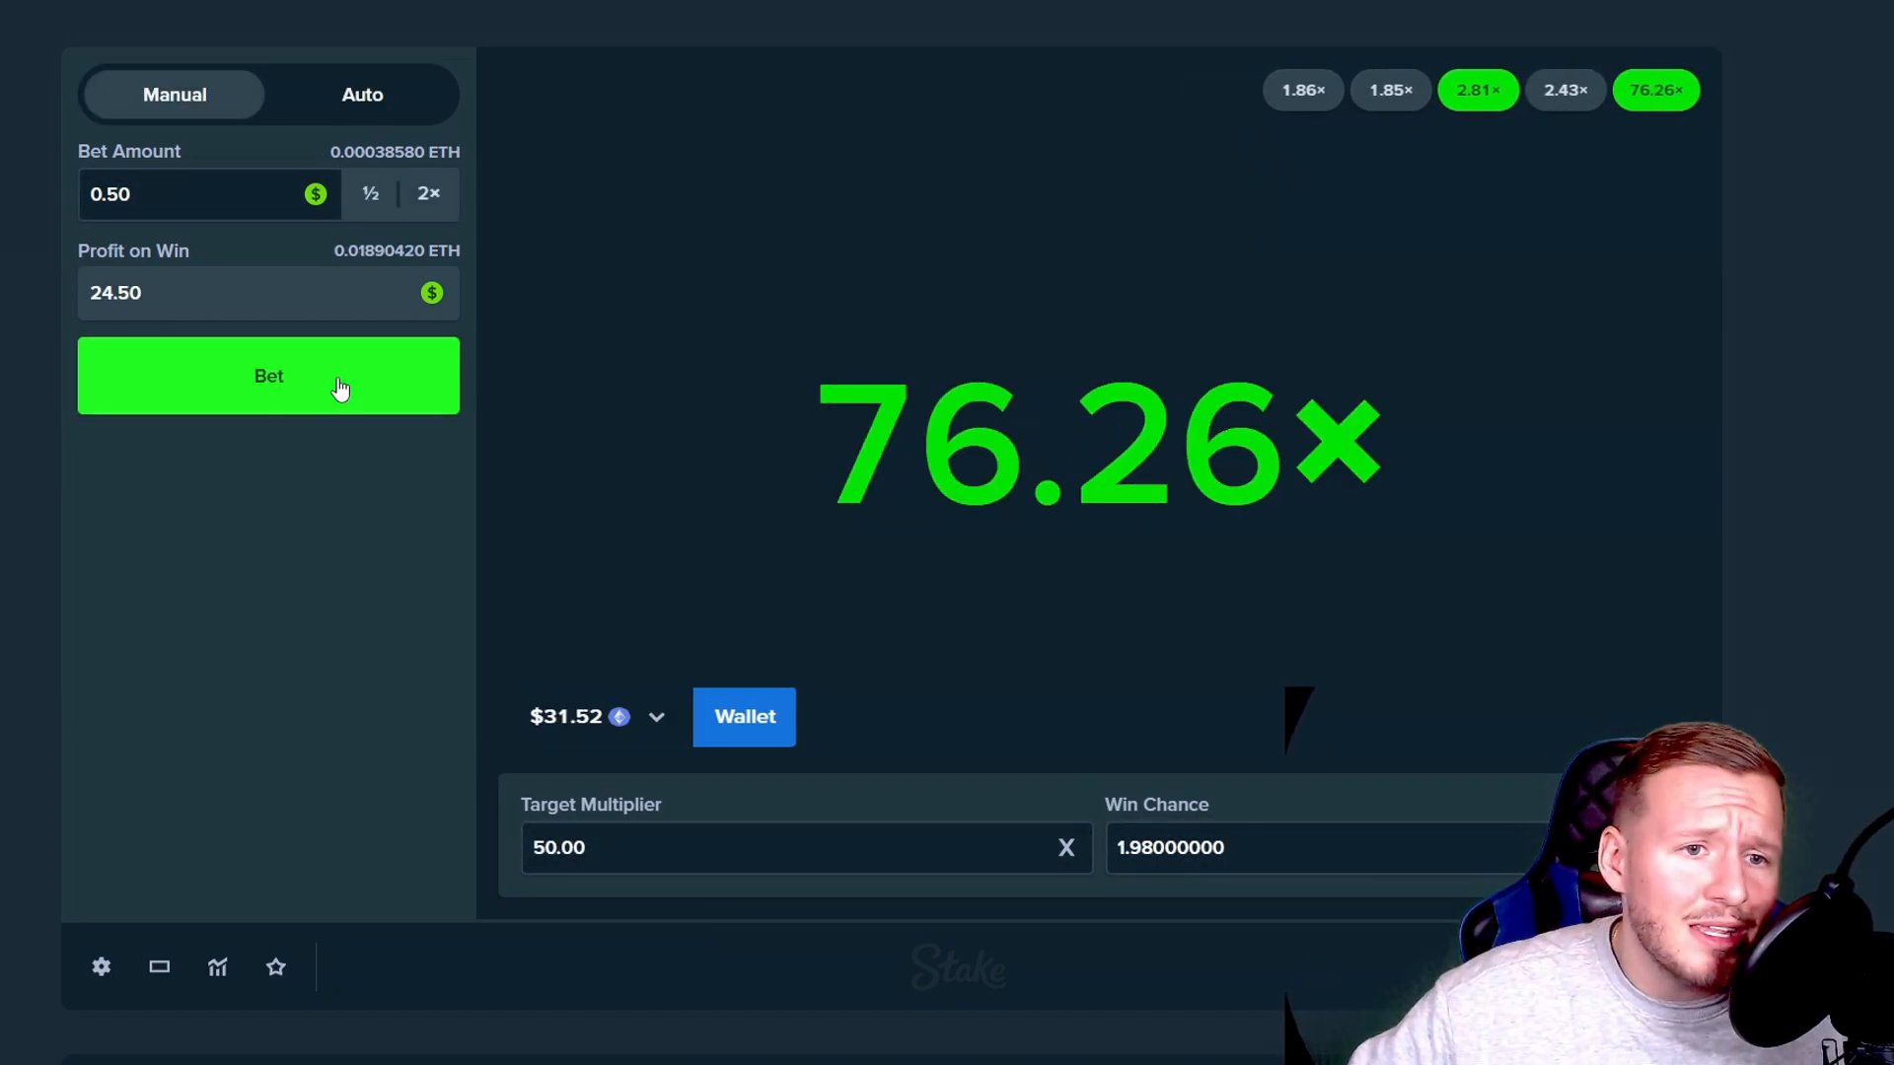
pyautogui.click(269, 376)
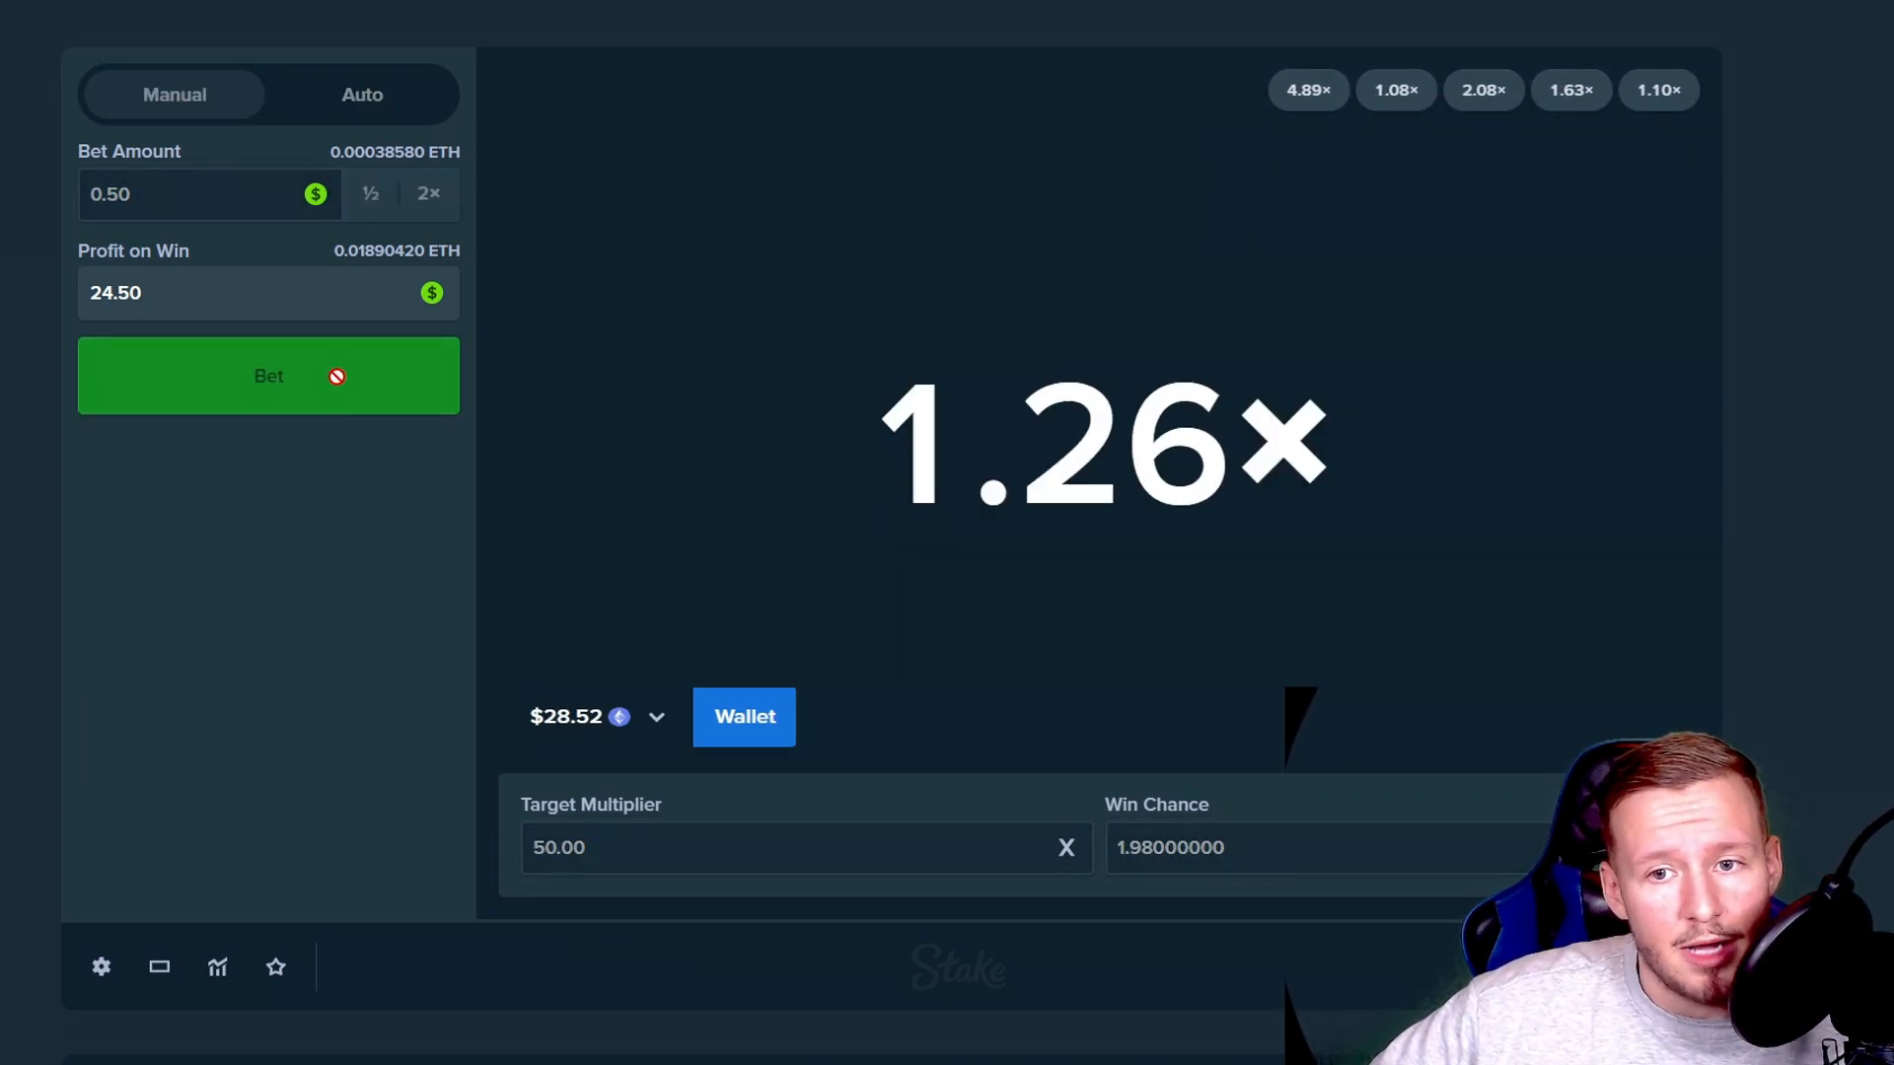
pyautogui.click(269, 376)
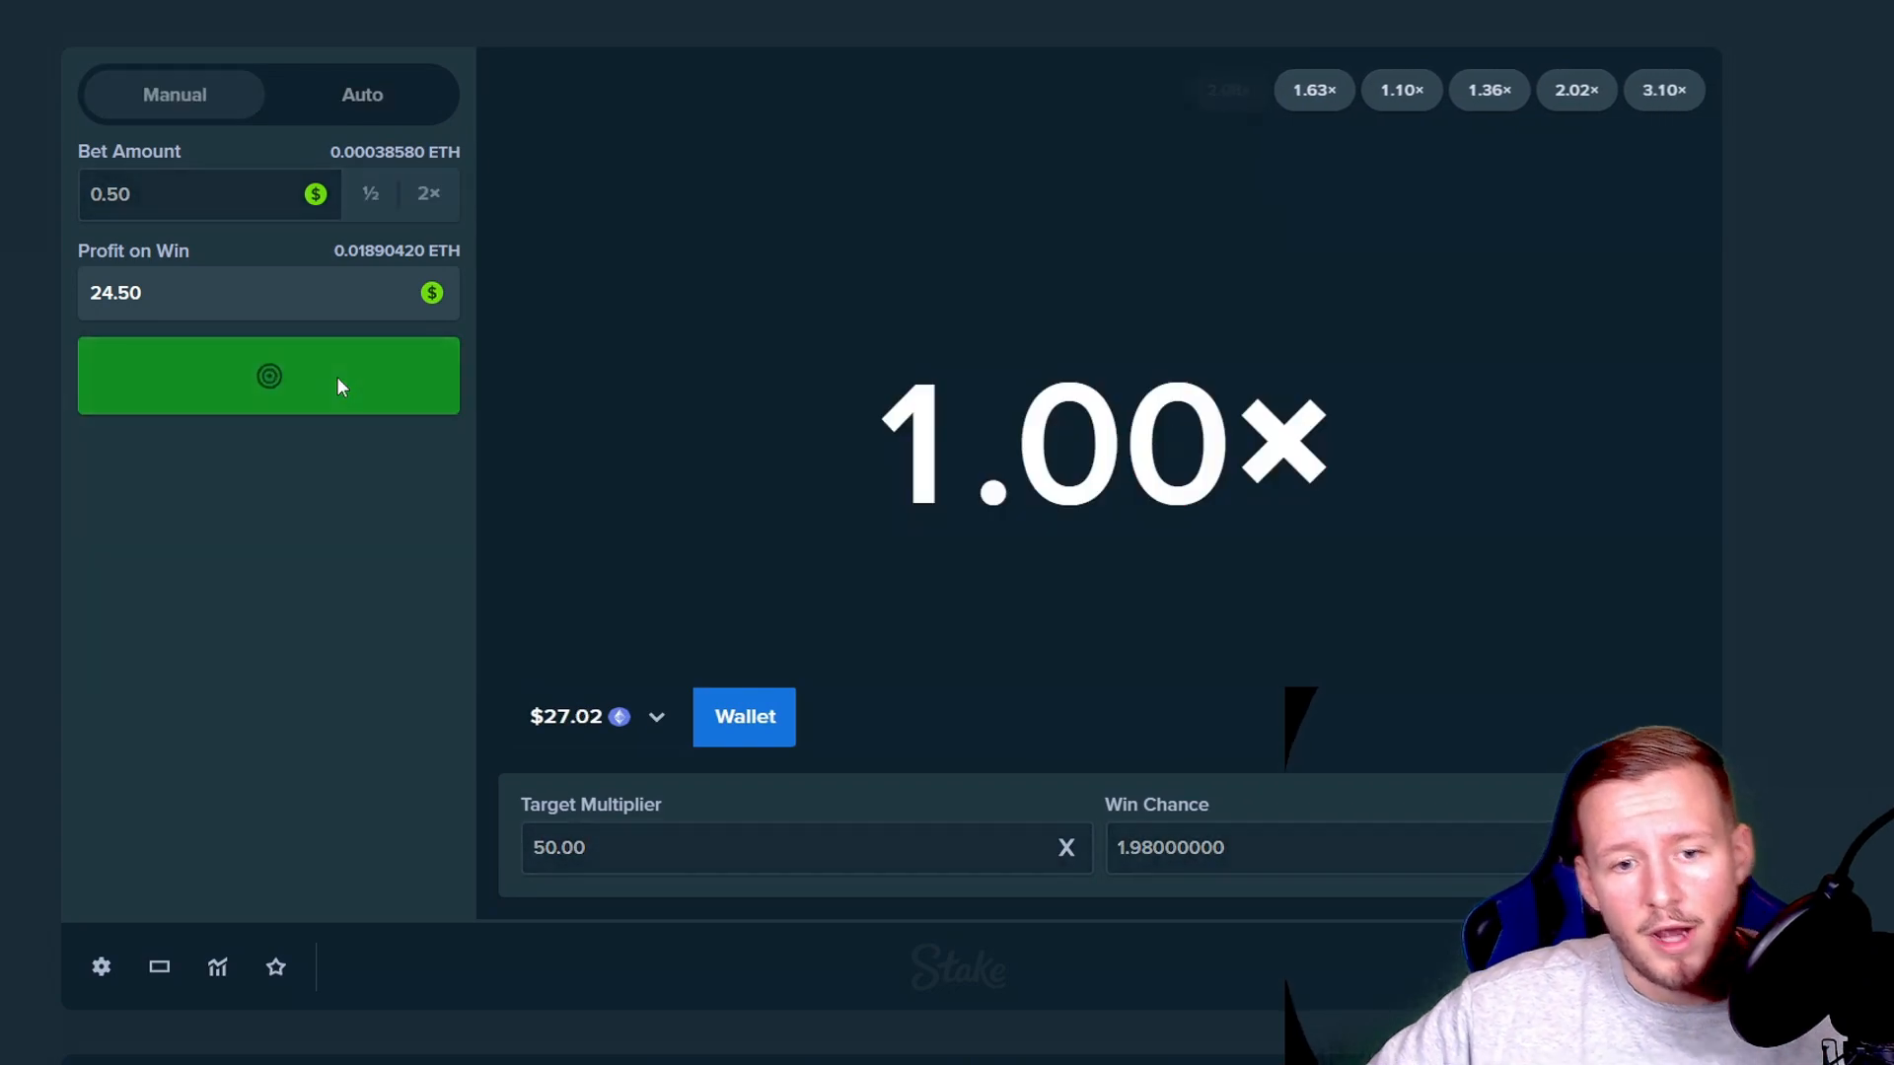
pyautogui.click(268, 375)
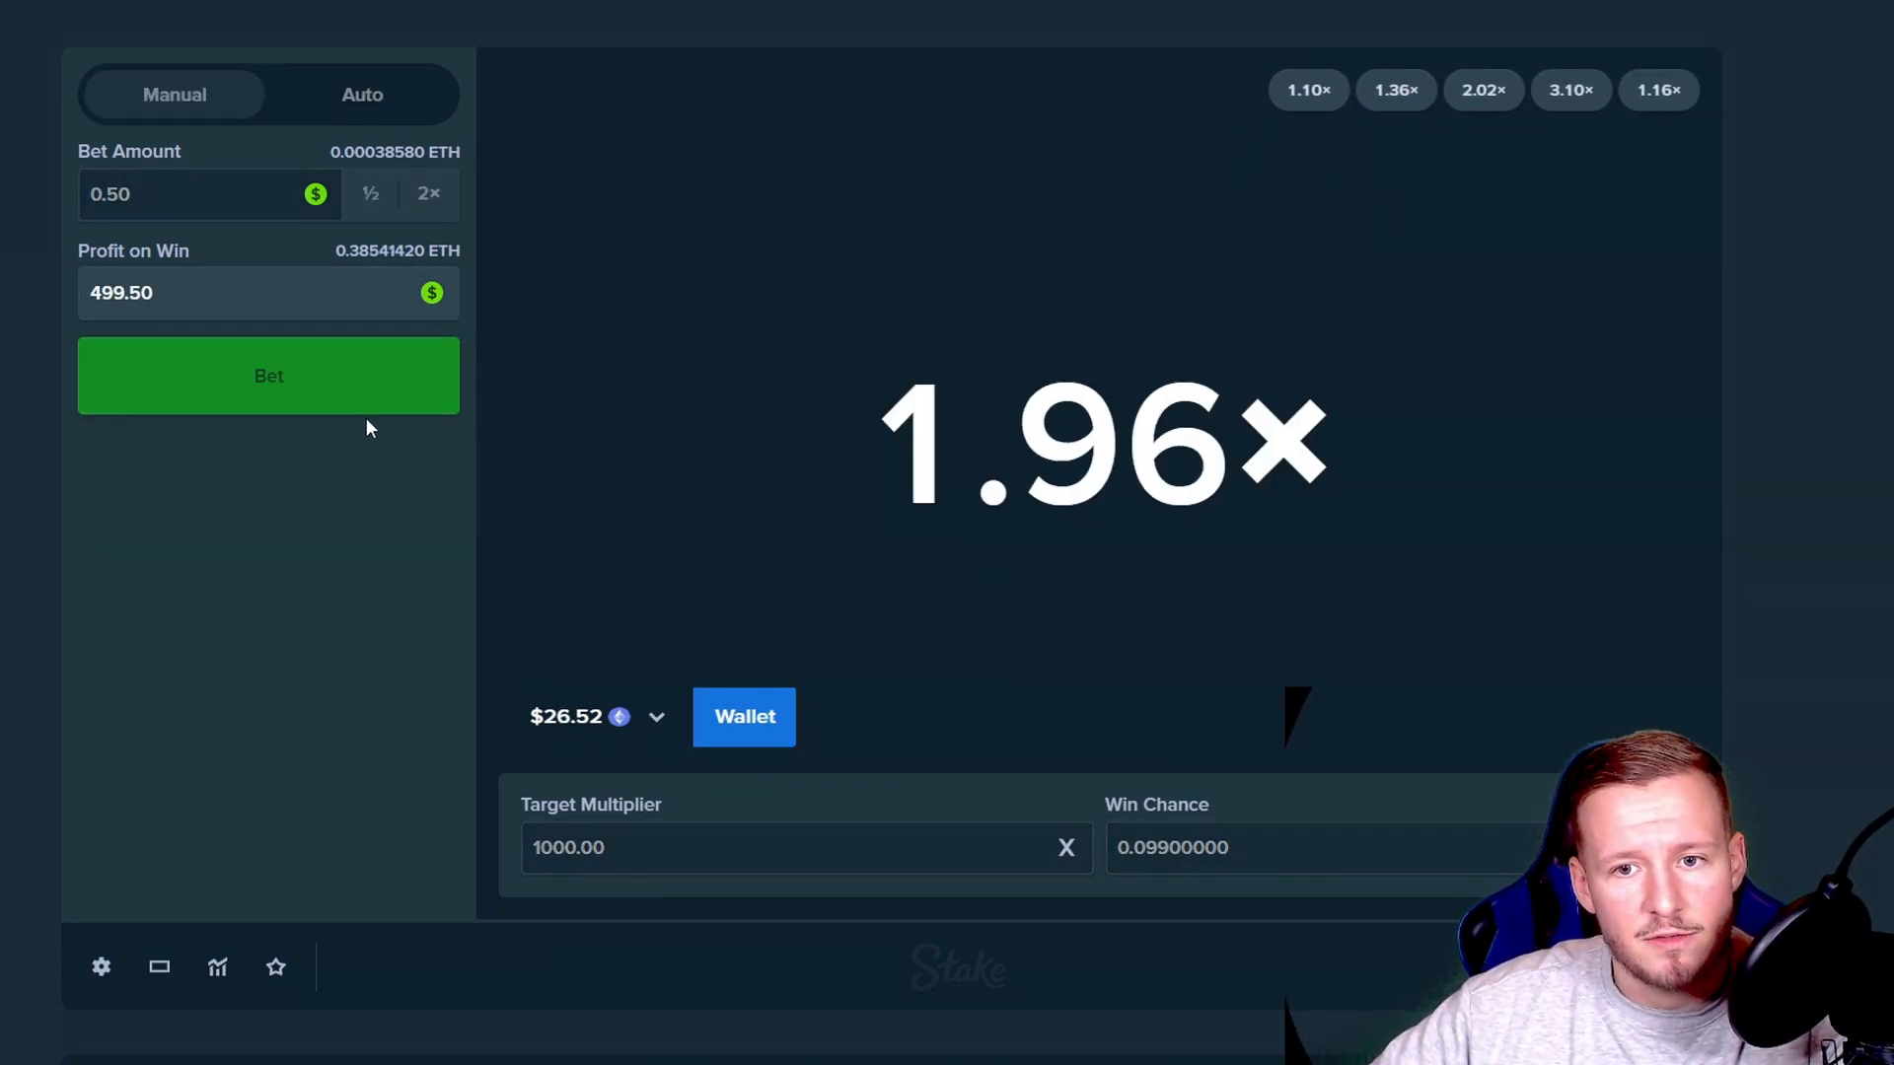
pyautogui.click(268, 376)
pyautogui.write('500')
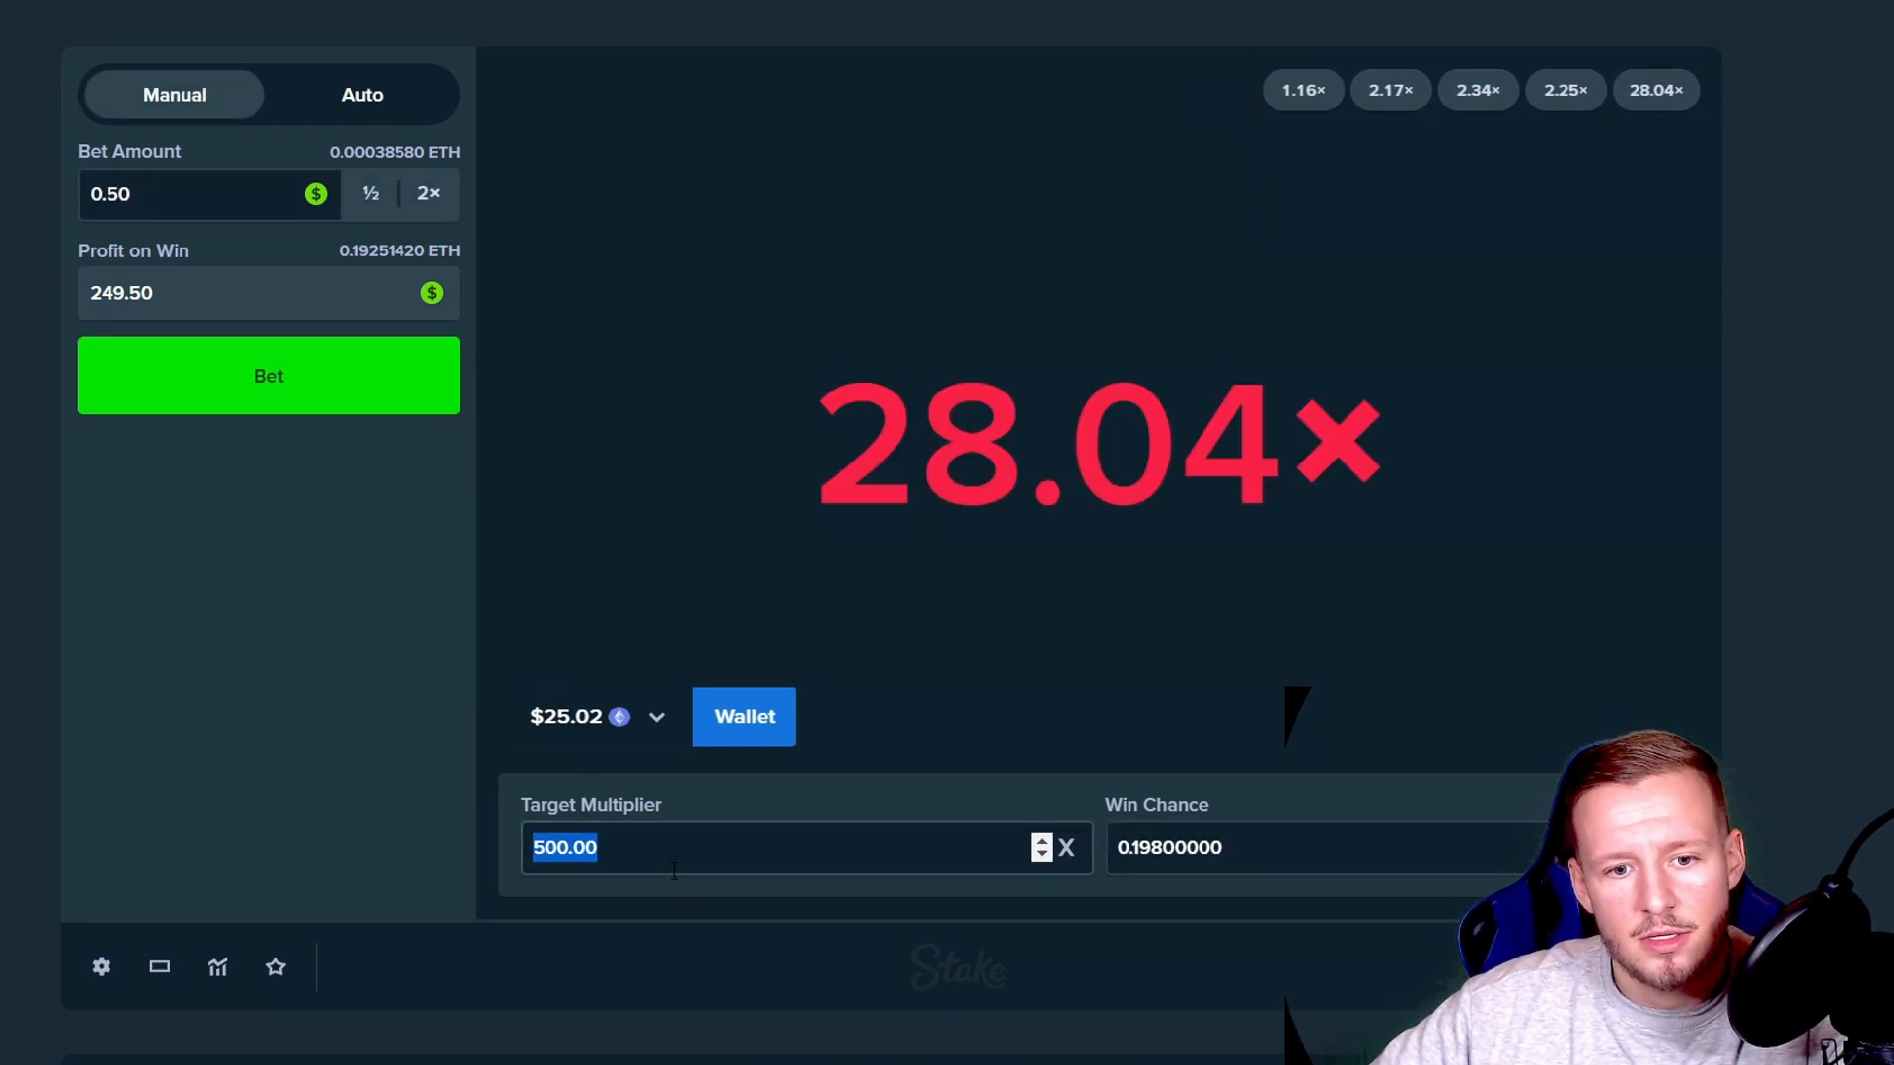
# Step: Place seven $0.50 Limbo bets at 25×, all missing, ending on 19.26× at $15.02
pyautogui.click(268, 376)
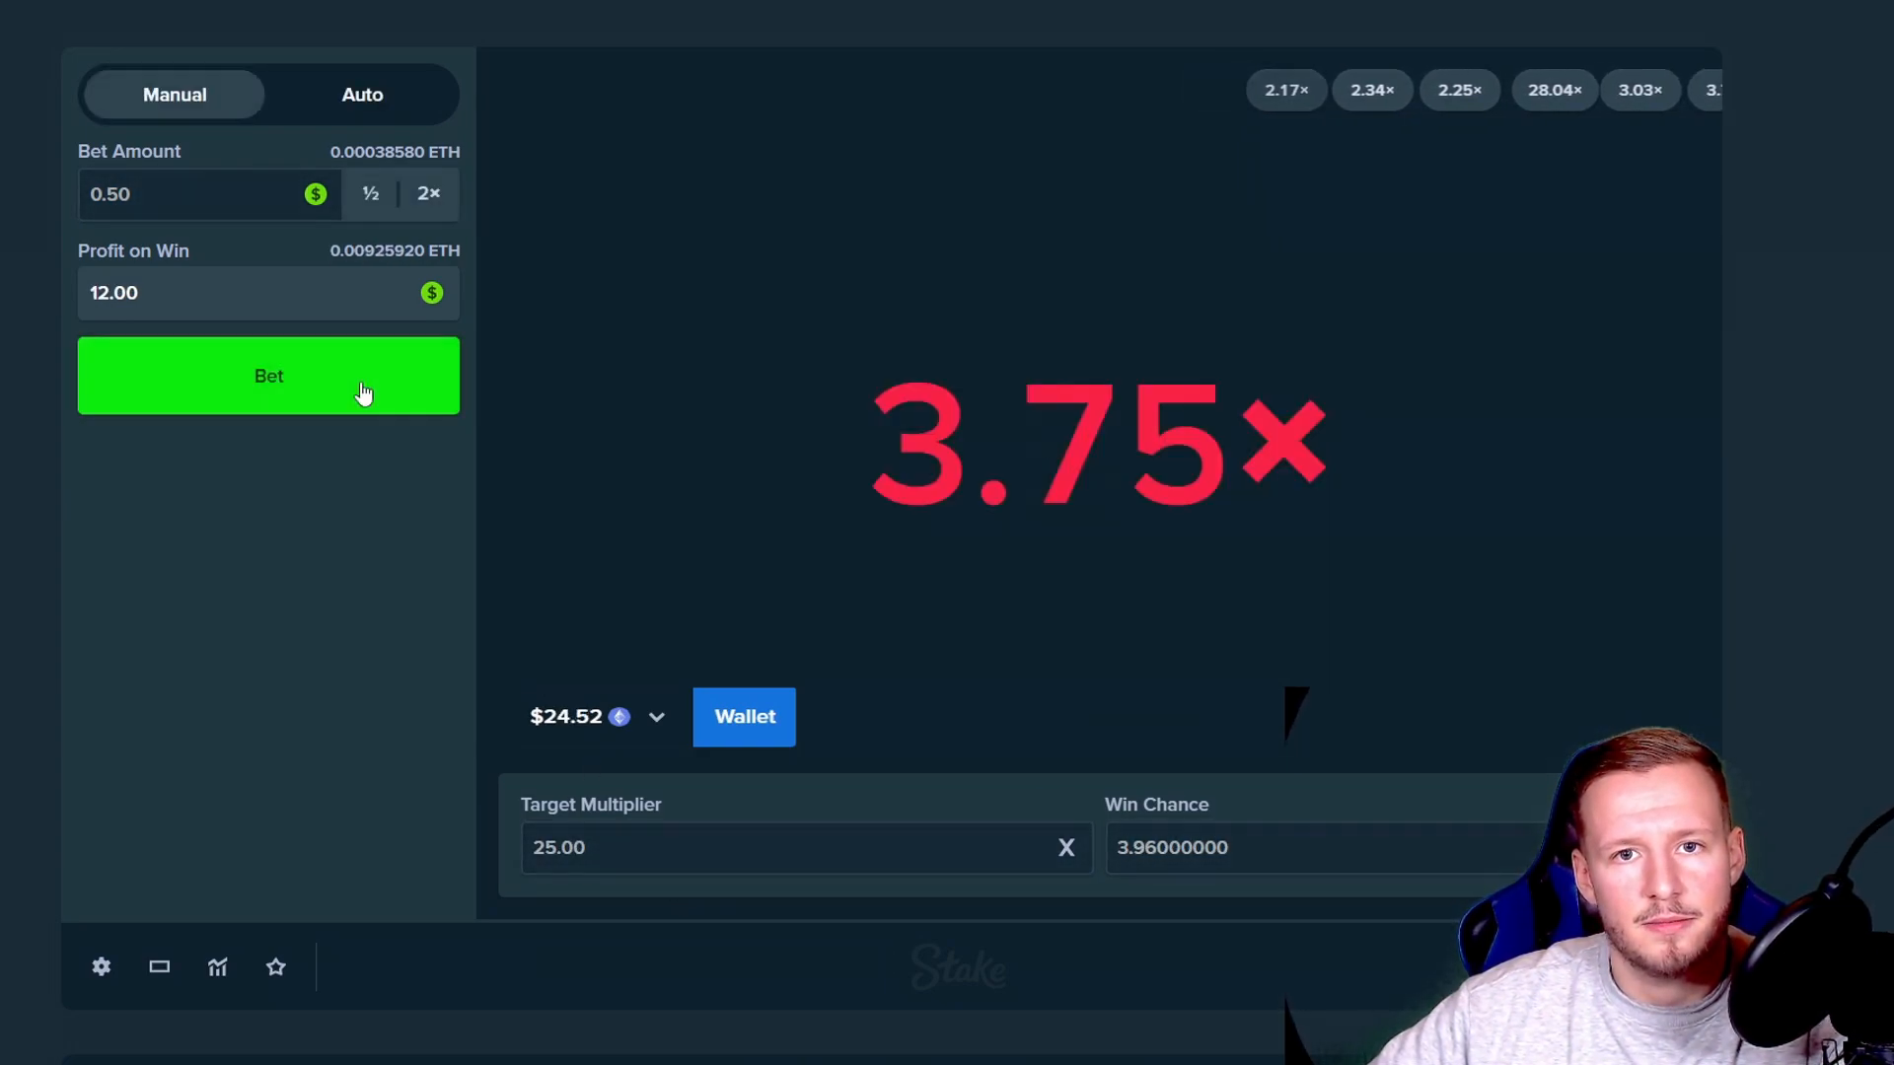
pyautogui.click(268, 376)
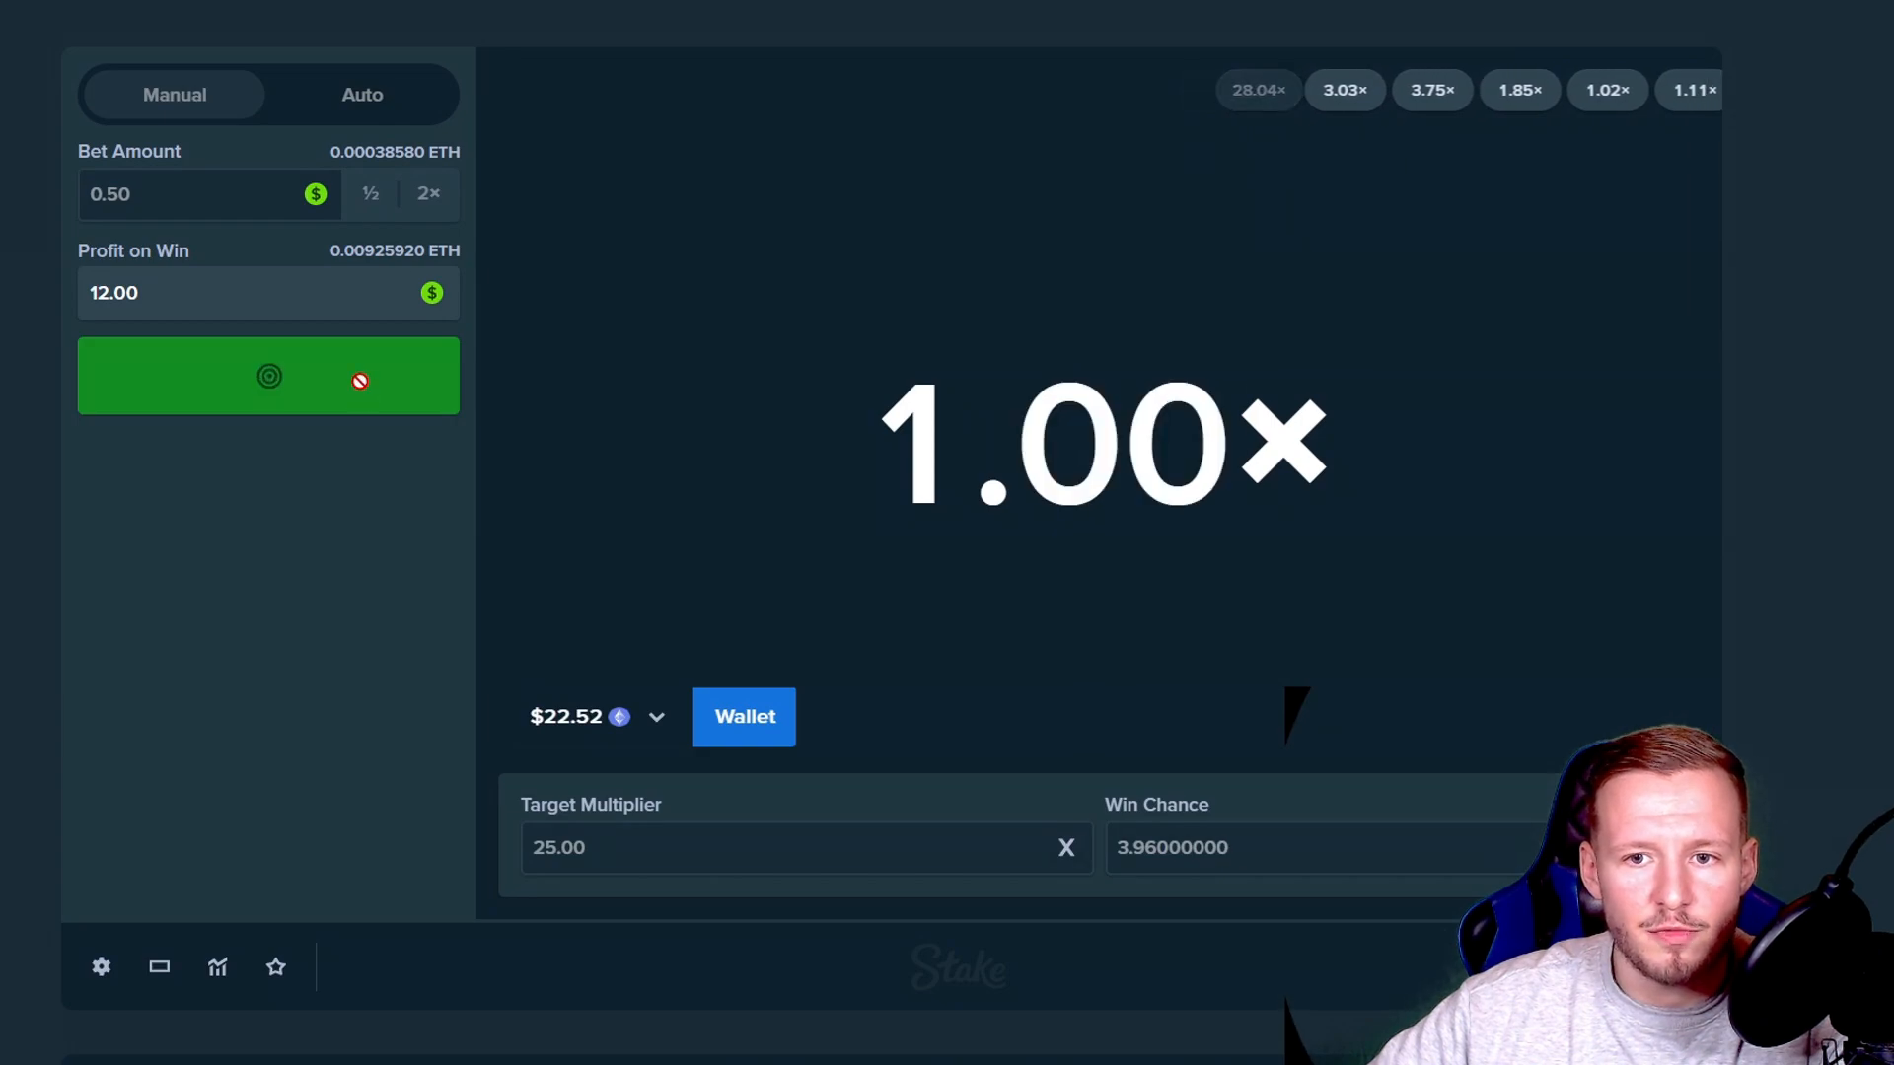
pyautogui.click(269, 375)
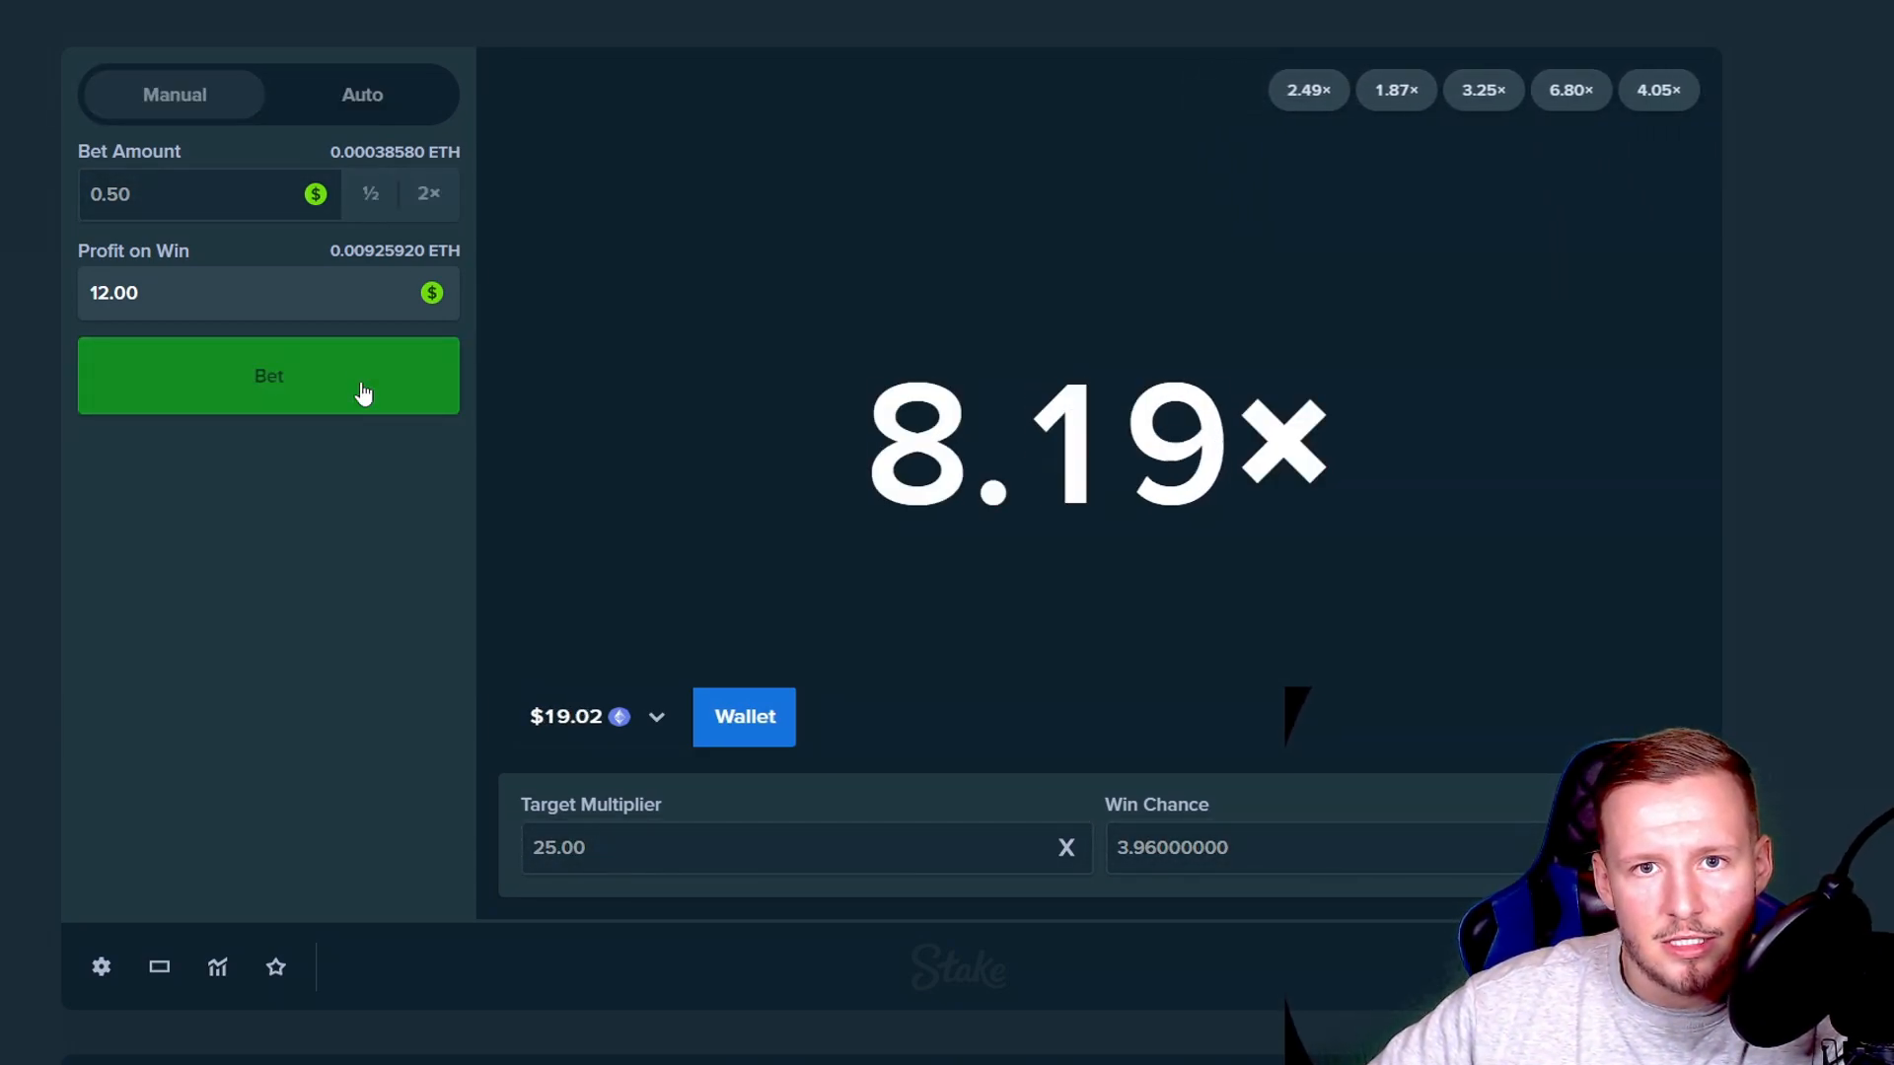
pyautogui.click(269, 376)
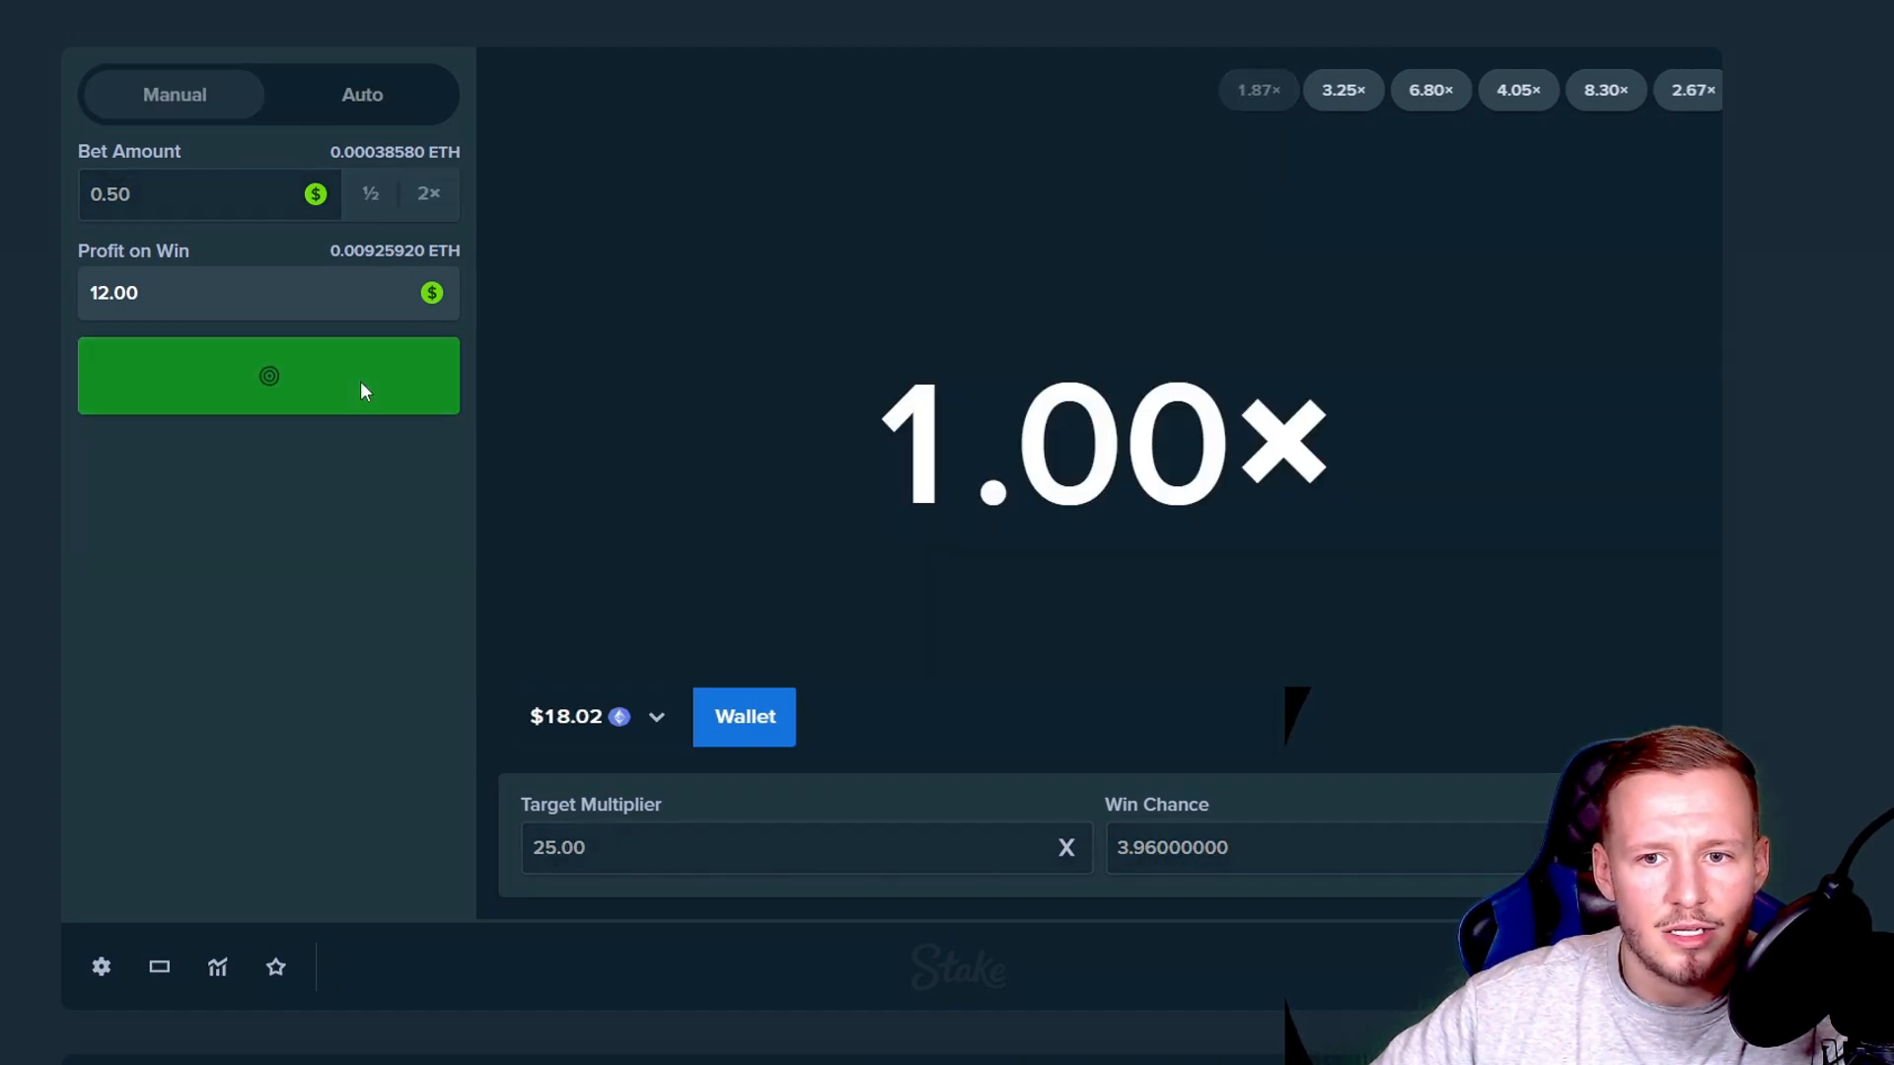
pyautogui.click(268, 376)
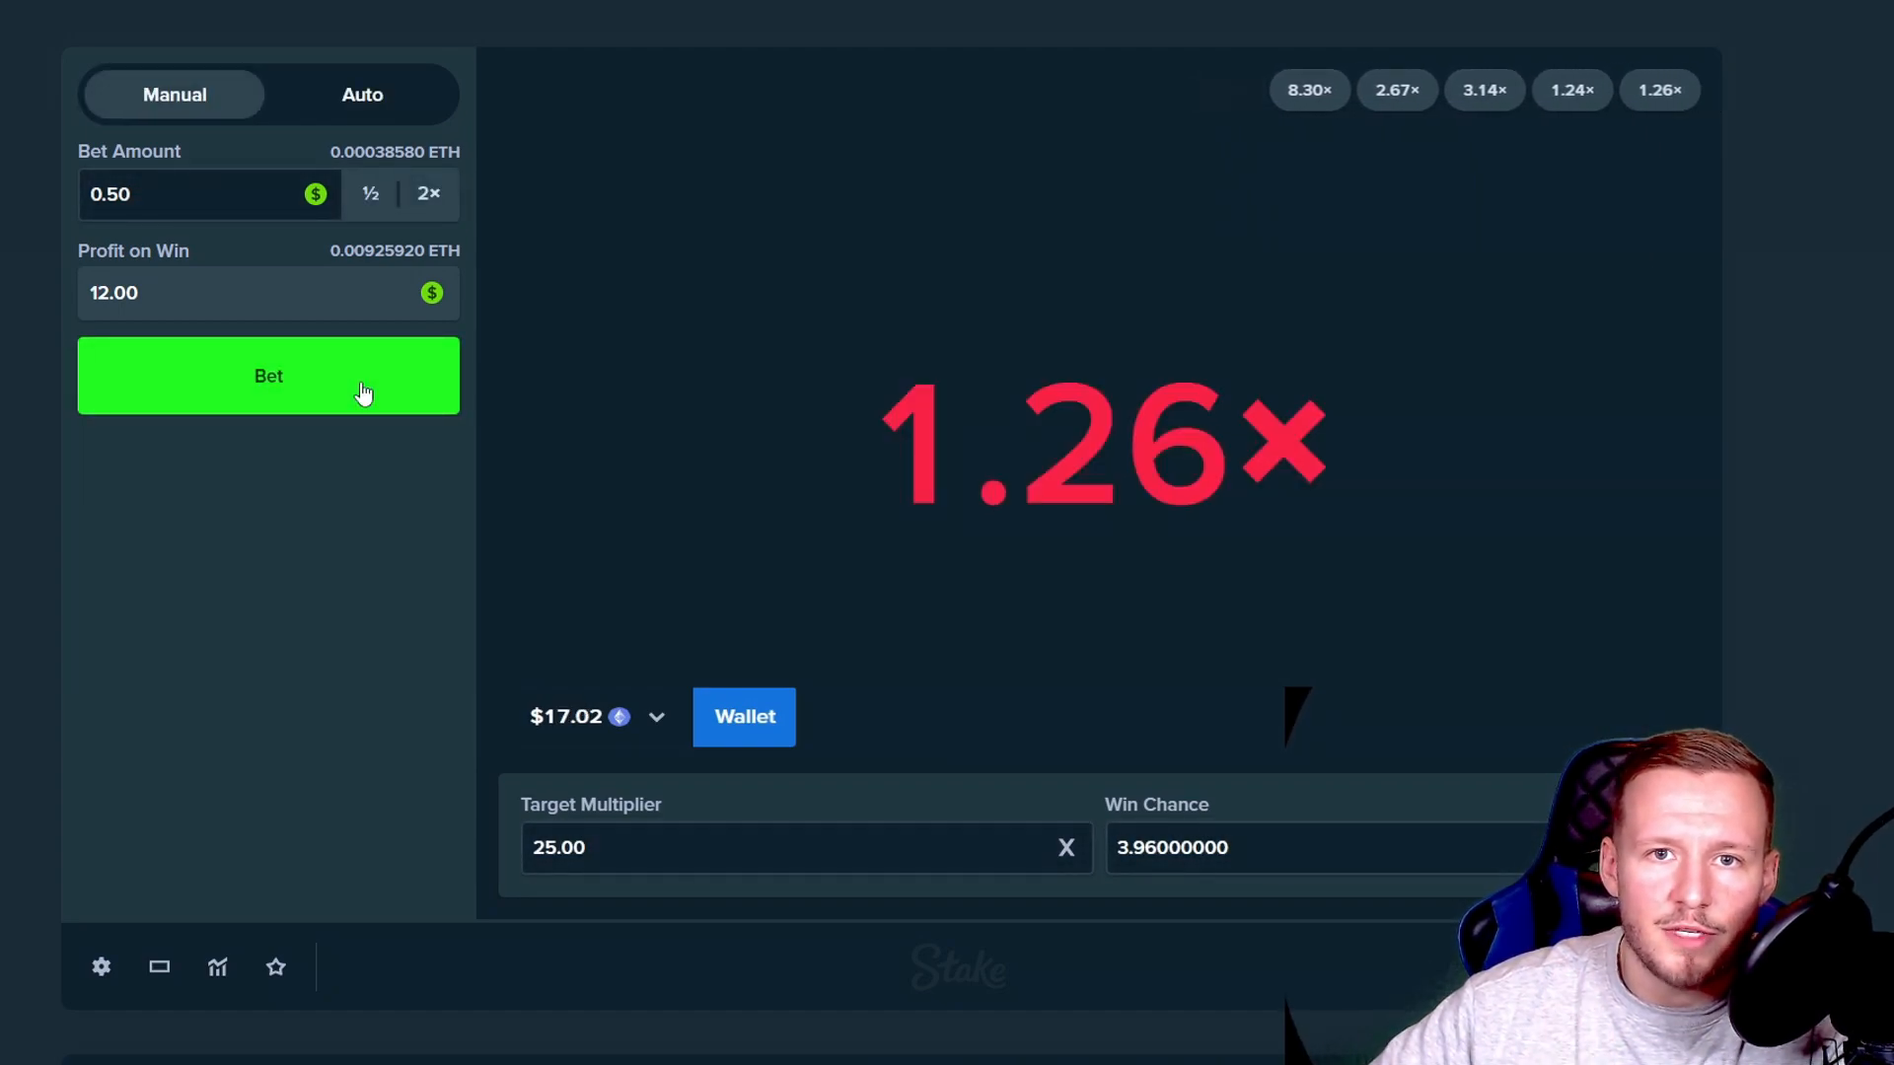
pyautogui.click(268, 376)
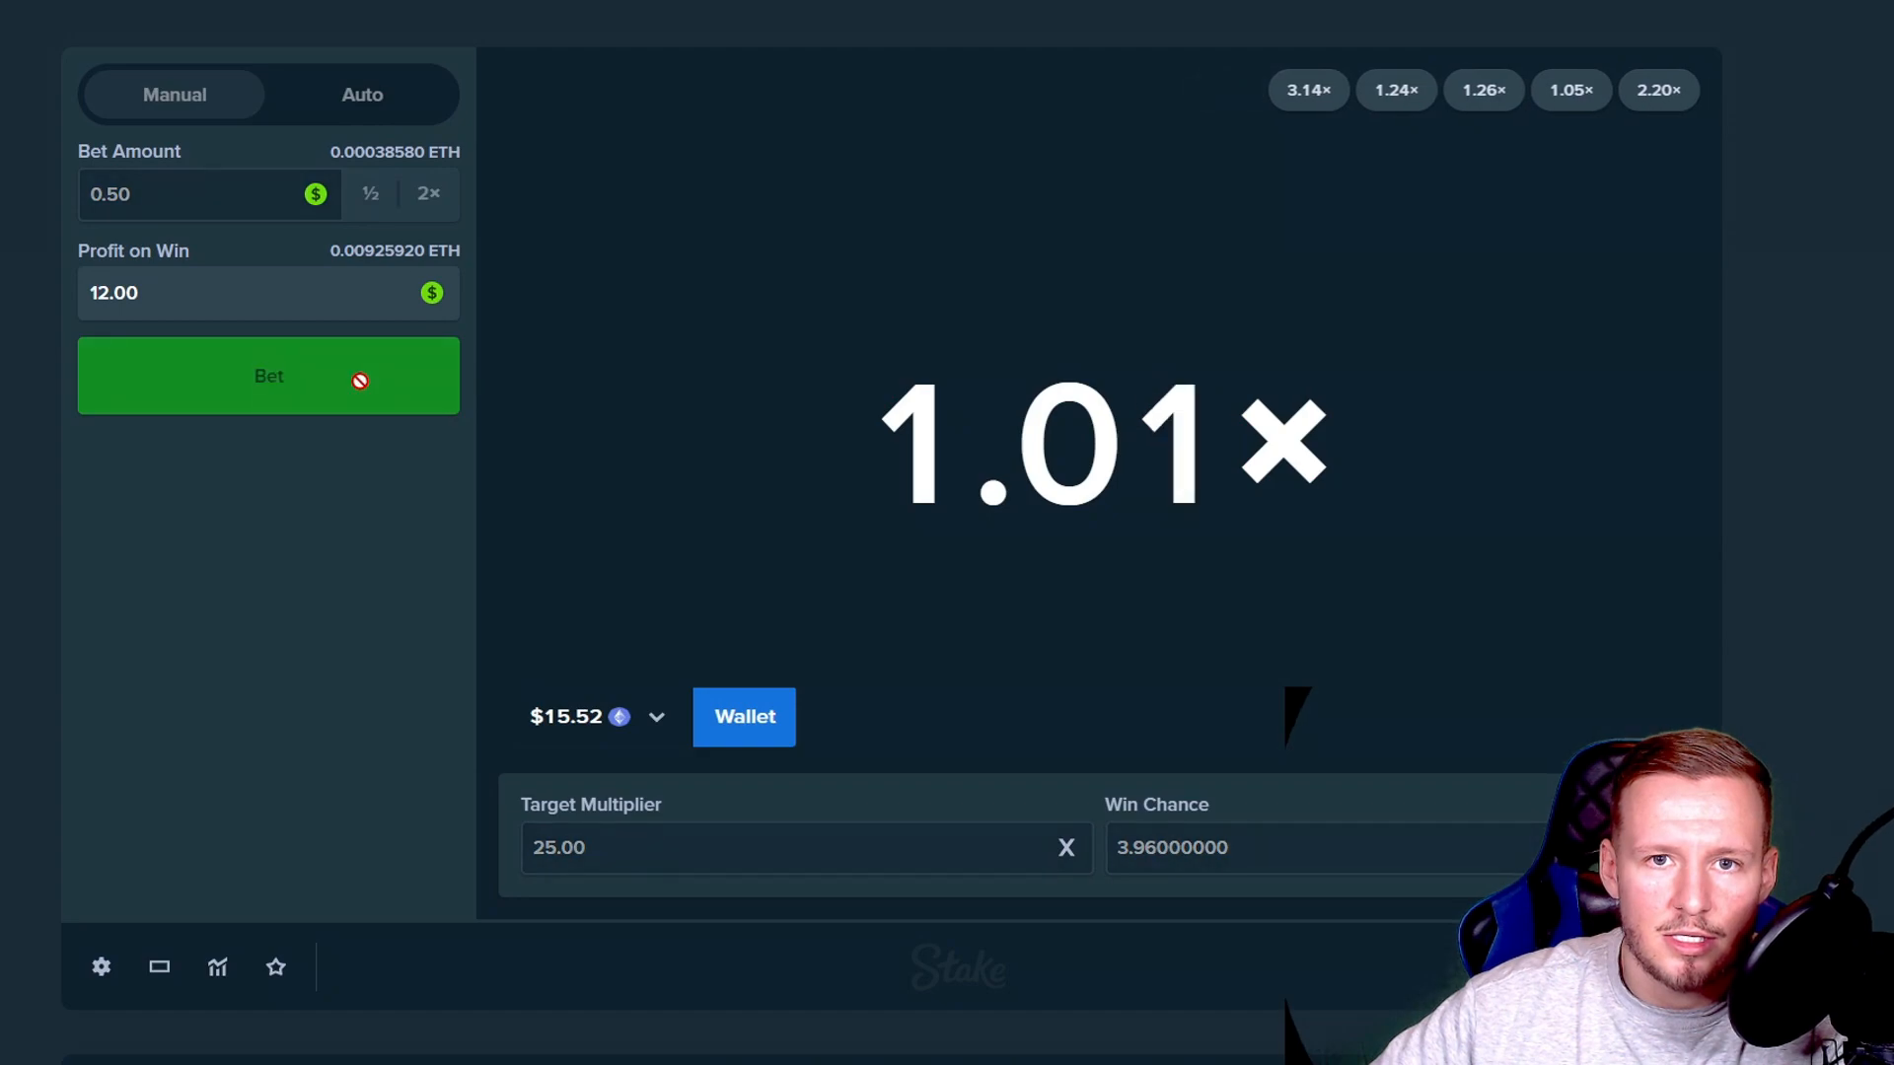
pyautogui.click(268, 376)
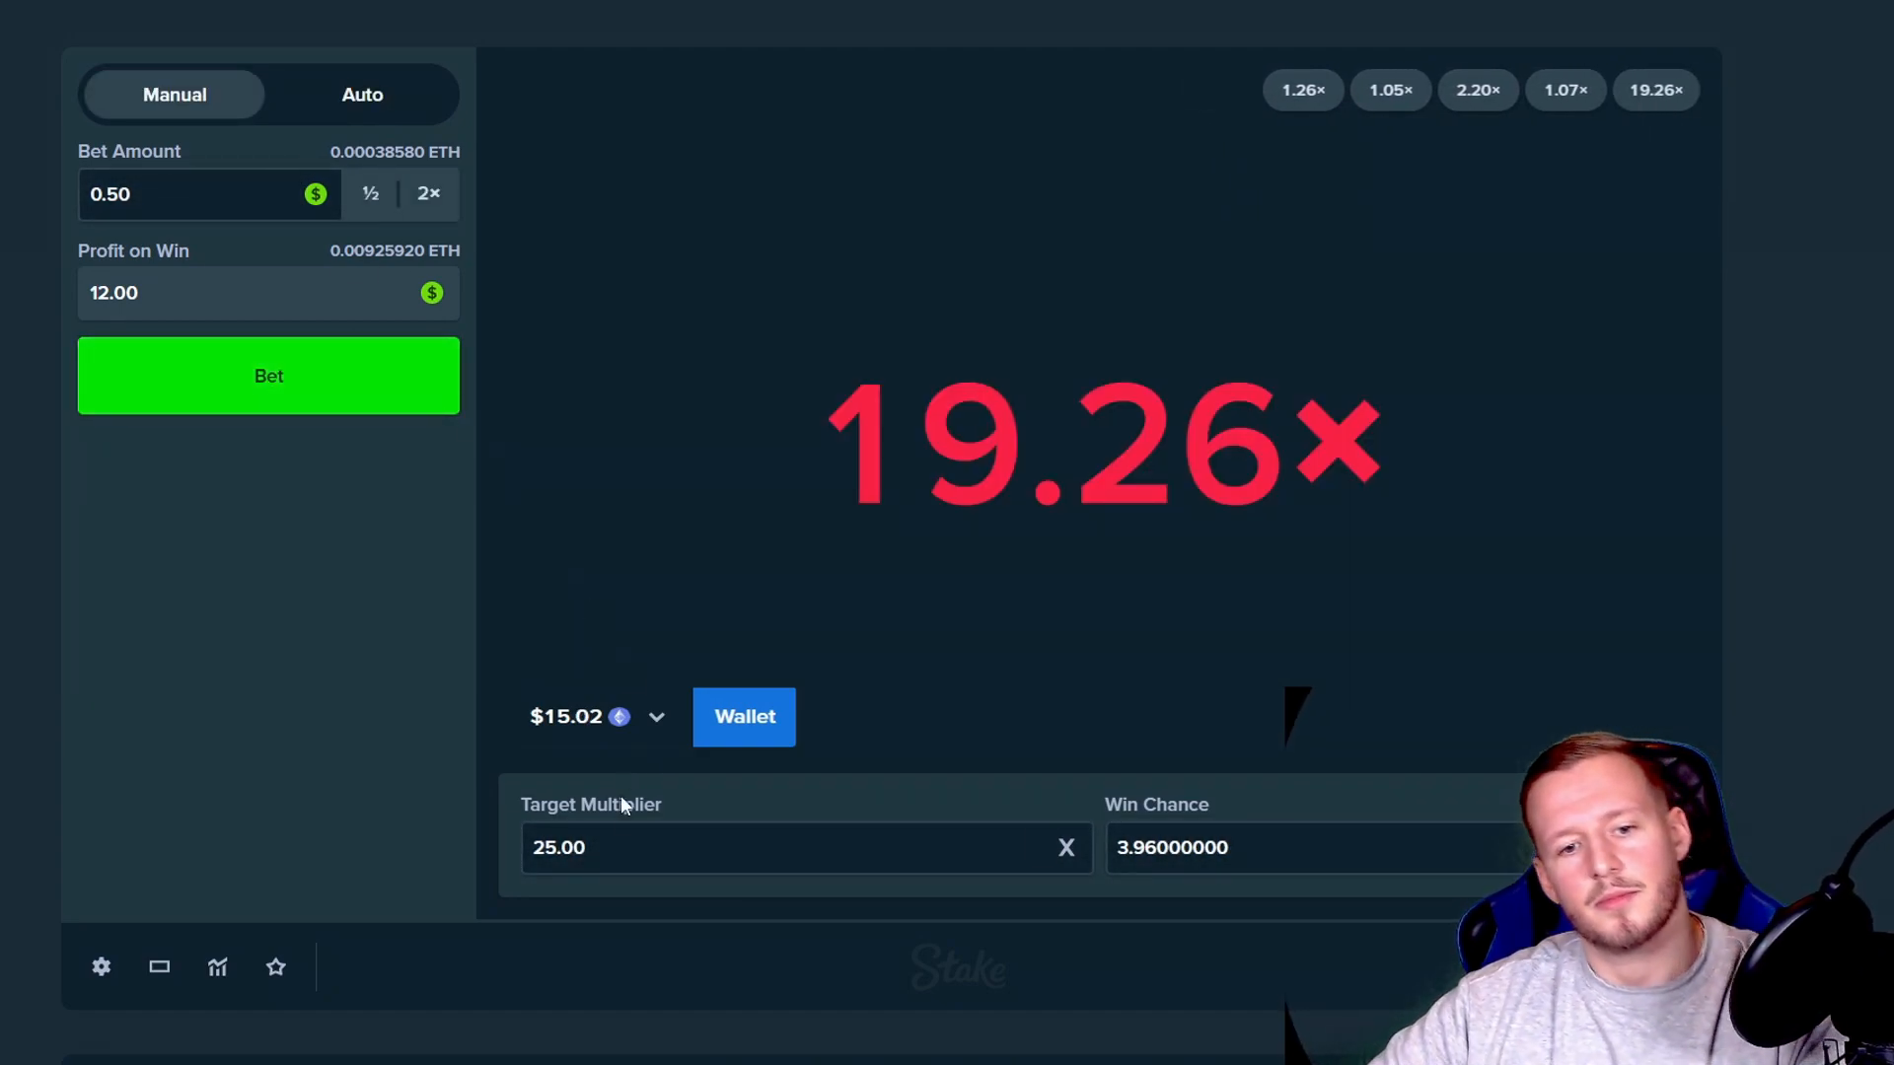
# Step: Enter a 500× target and place five $0.50 bets, all missing, leaving $10.02
pyautogui.write('500')
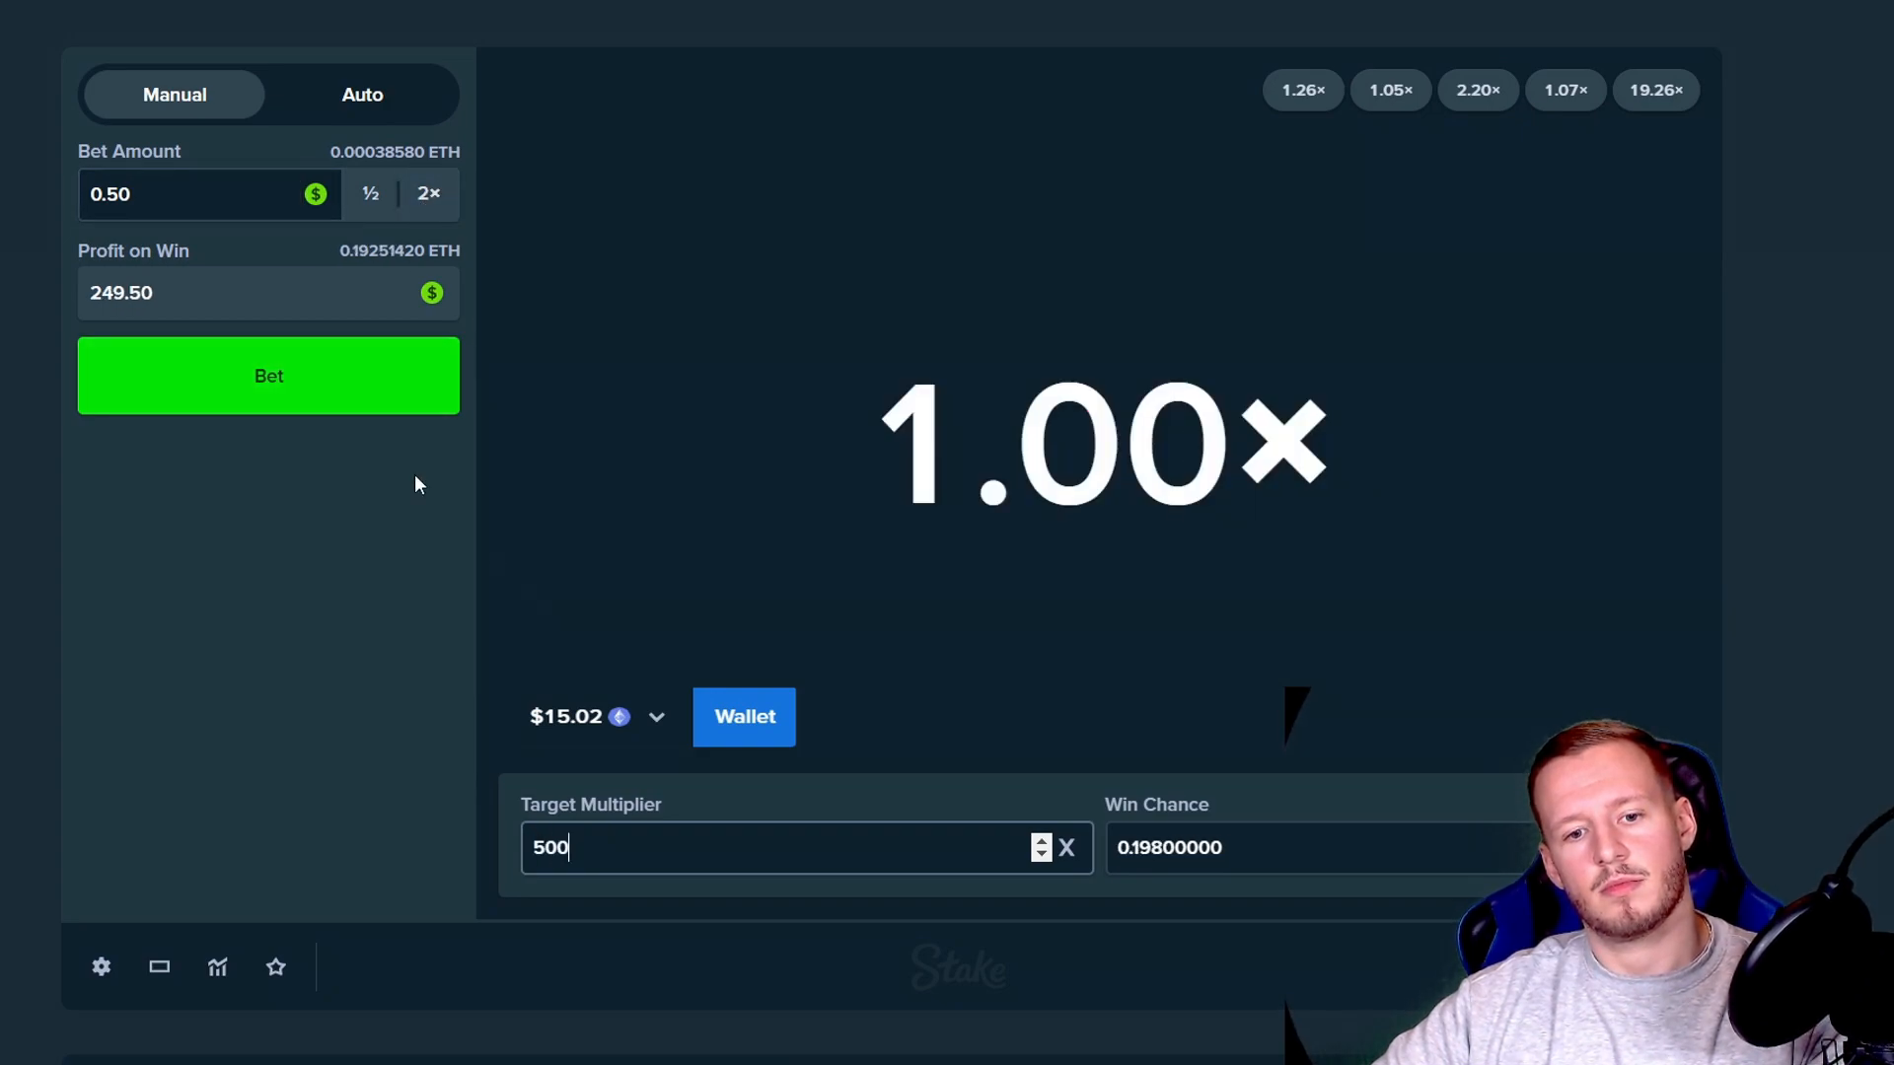
pyautogui.click(268, 376)
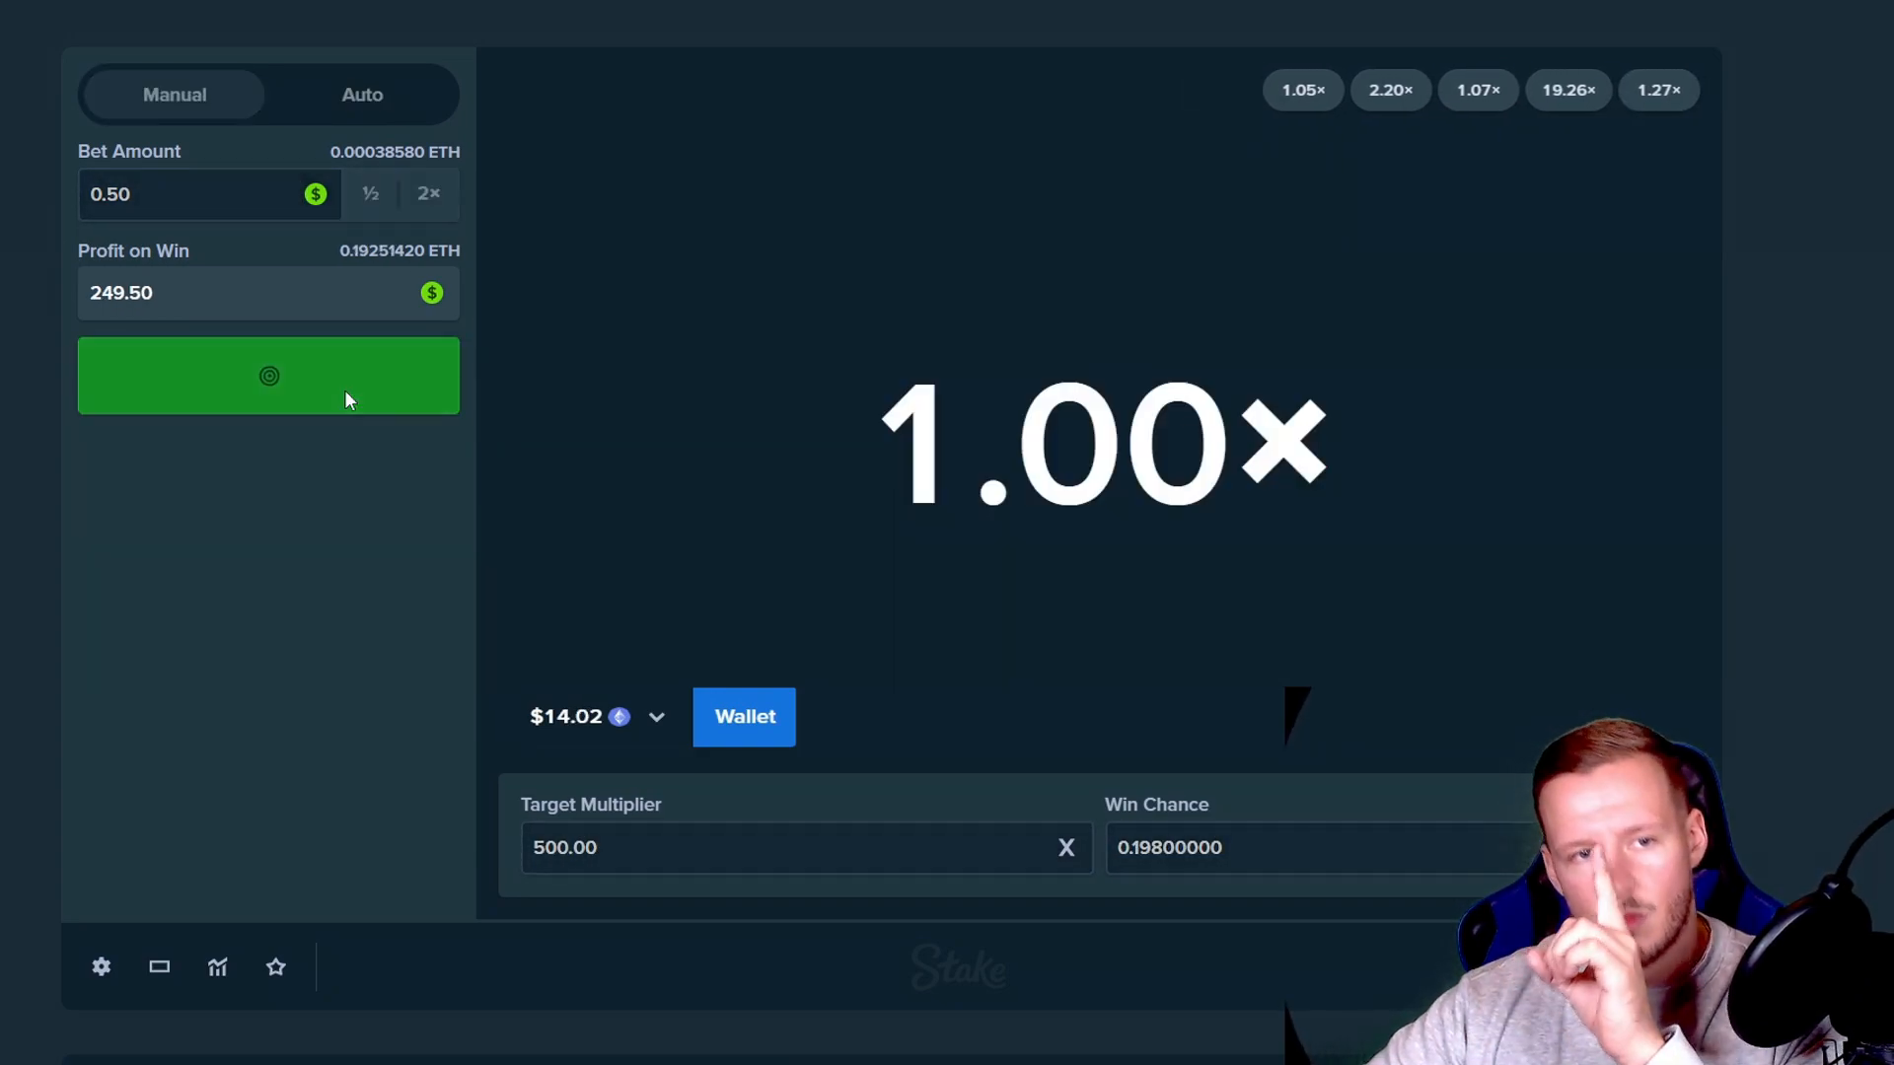
pyautogui.click(268, 374)
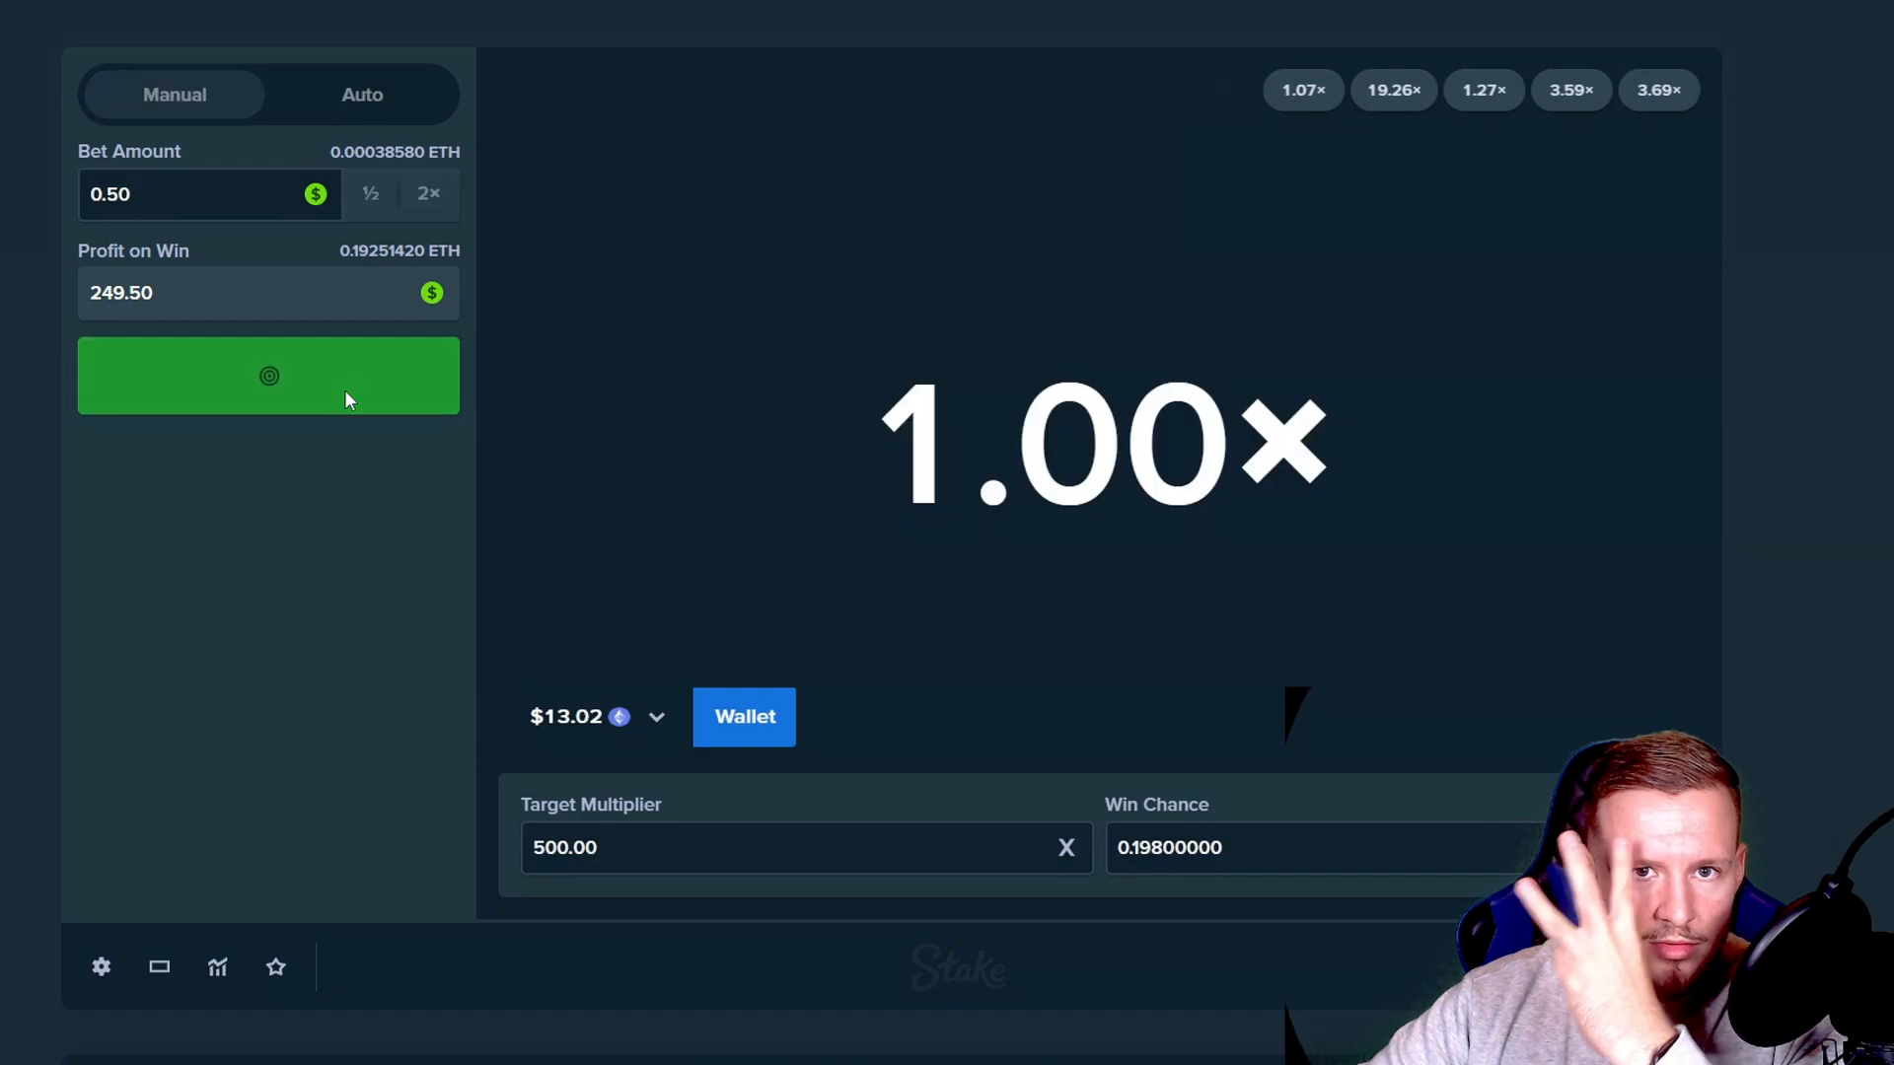
pyautogui.click(268, 375)
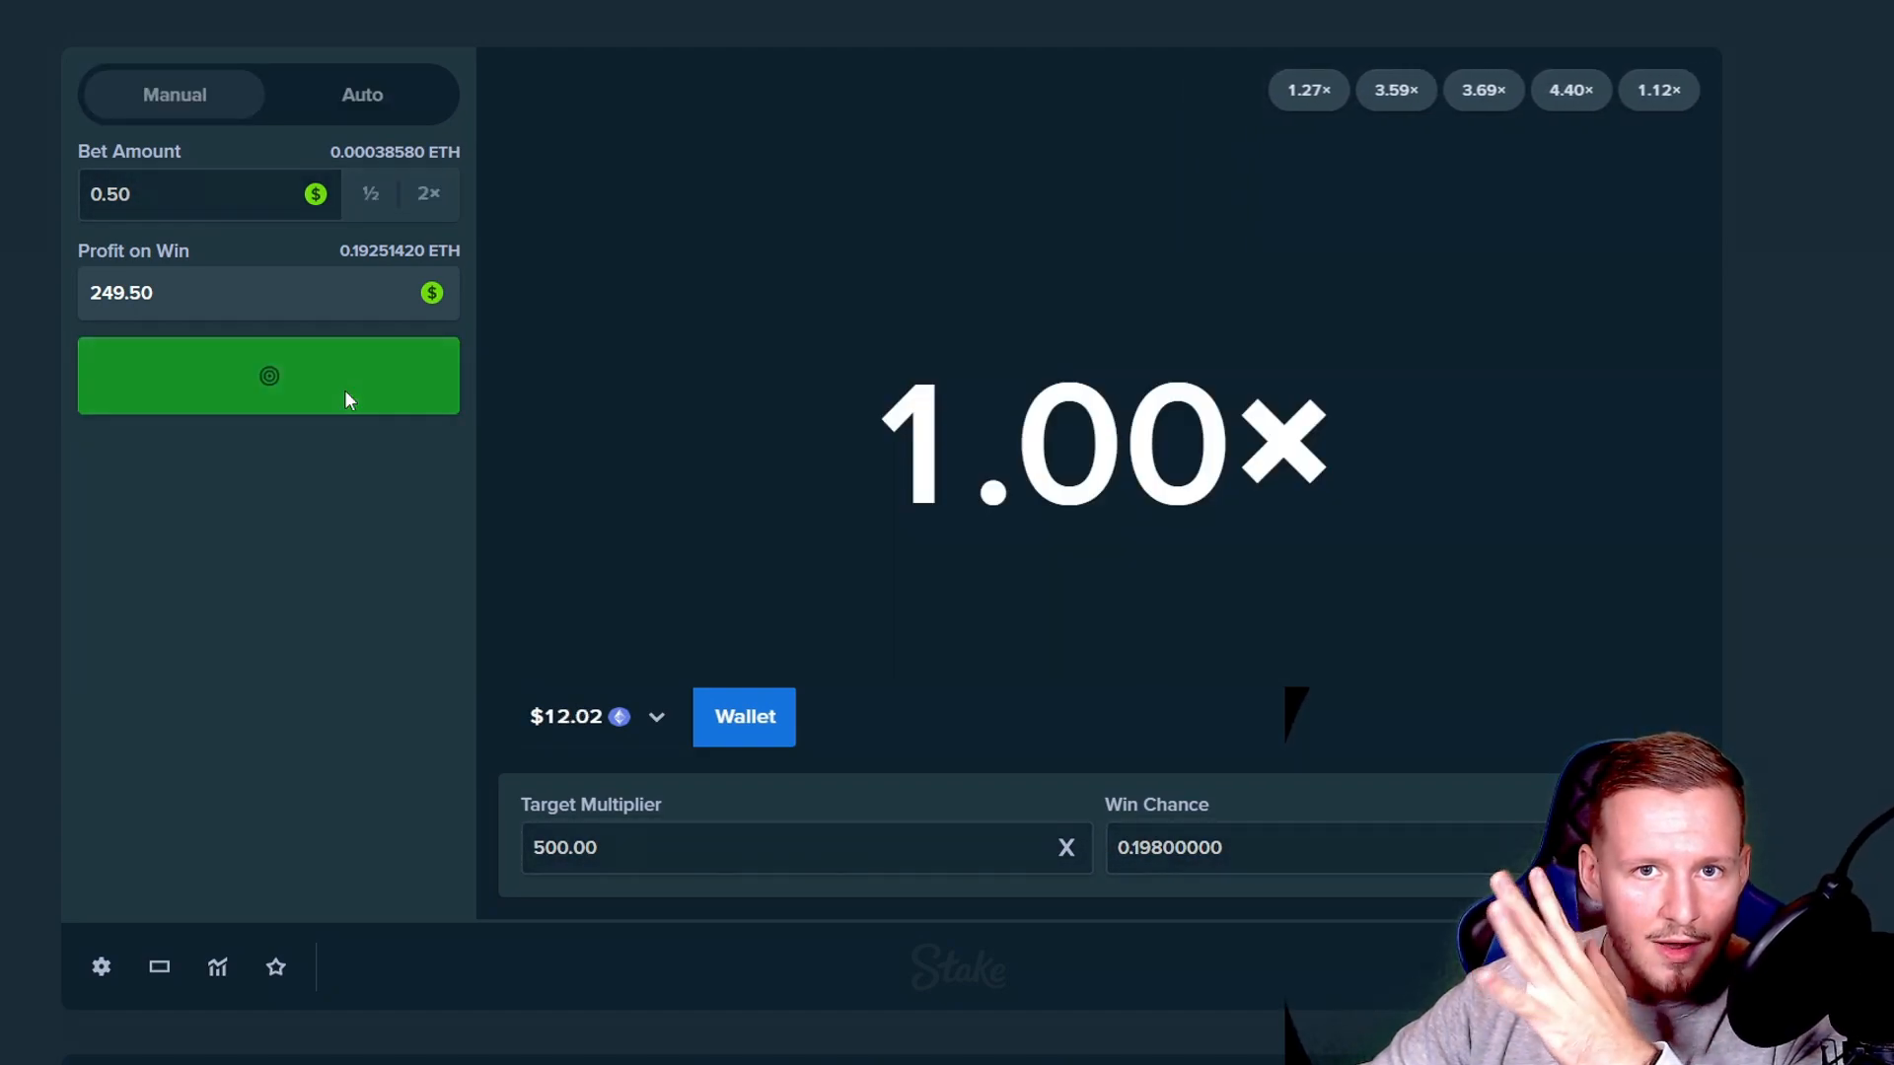
pyautogui.click(269, 376)
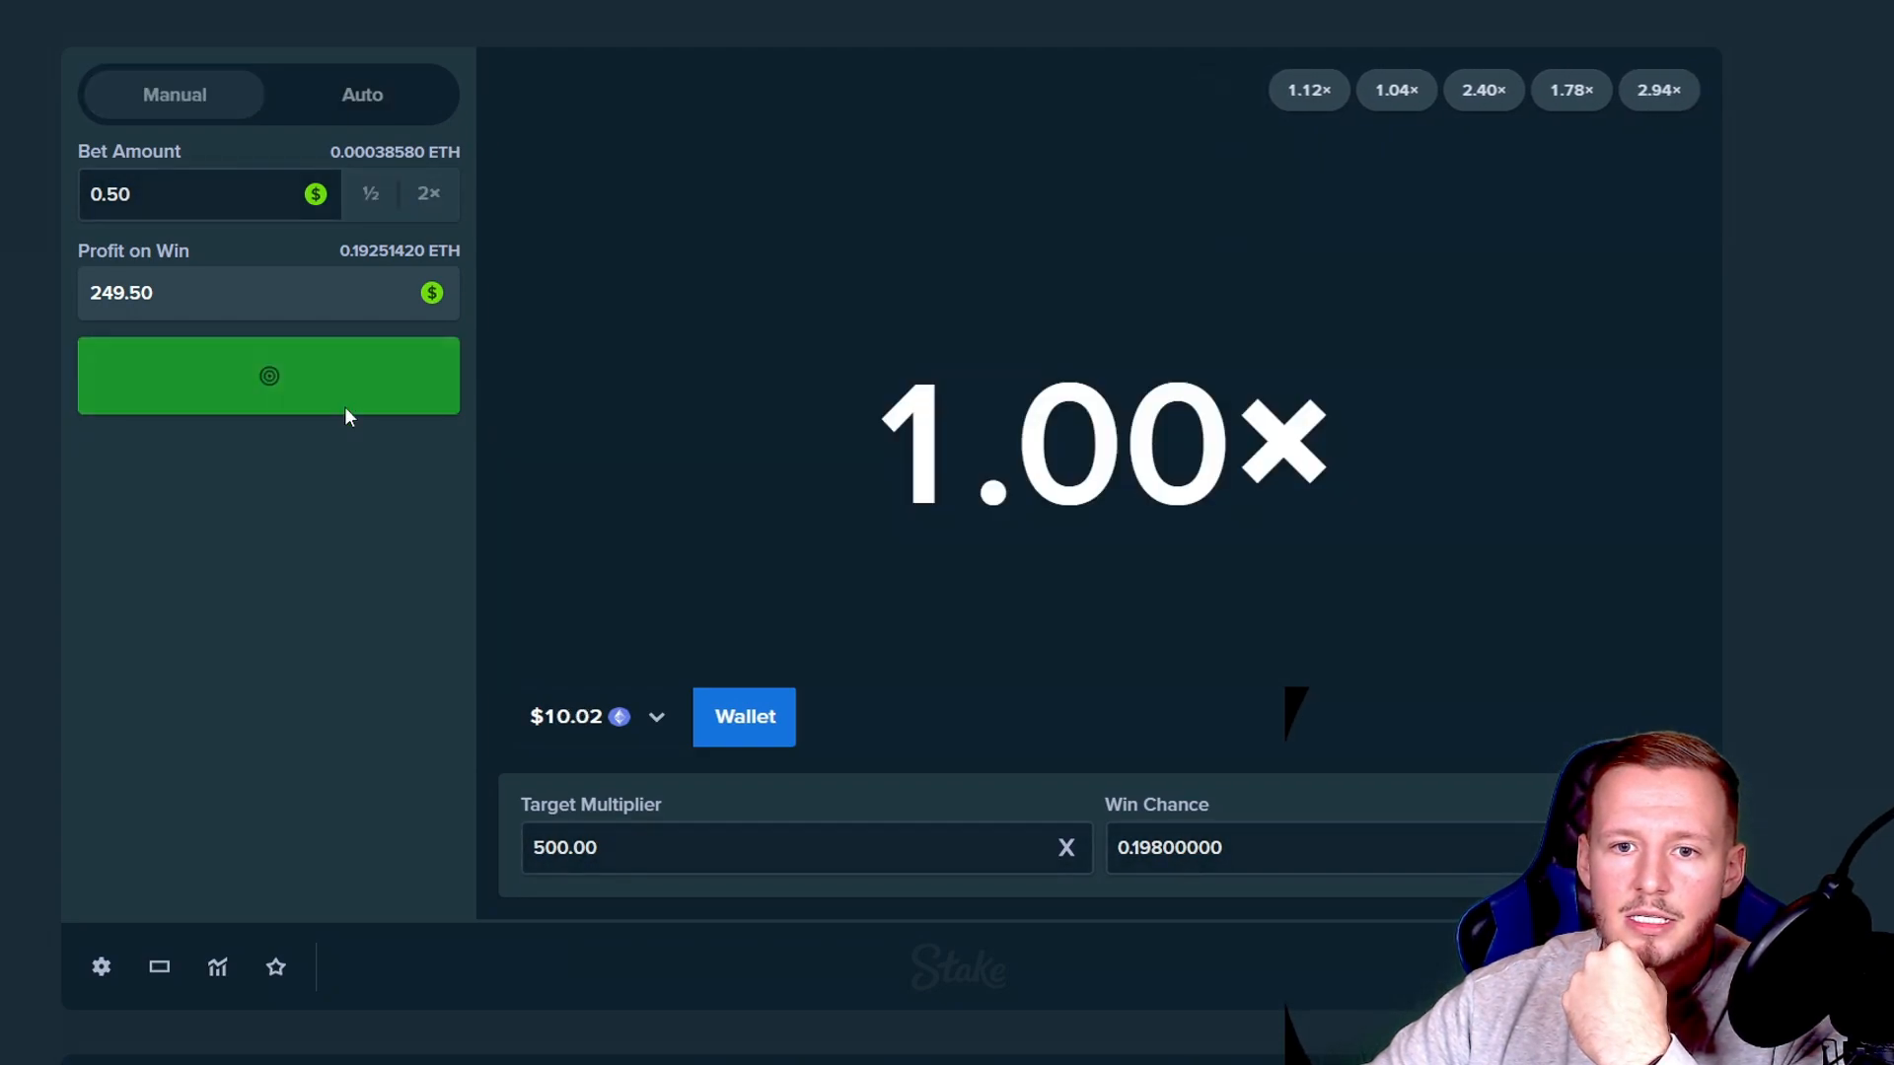
pyautogui.click(268, 376)
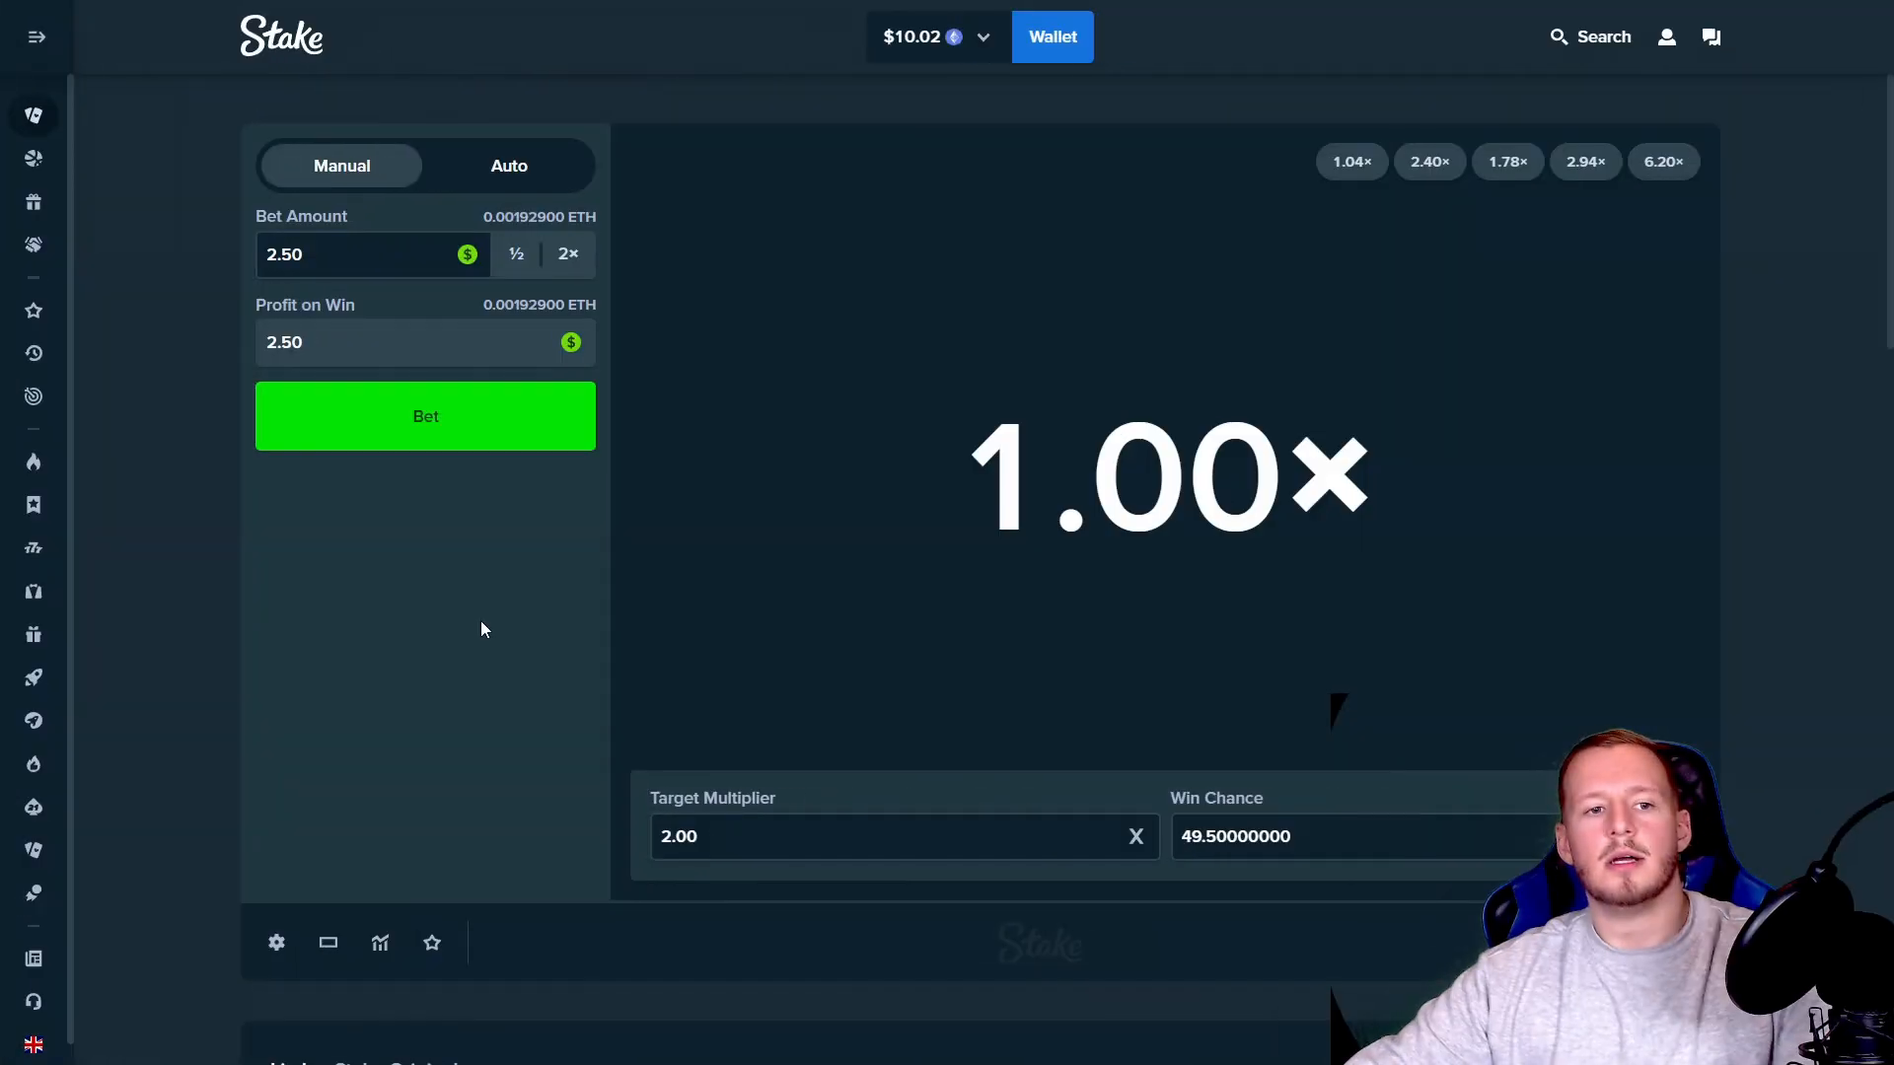
# Step: Place $2.50 bets at 2× with one 2.70× win, then a $5.02 bet missing at 1.22×
pyautogui.click(425, 415)
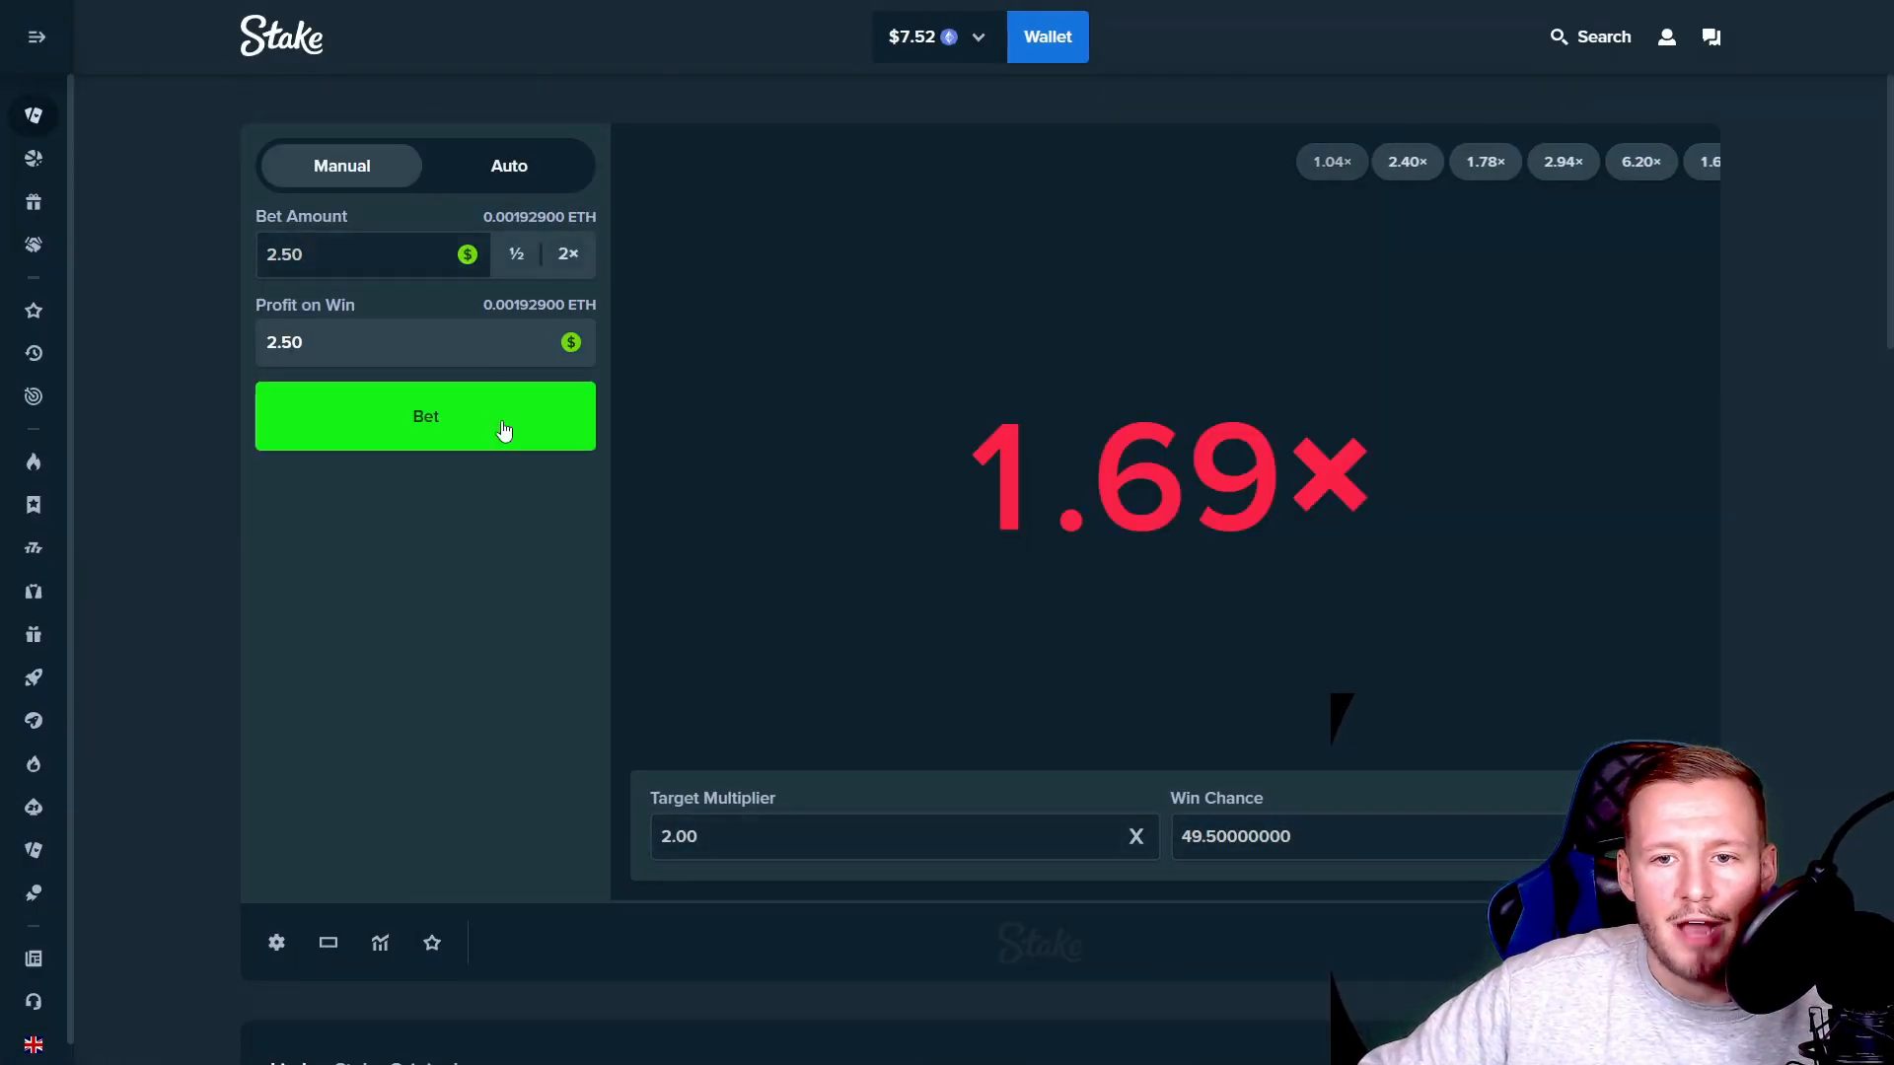
pyautogui.click(425, 415)
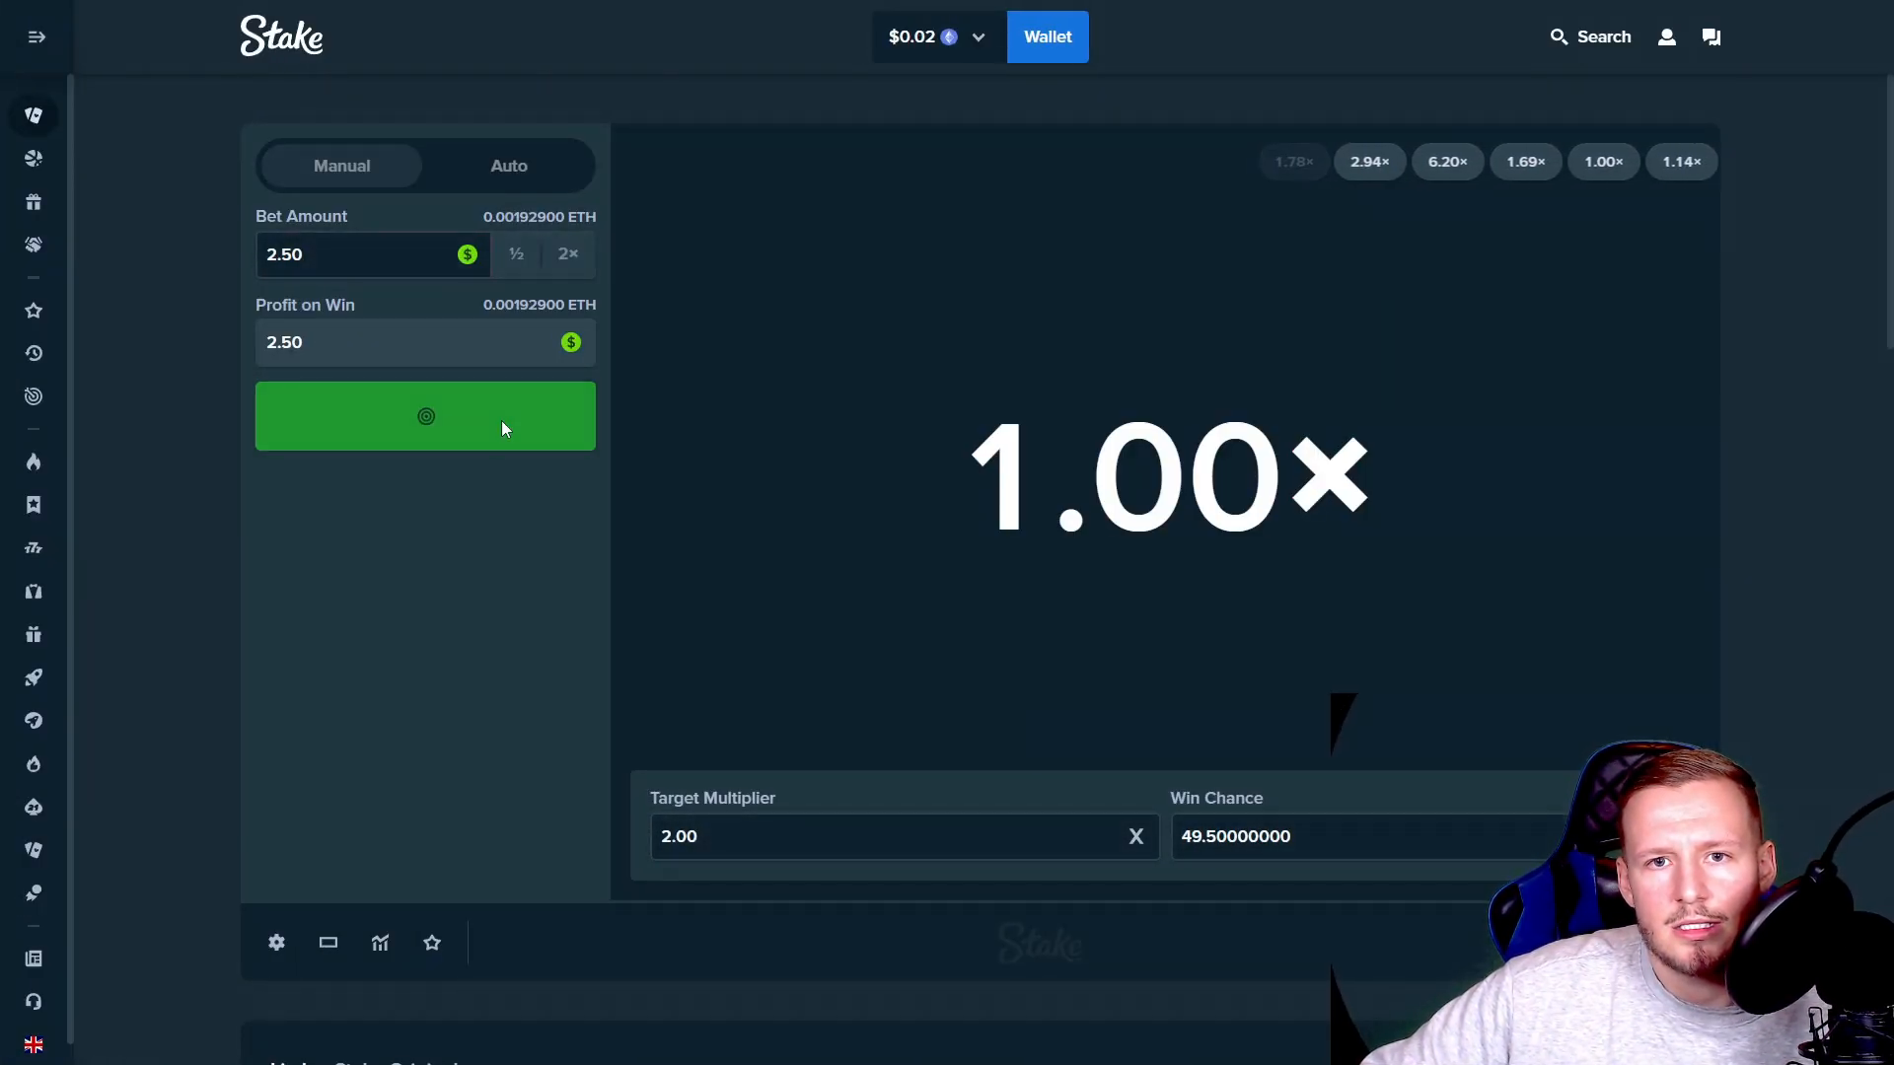
pyautogui.click(426, 415)
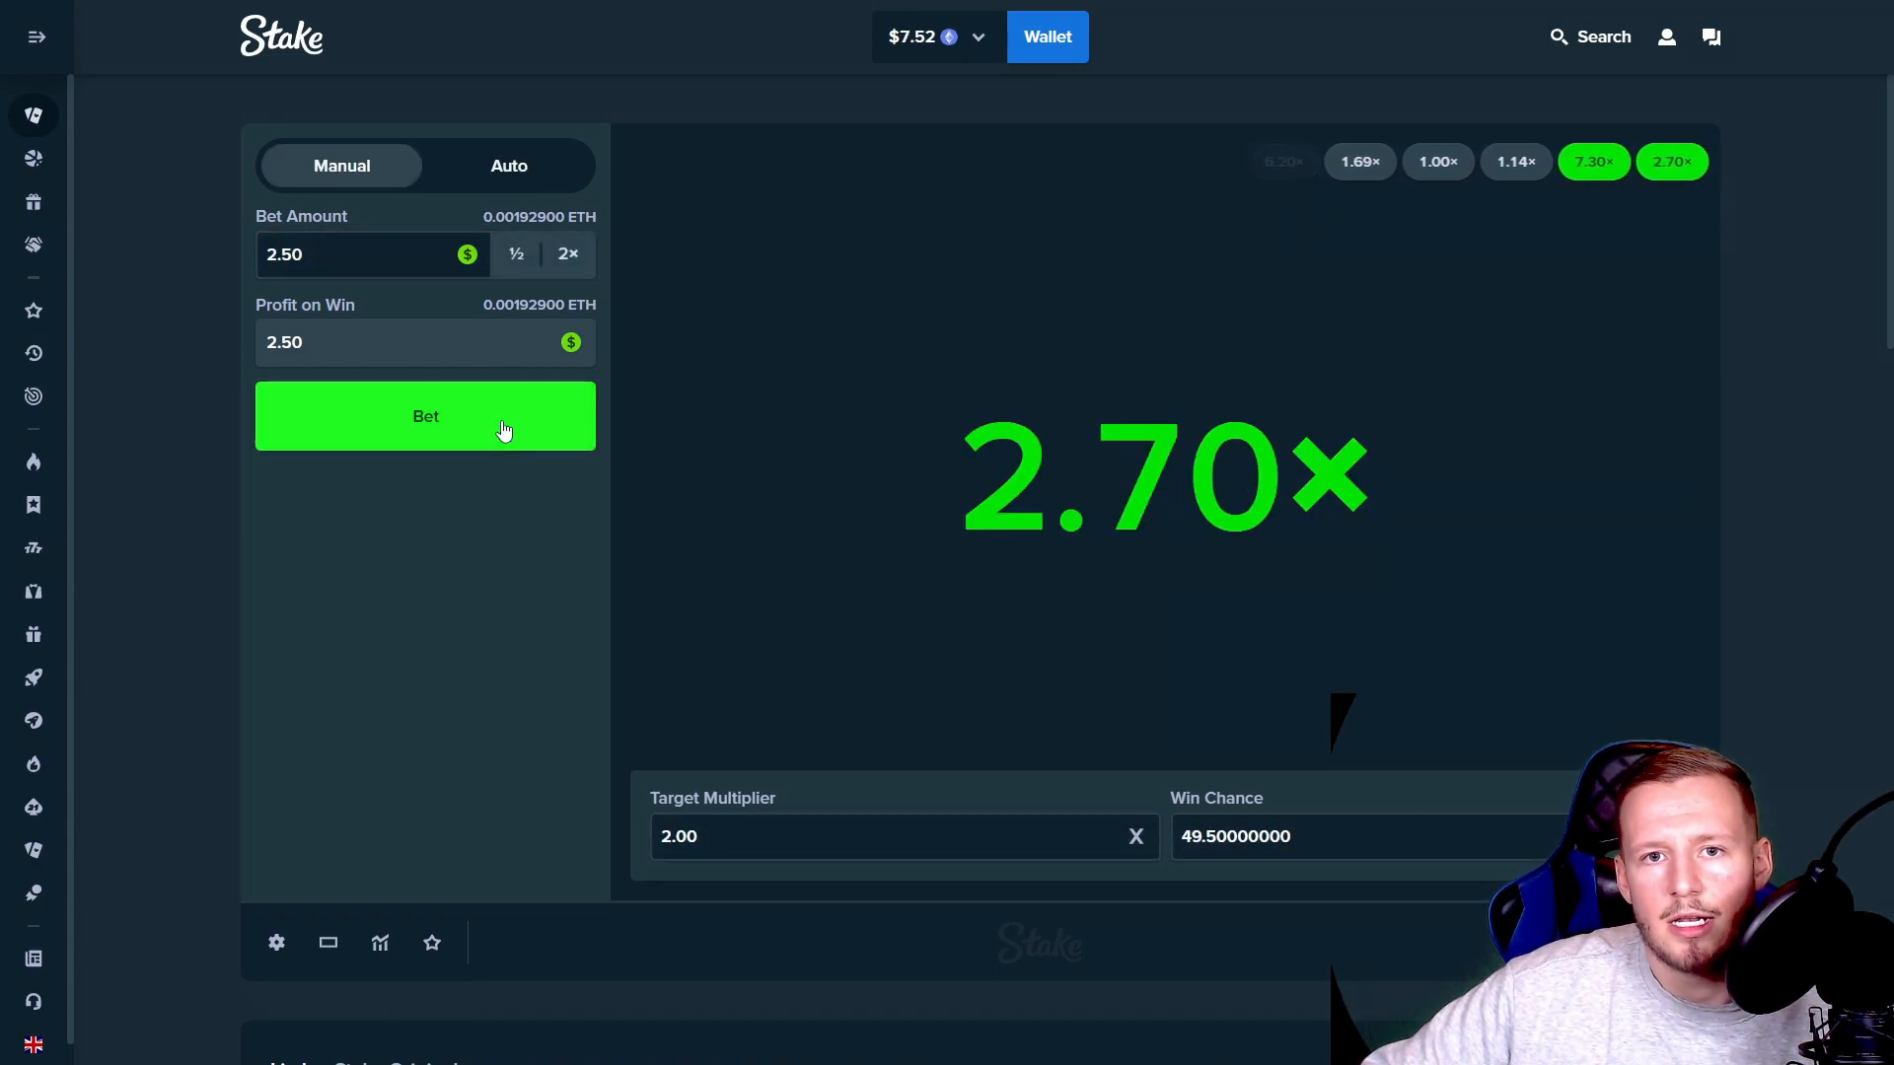
pyautogui.click(425, 415)
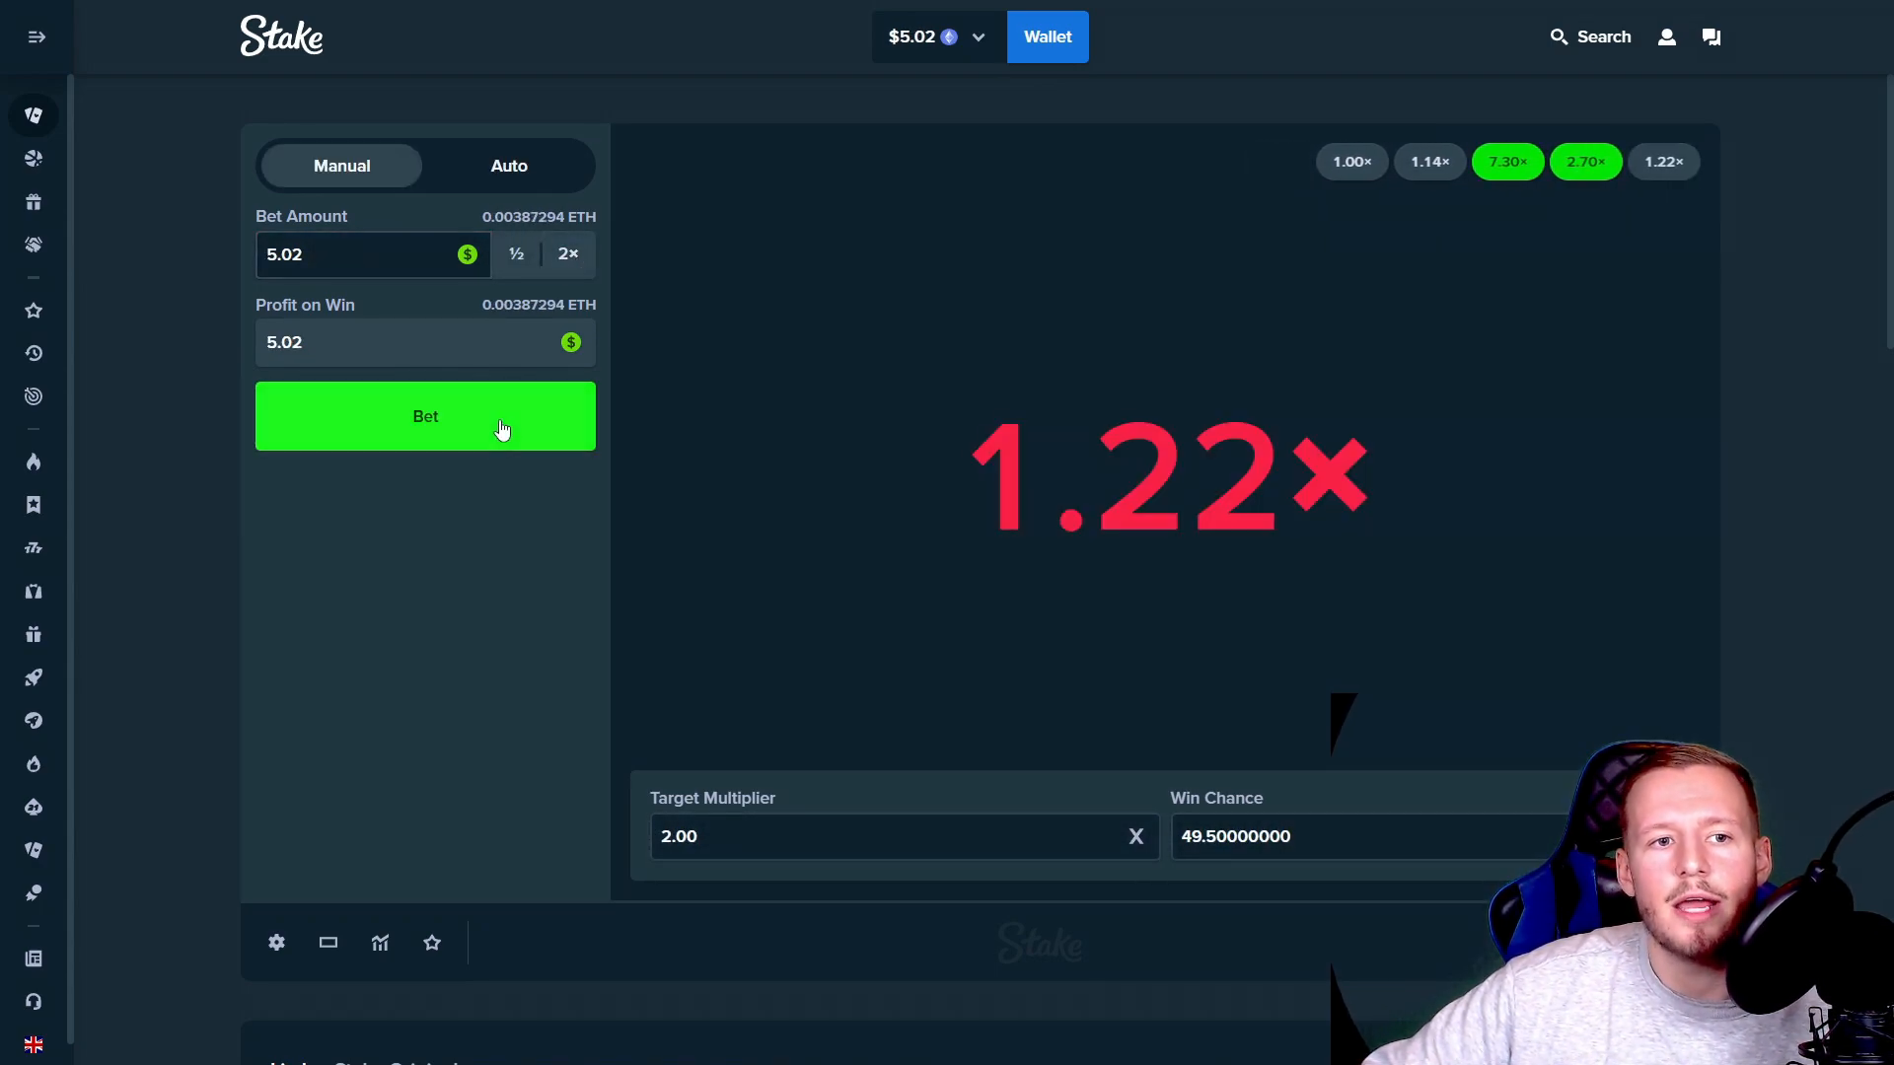